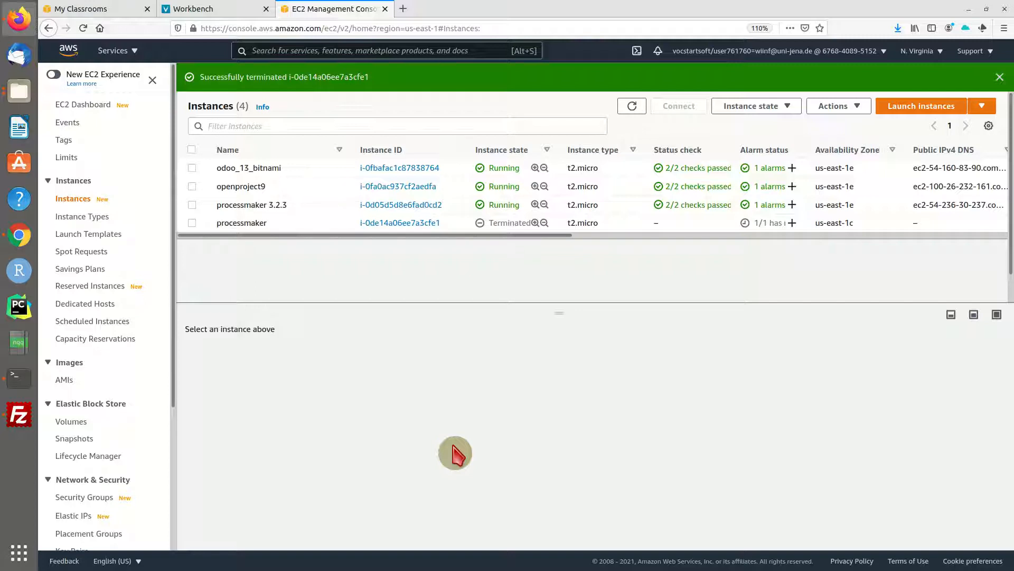
mouse_move(311, 382)
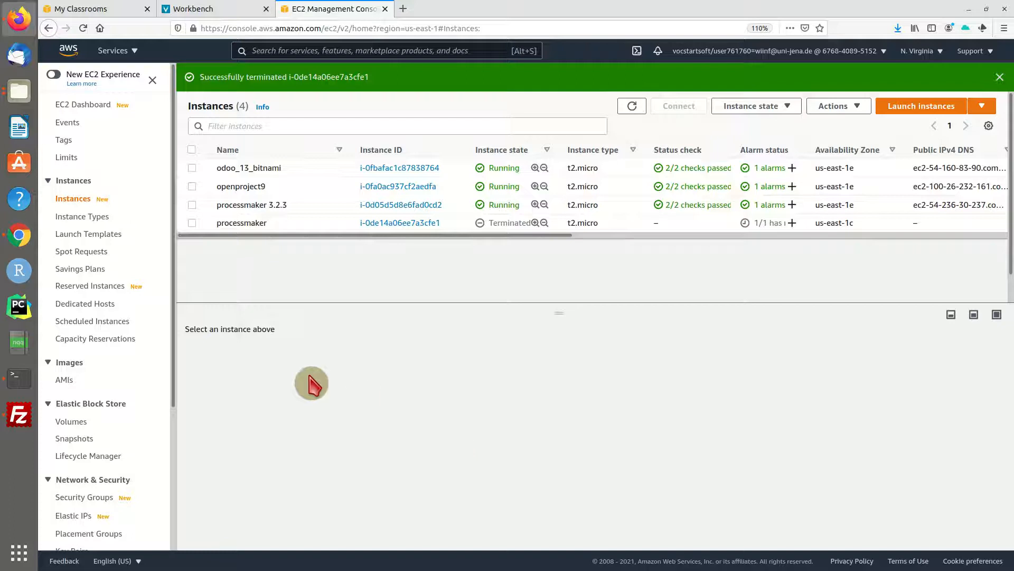
mouse_move(366, 251)
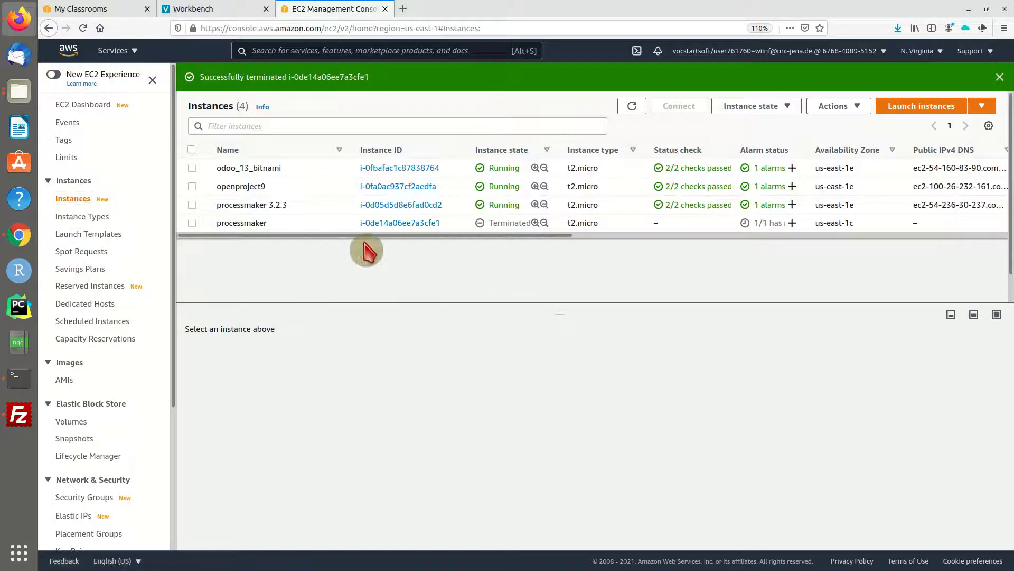
mouse_move(886, 136)
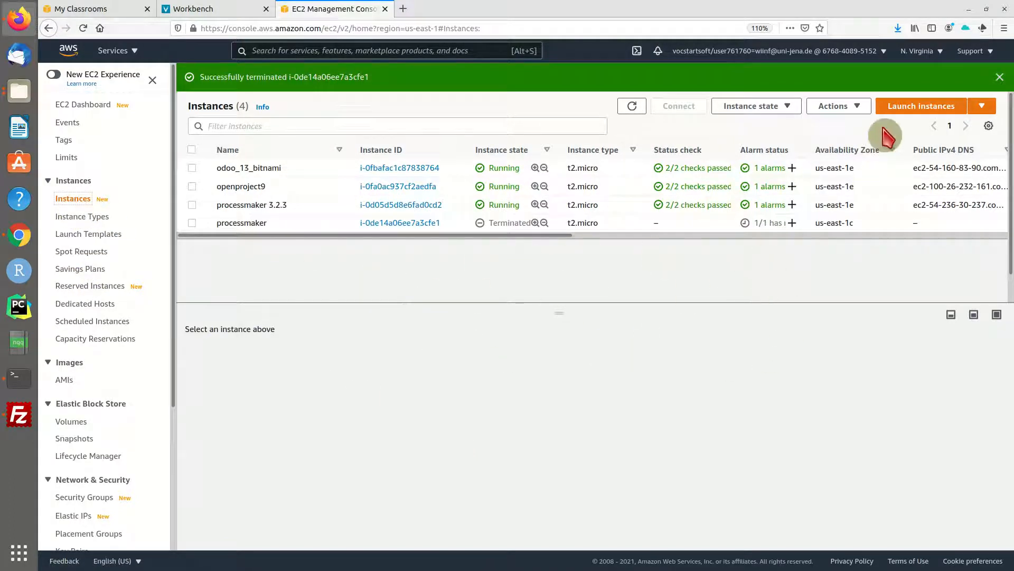
mouse_move(841, 88)
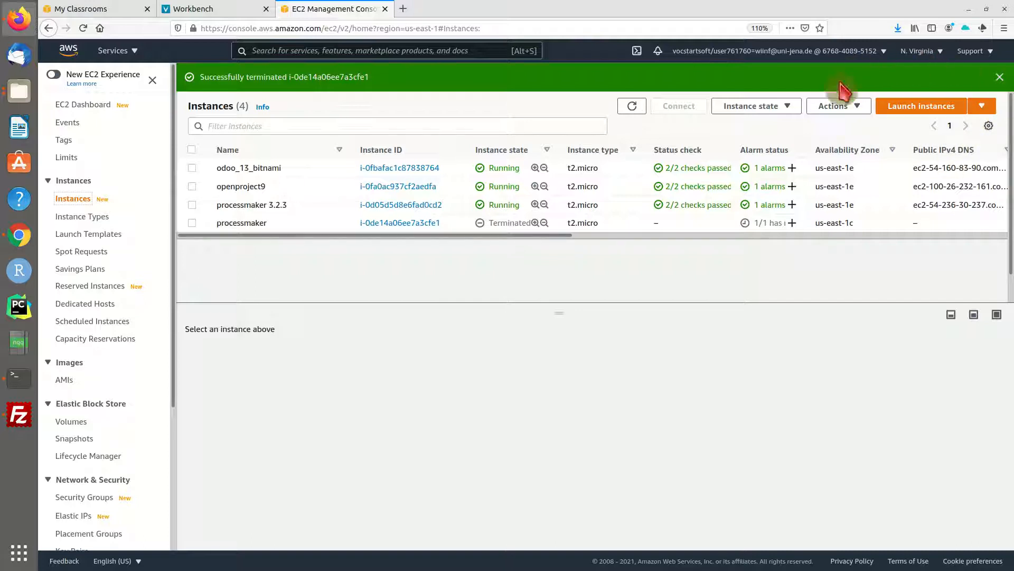
mouse_move(920, 106)
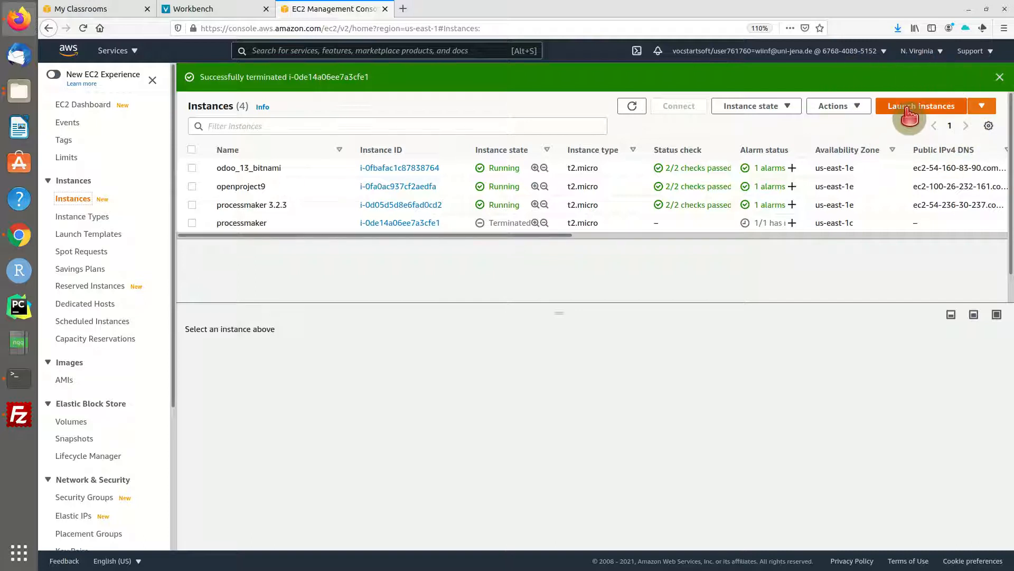
Search AMIs for 'processmaker' and select the Bitnami ProcessMaker 3.2.3-2 community image
click(921, 105)
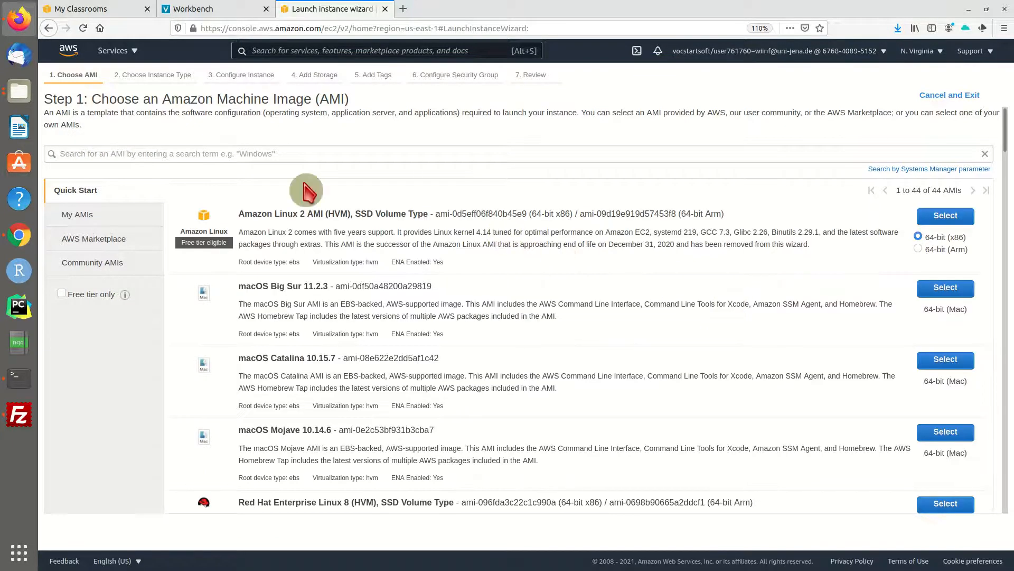
text(processmaker)
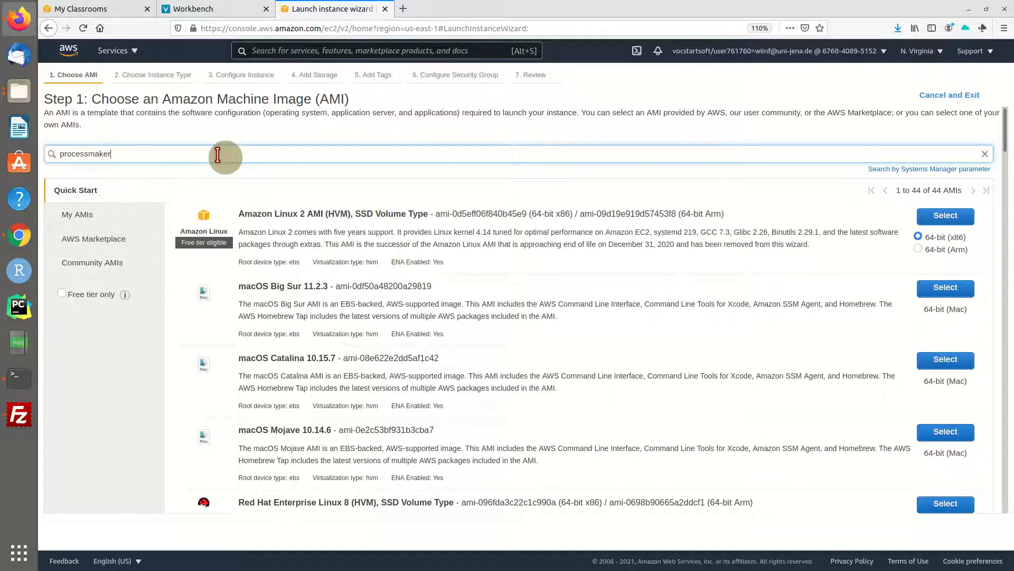
key(Return)
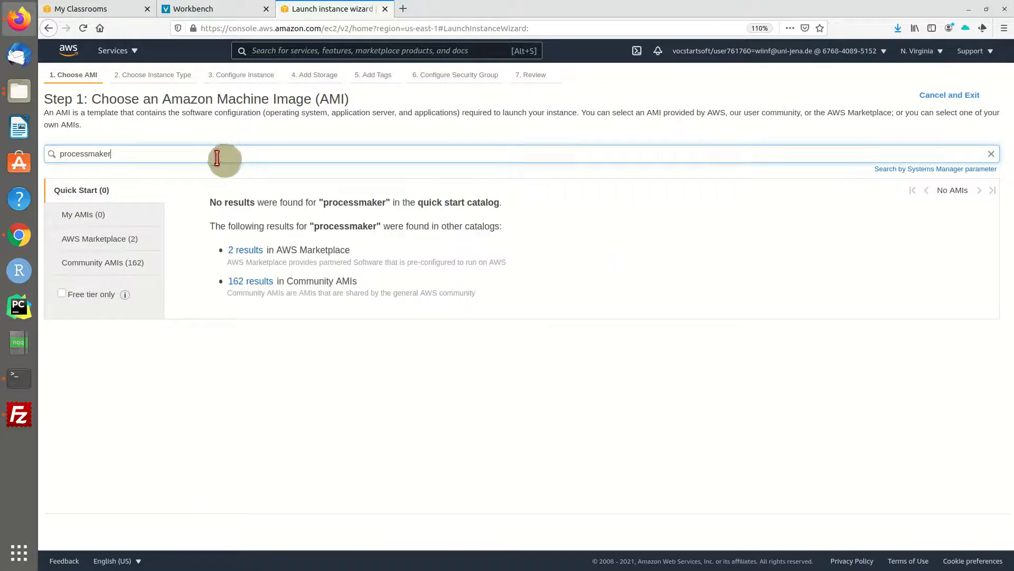
mouse_move(453, 314)
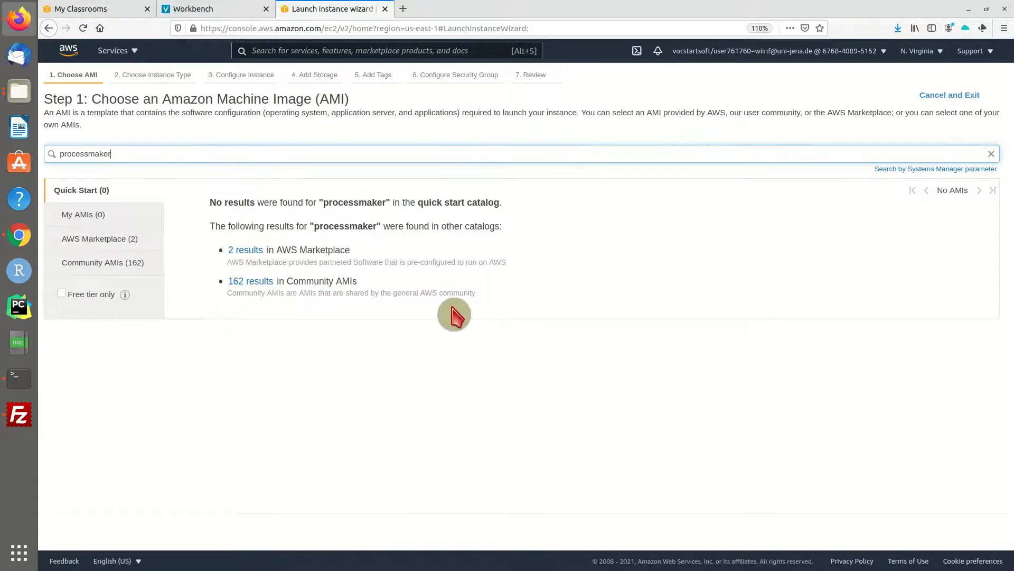
mouse_move(369, 256)
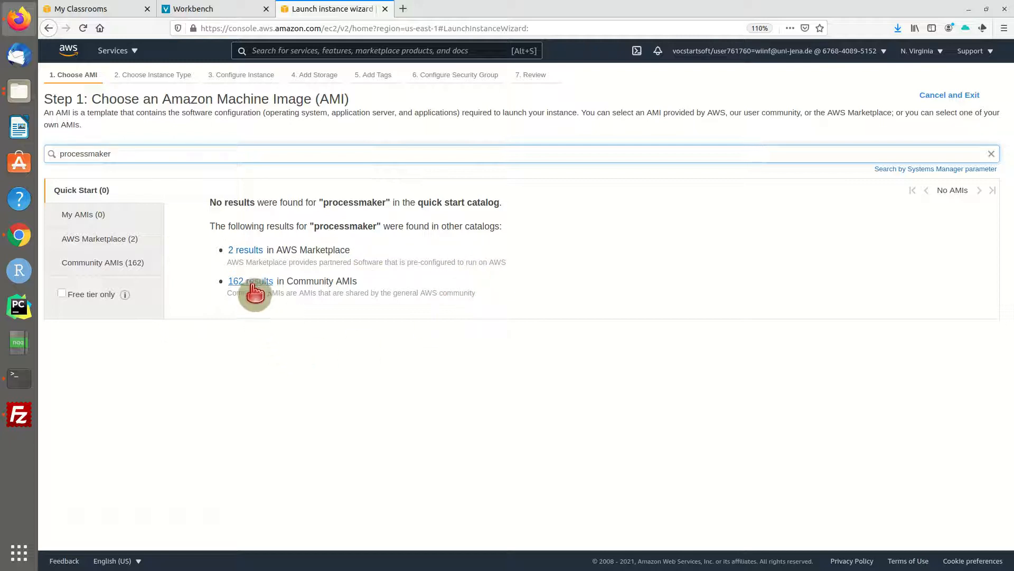
click(250, 281)
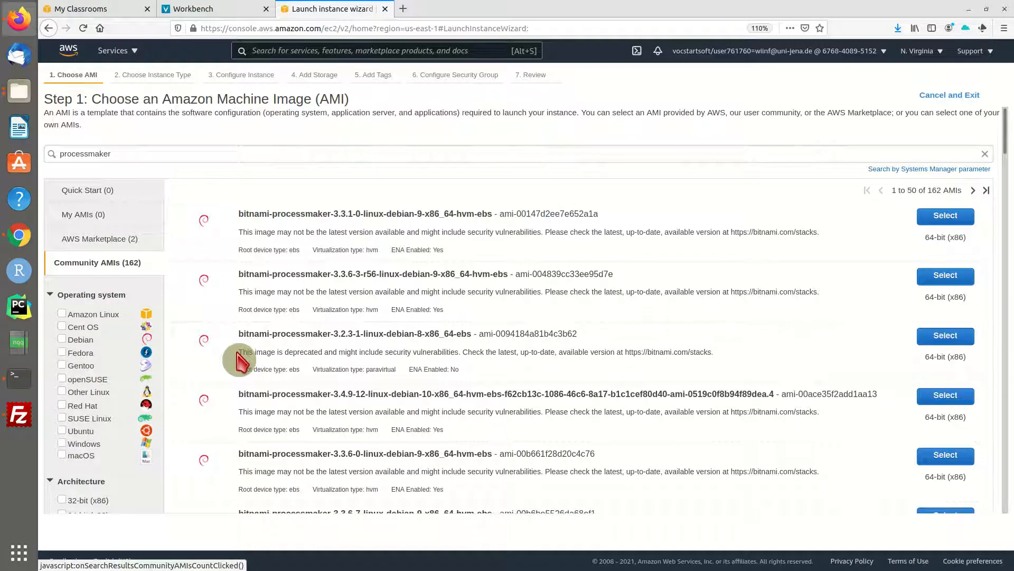
mouse_move(249, 332)
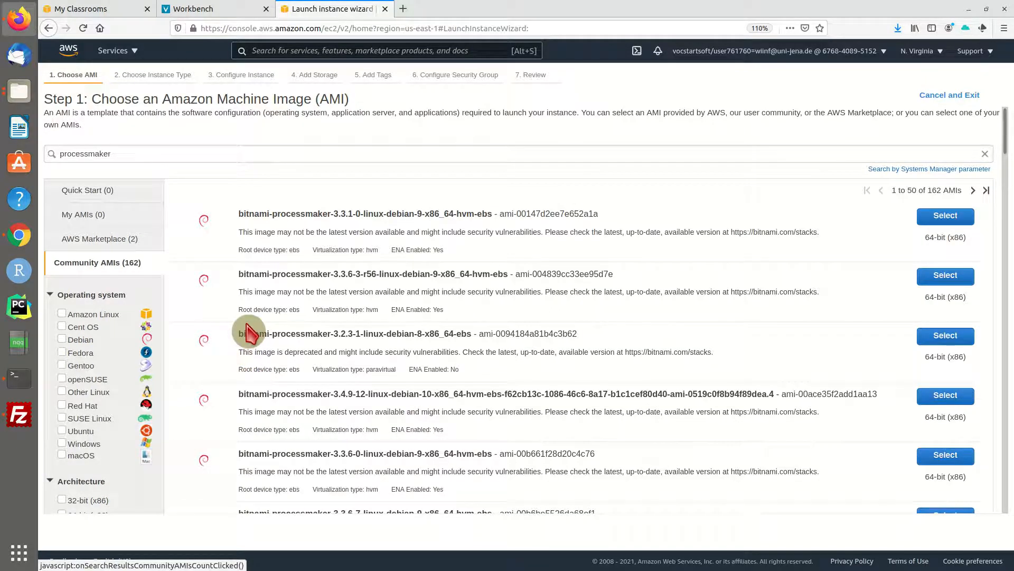
scroll(down, 3)
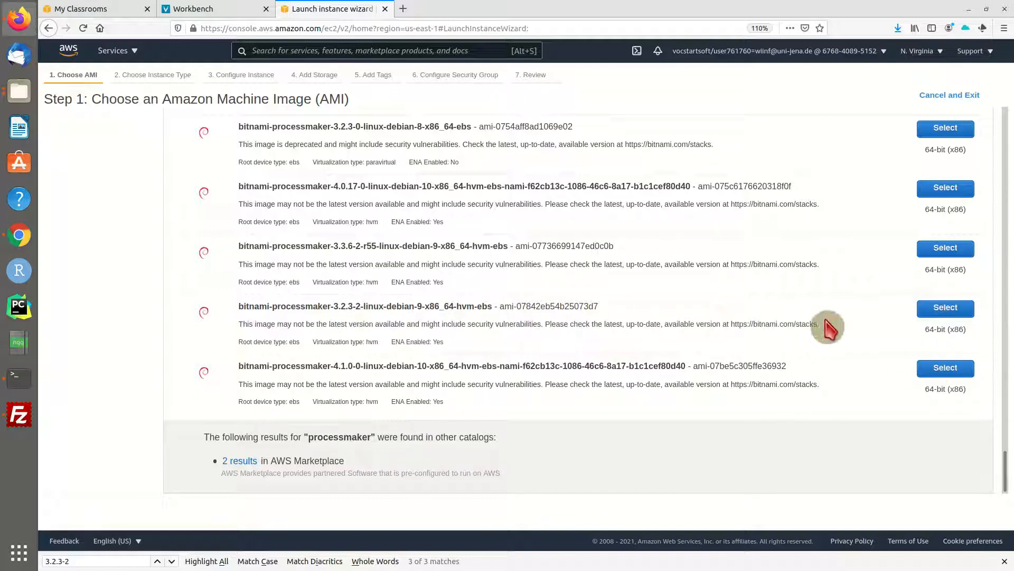
click(944, 308)
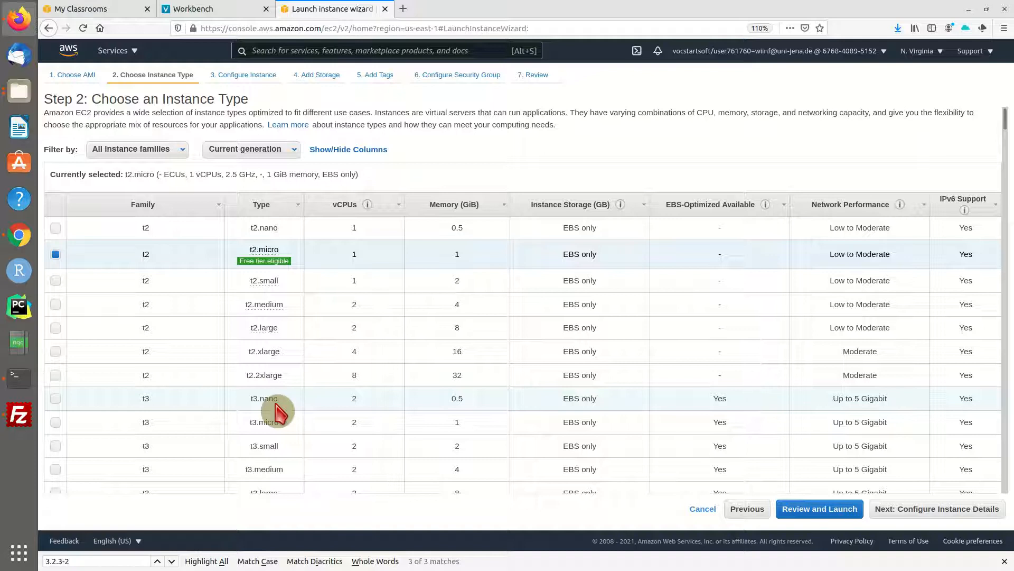
mouse_move(391, 270)
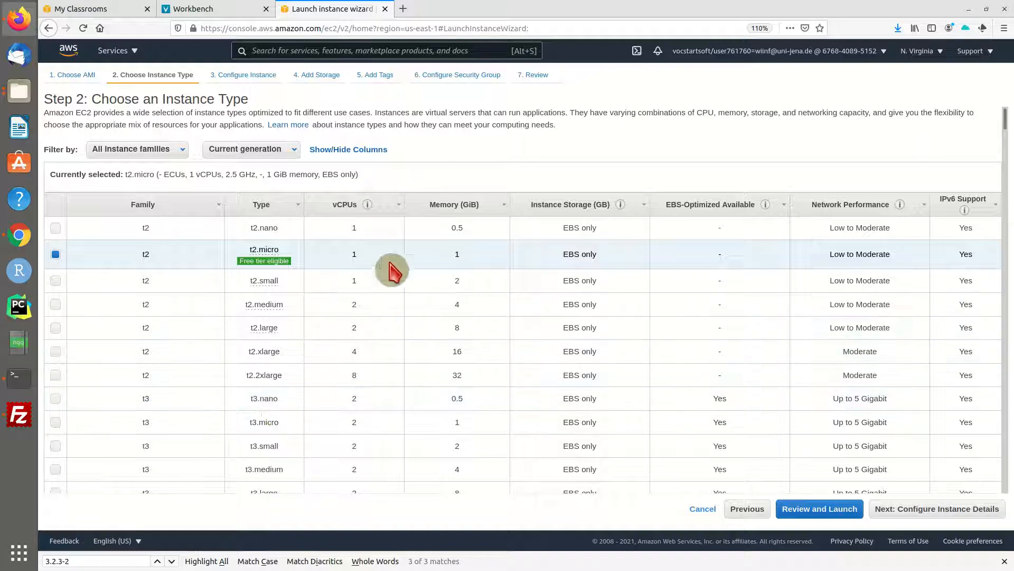
mouse_move(476, 267)
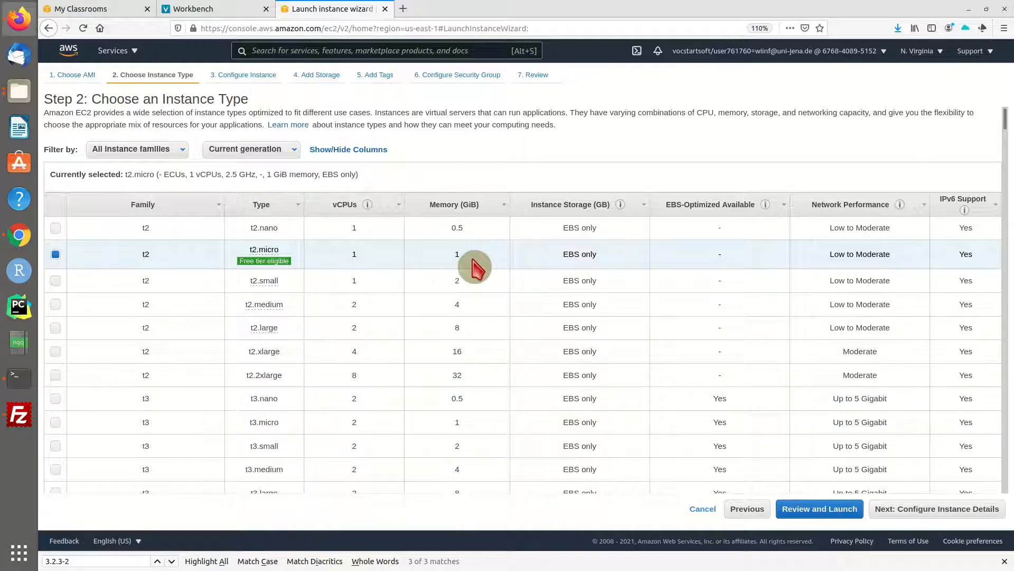
mouse_move(441, 283)
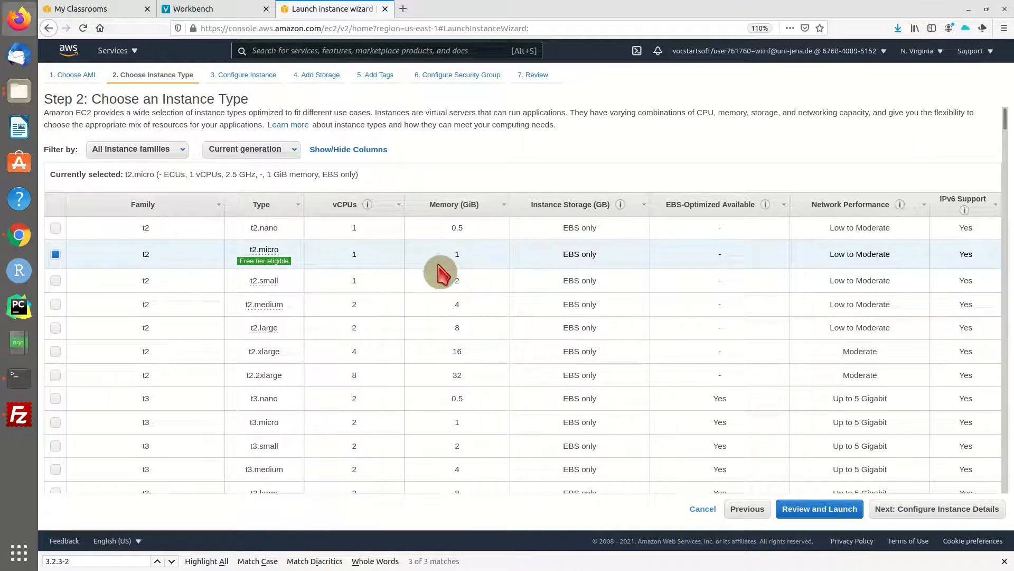
mouse_move(475, 269)
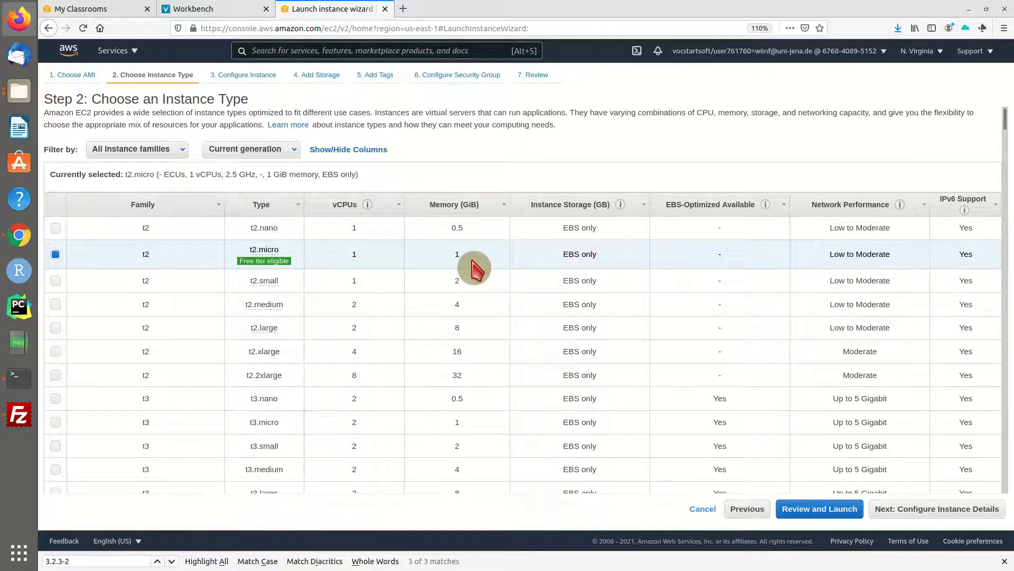
mouse_move(833, 254)
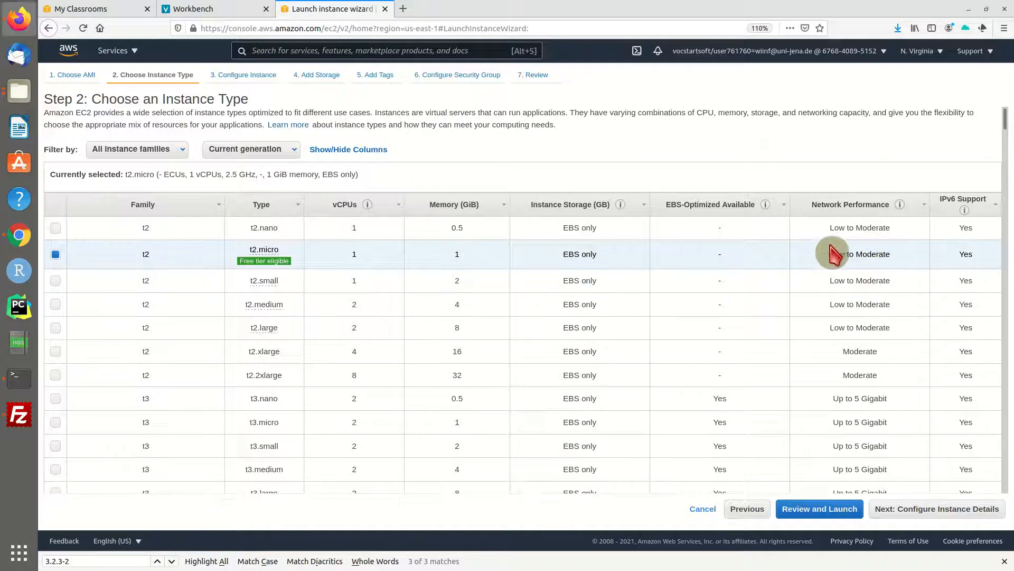
mouse_move(893, 267)
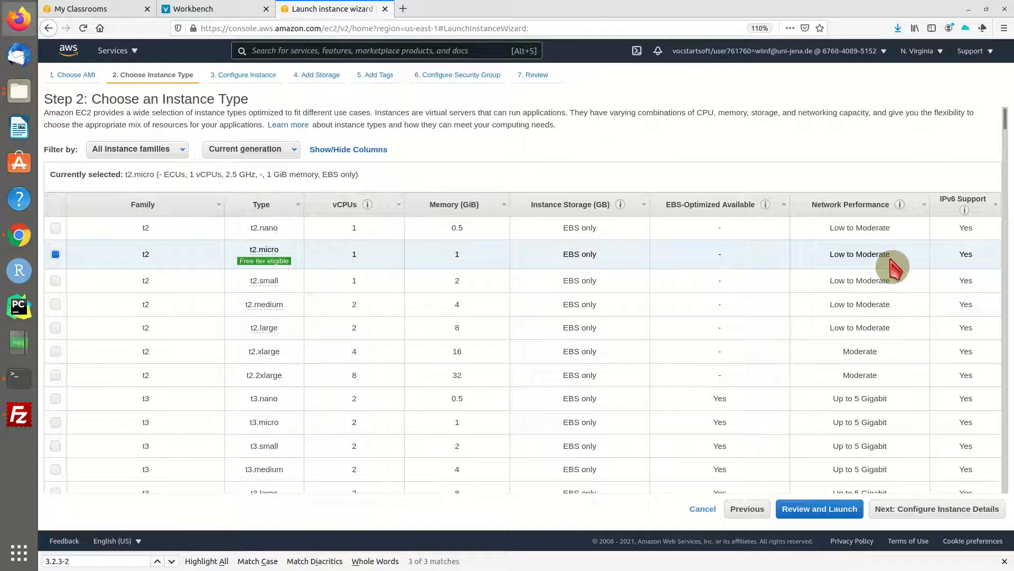
mouse_move(805, 521)
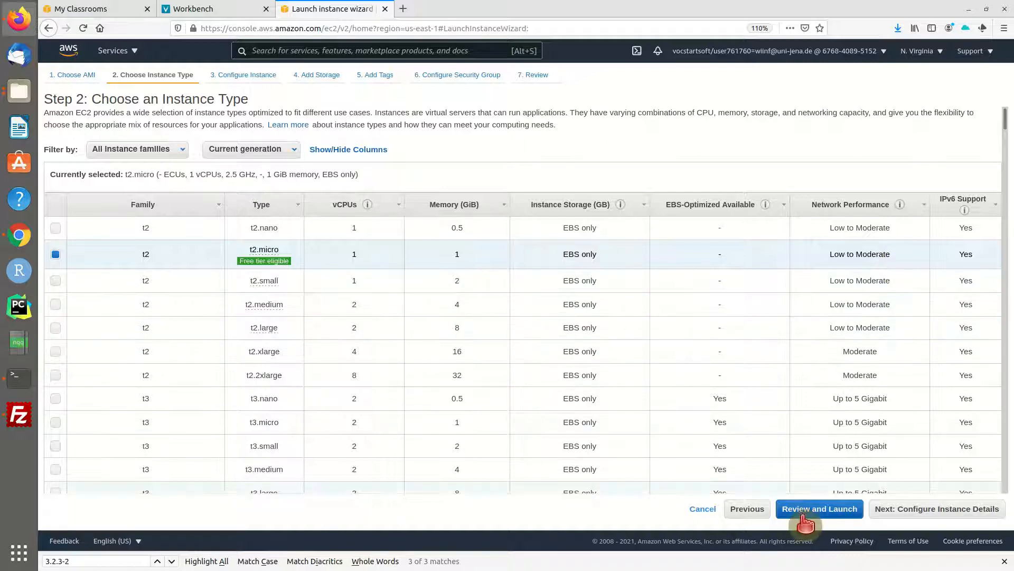
Skip ahead to Step 7: Review Instance Launch
click(818, 509)
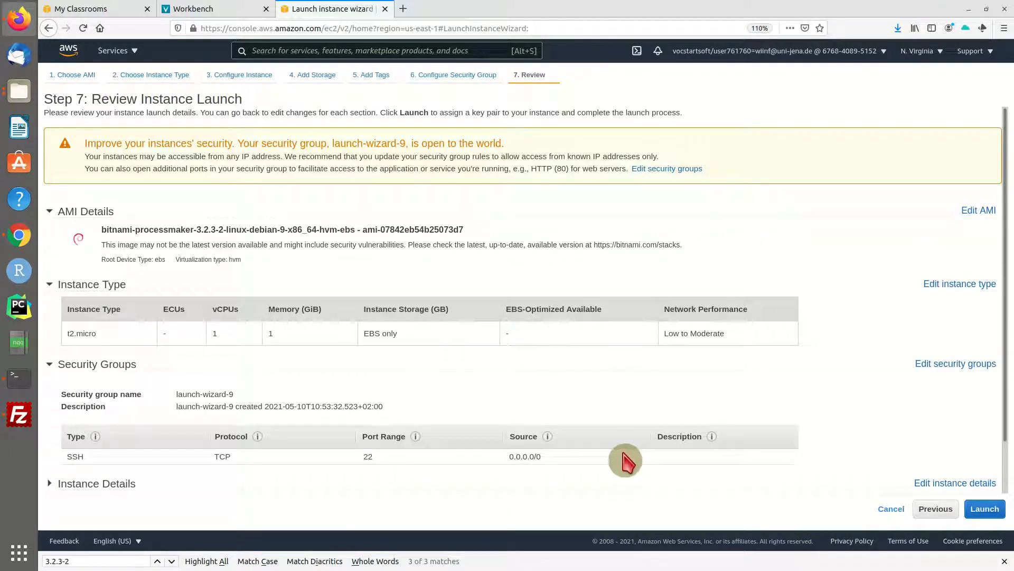
mouse_move(640, 446)
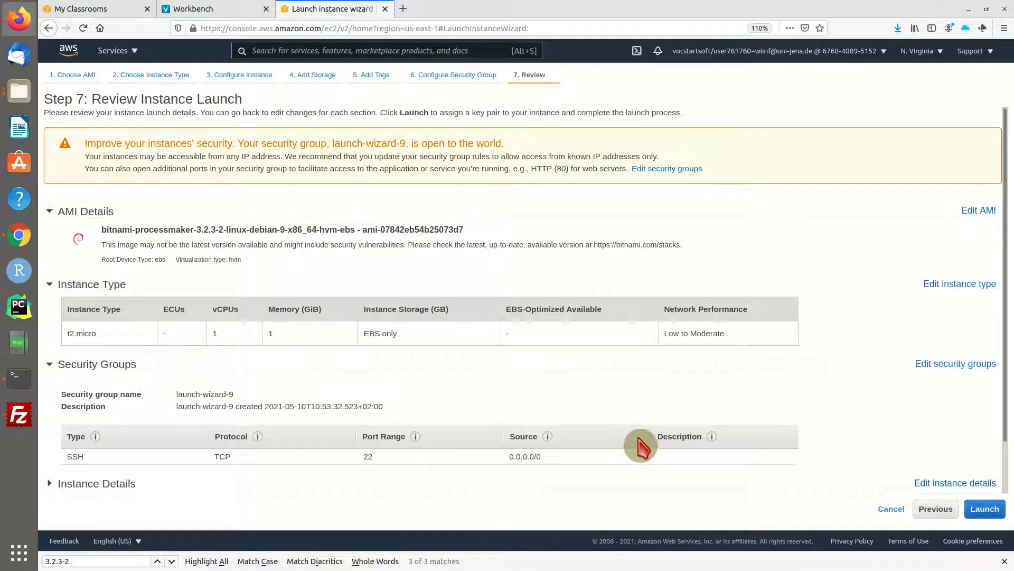
mouse_move(780, 380)
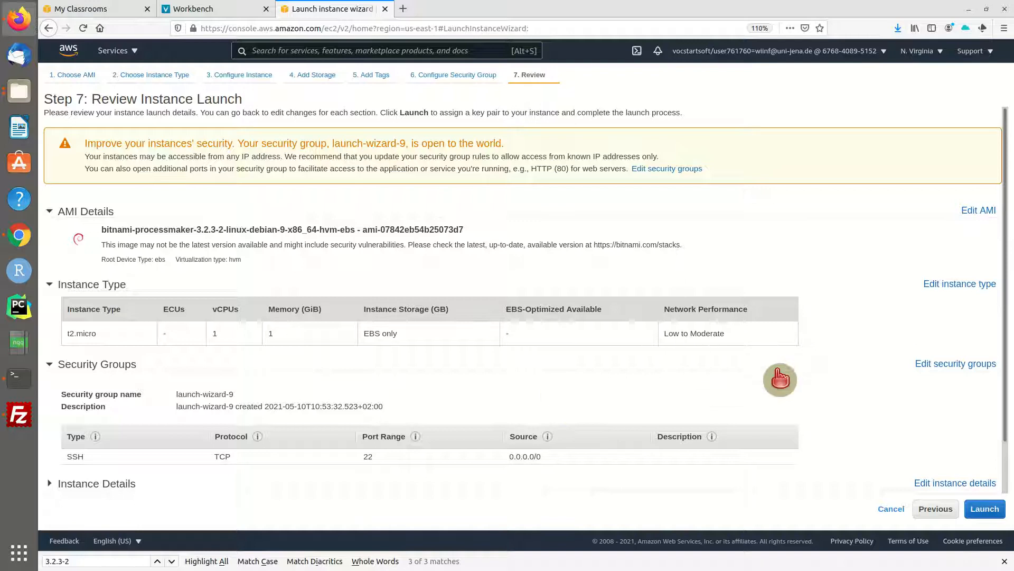
mouse_move(940, 349)
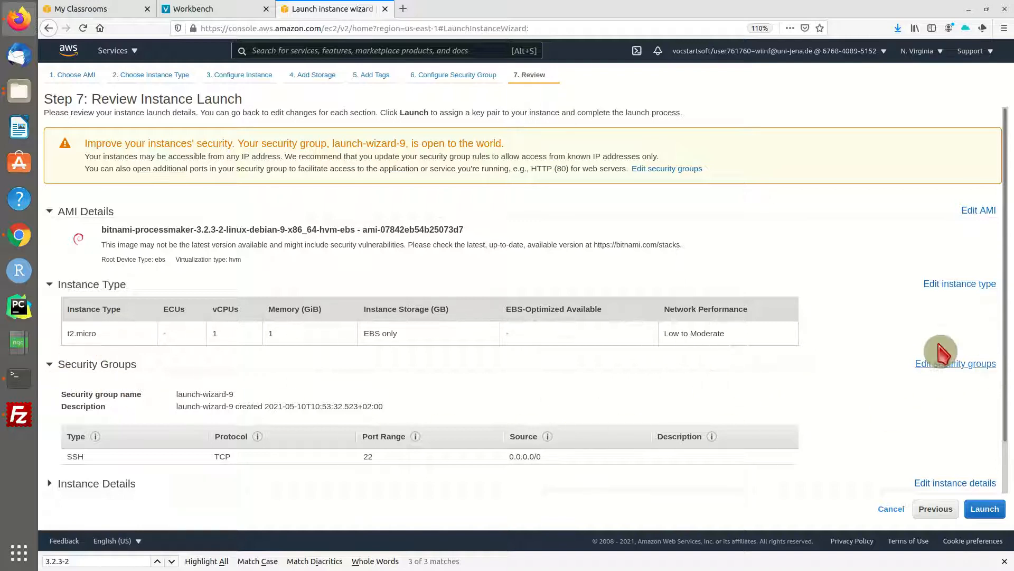
mouse_move(956, 372)
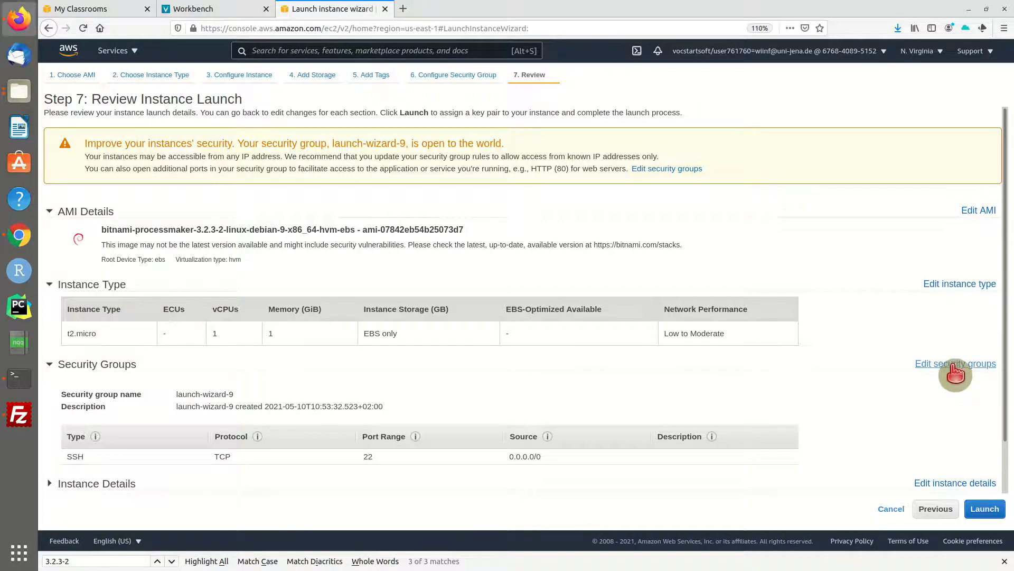
Add HTTP and HTTPS rules with source Anywhere to launch-wizard-9, then return to review
click(955, 363)
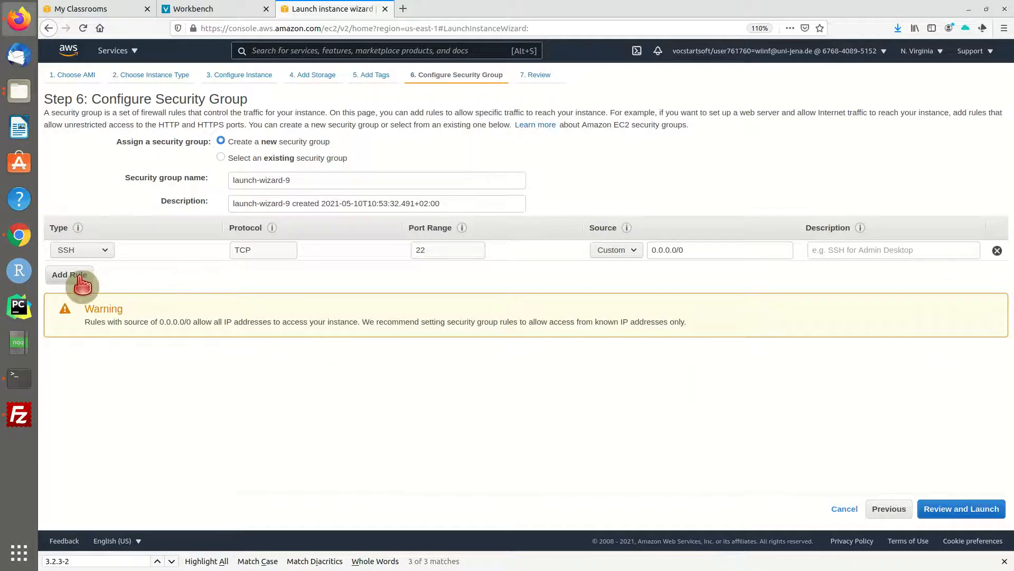
click(69, 273)
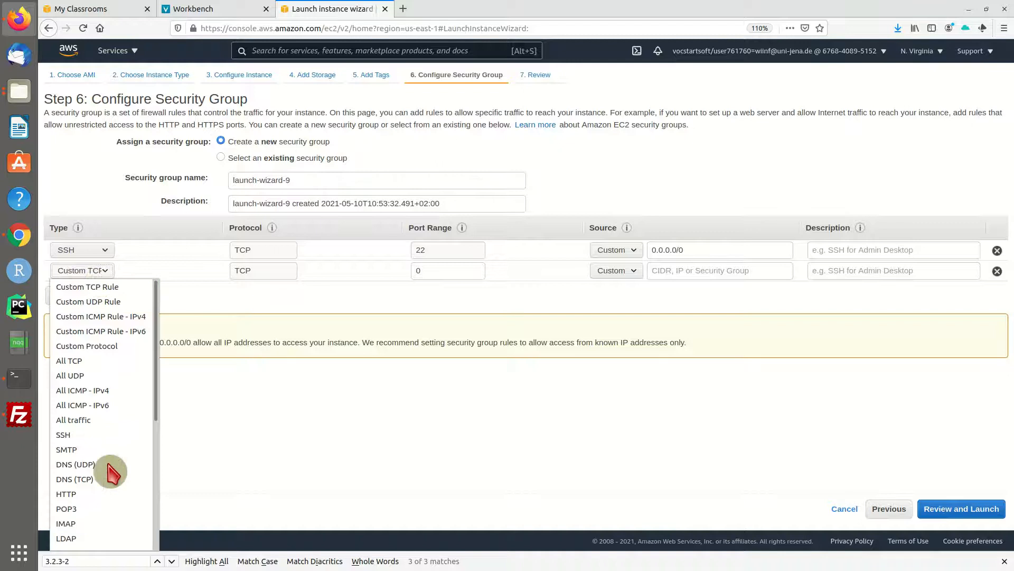
click(66, 493)
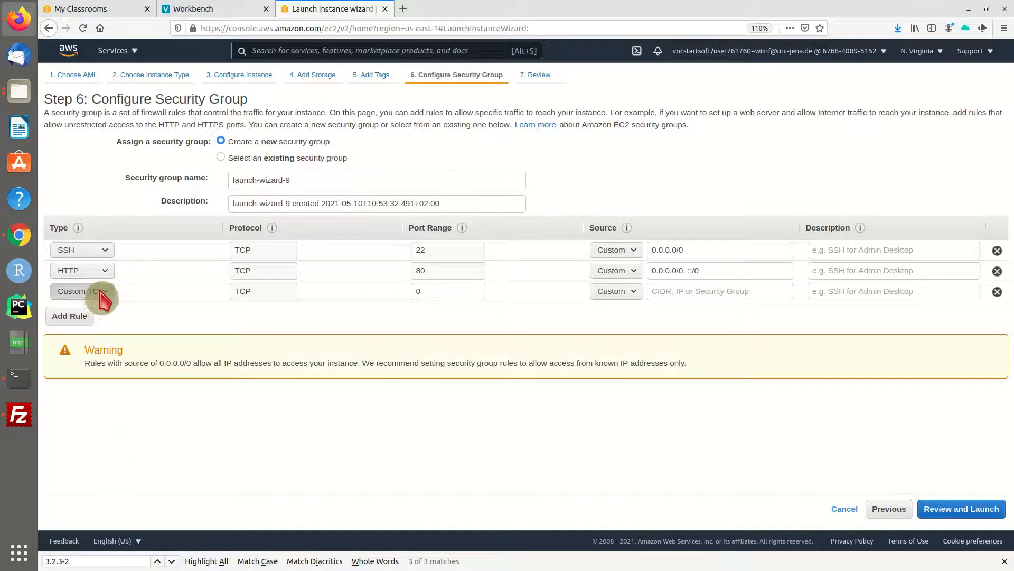
click(80, 290)
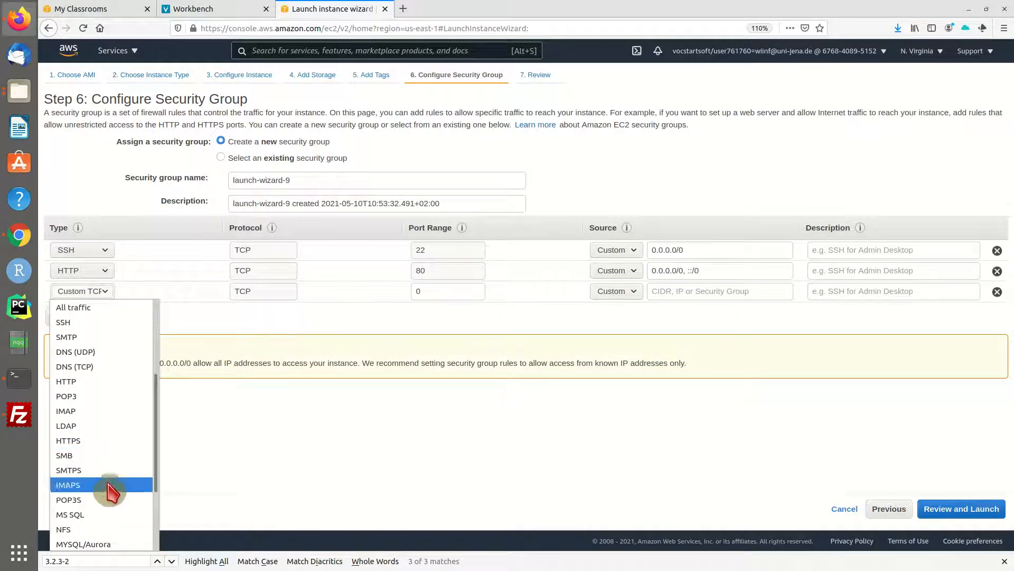
click(68, 440)
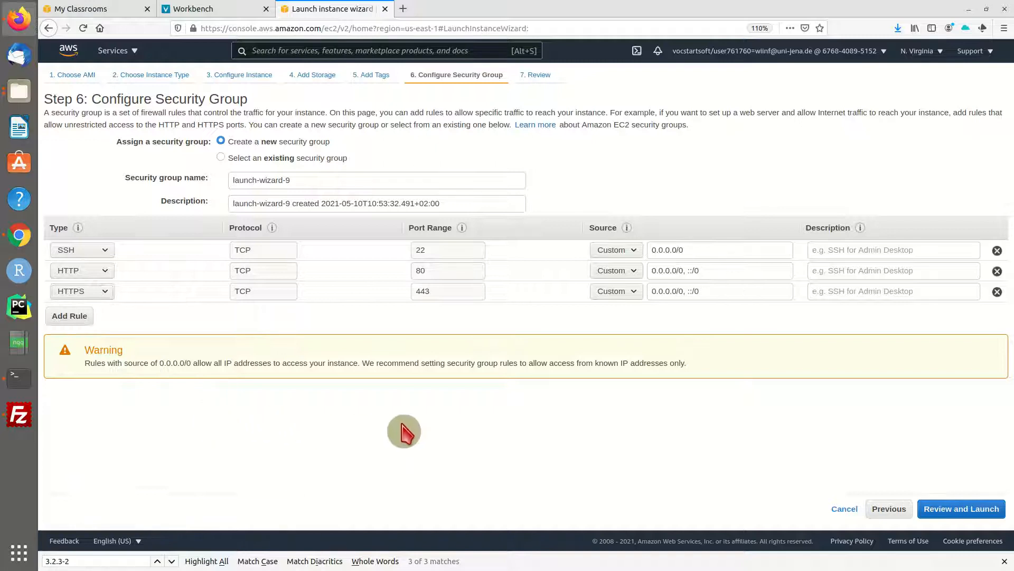
click(613, 270)
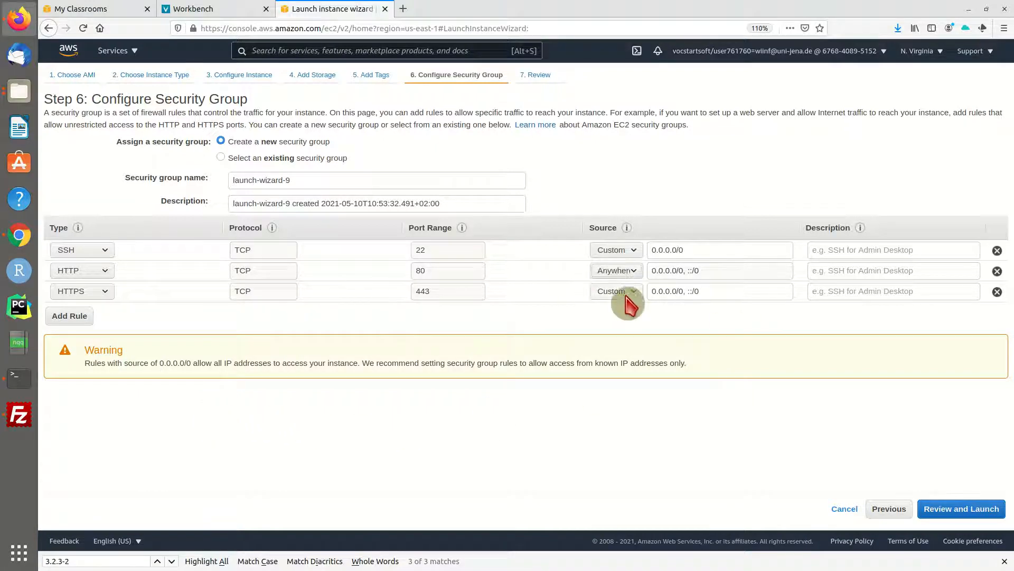
click(615, 290)
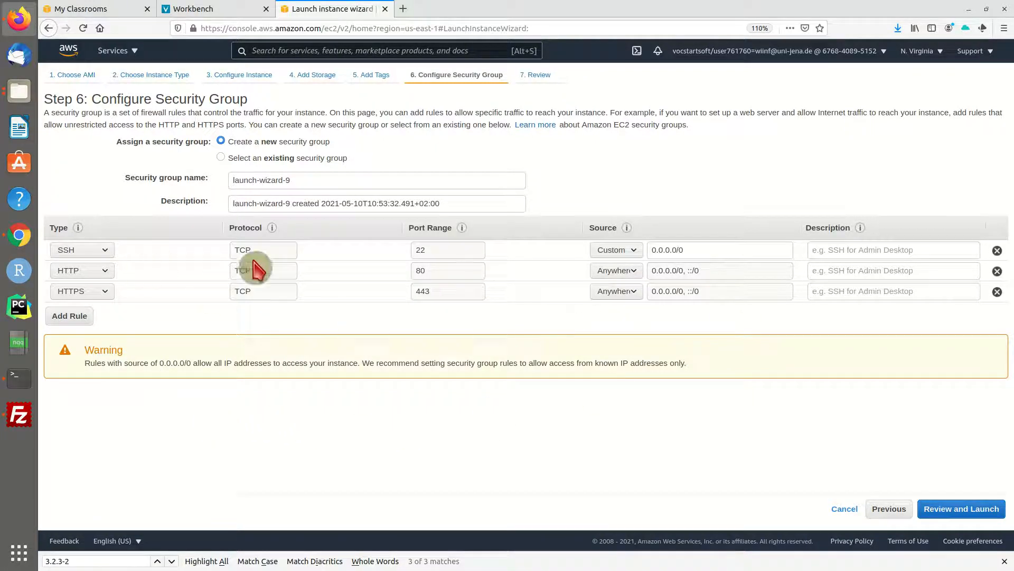
mouse_move(723, 453)
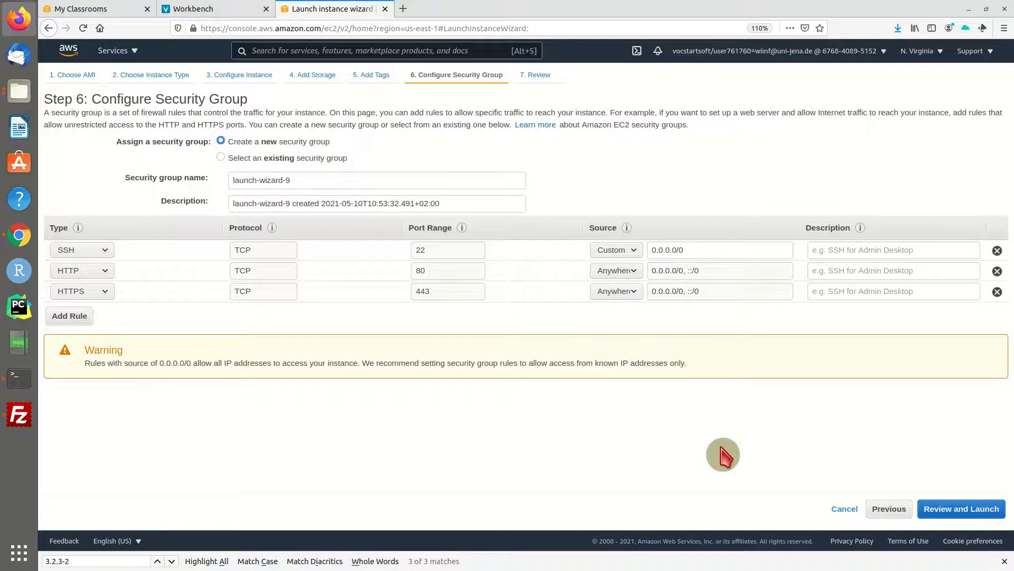
mouse_move(276, 400)
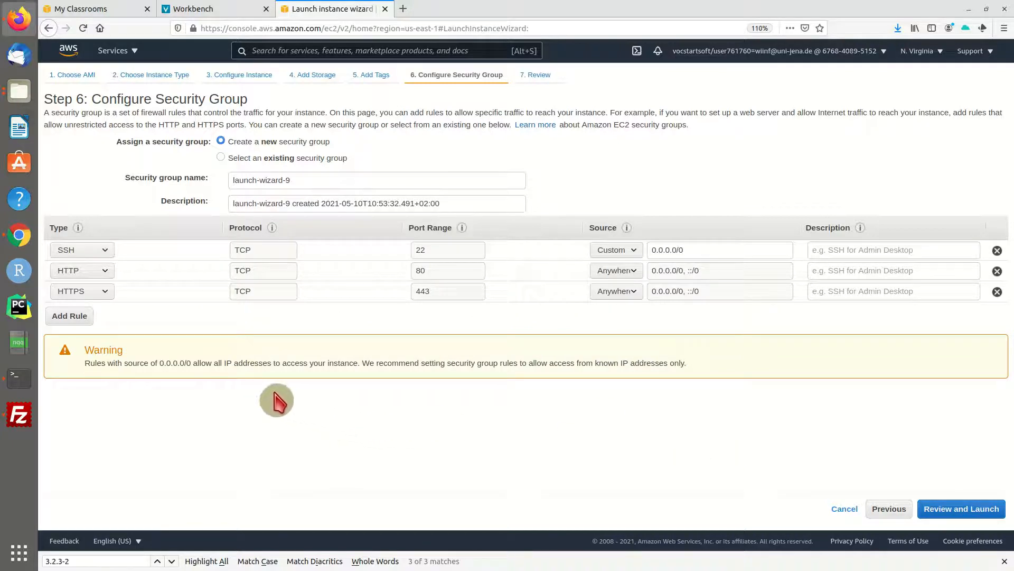
click(961, 509)
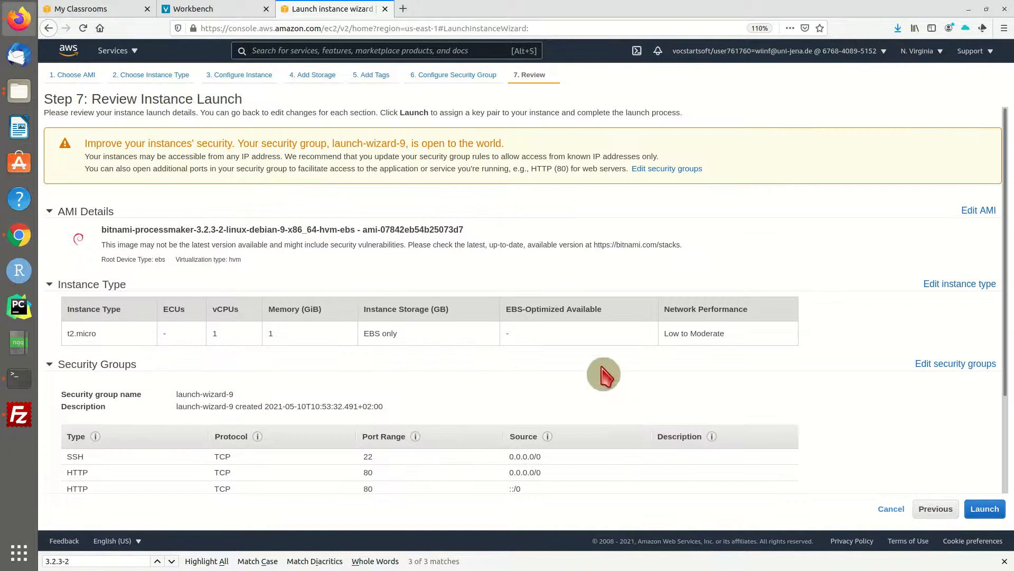
scroll(down, 3)
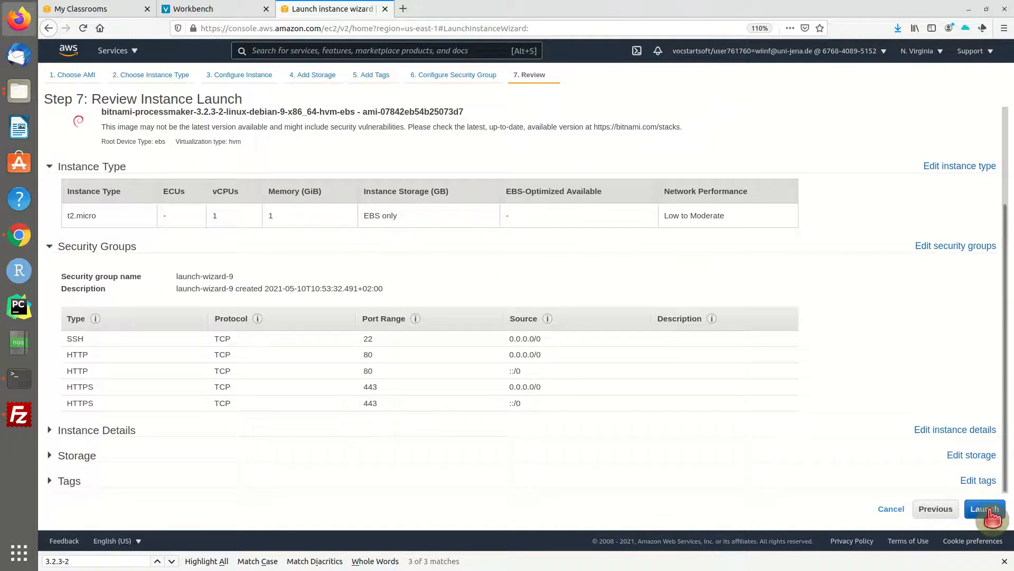
Create key pair processmaker_3.2.3._keypair, save its .pem file, and launch the instance
click(984, 508)
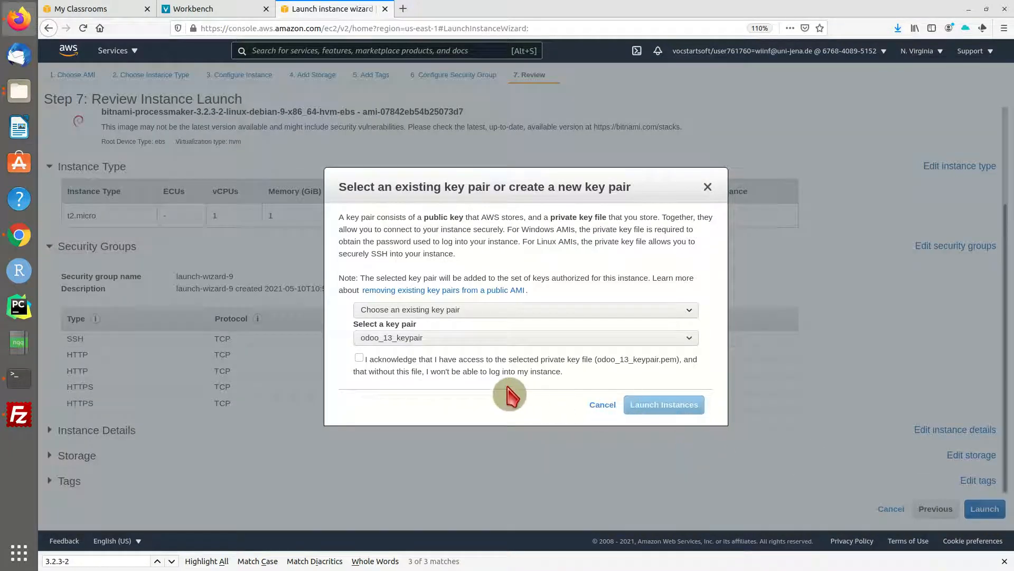
mouse_move(513, 385)
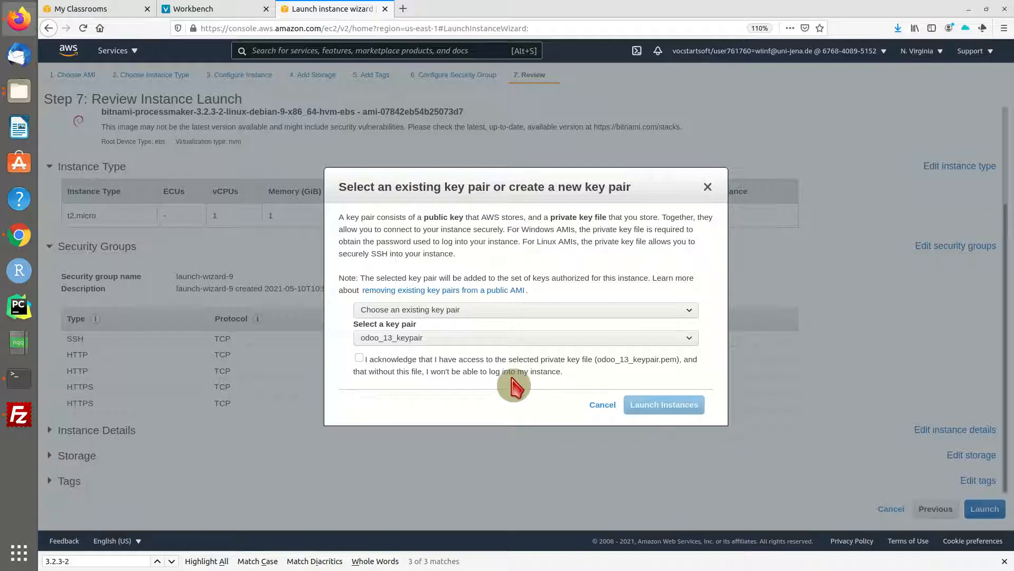
mouse_move(414, 317)
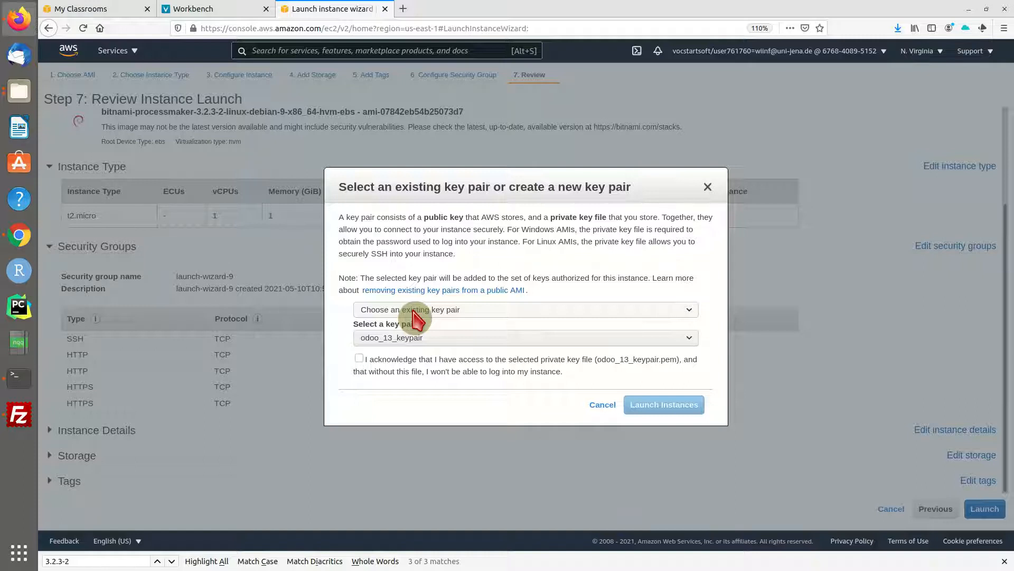
click(524, 309)
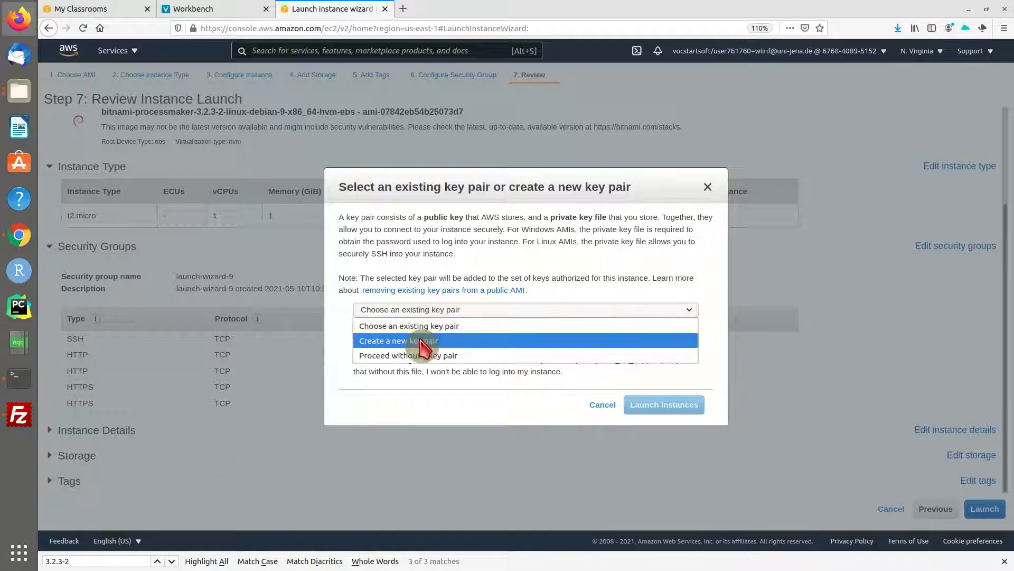
click(398, 340)
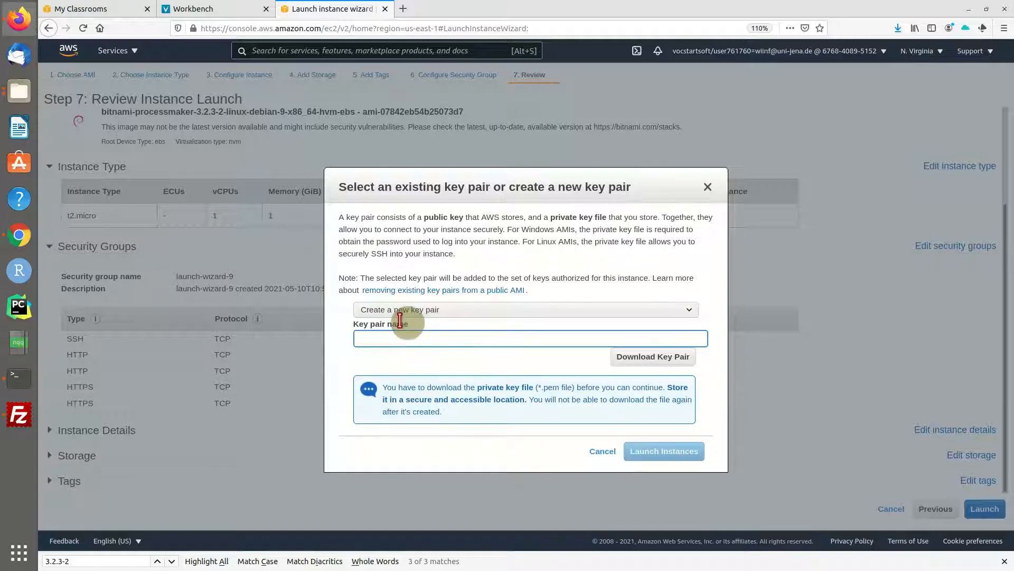
text(processmaker)
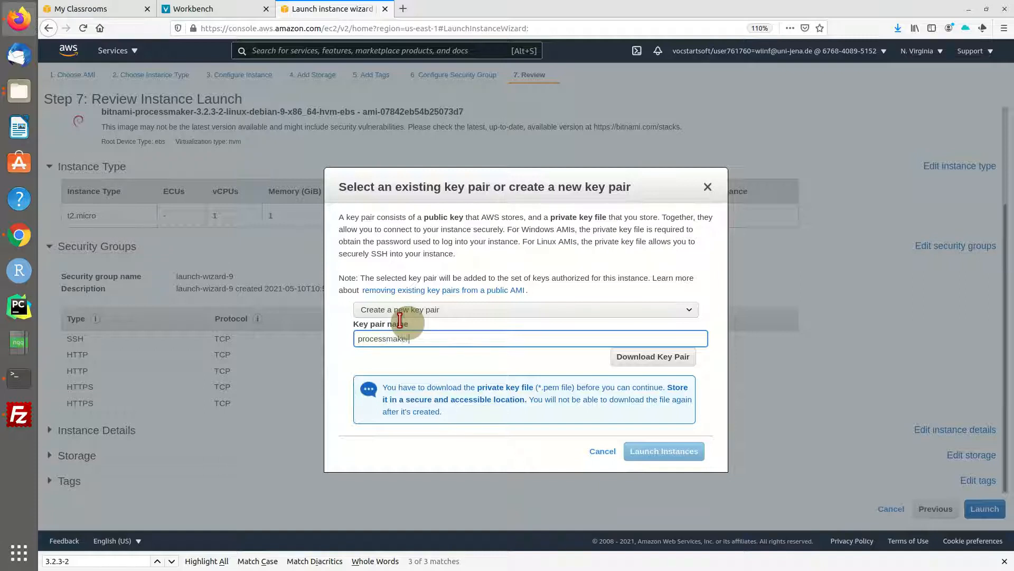
text(_keypair)
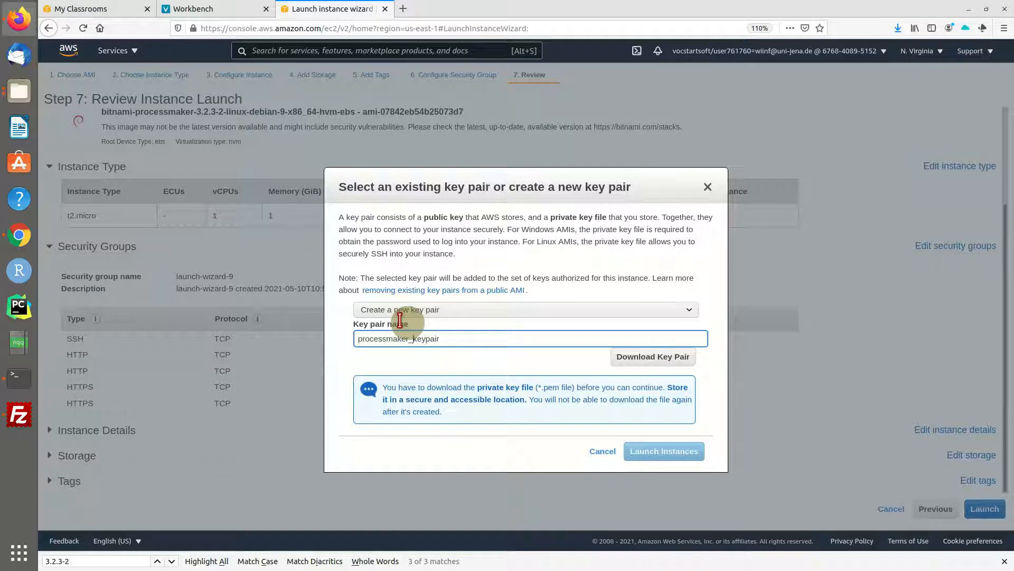
text(3.2.3._)
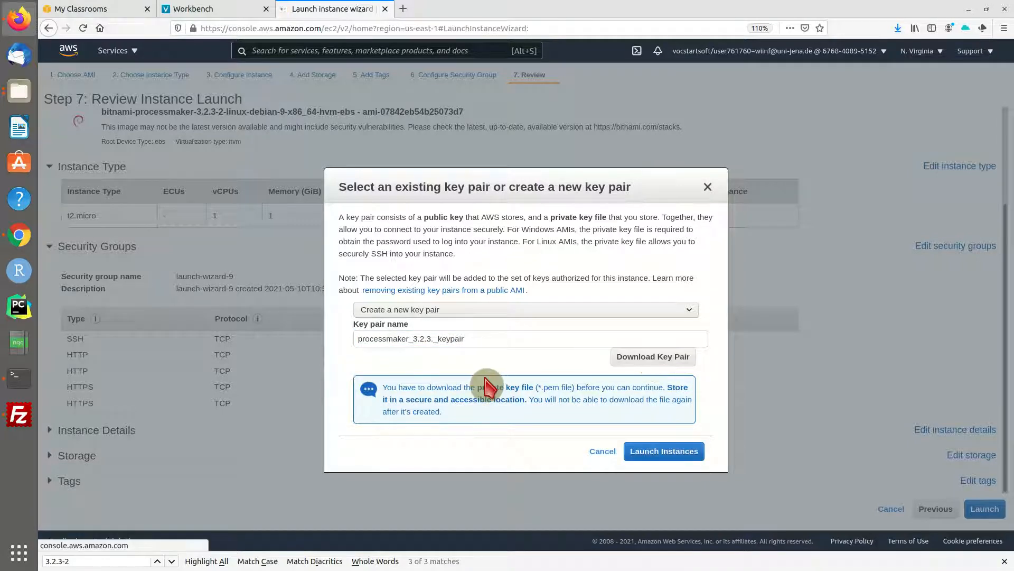
click(652, 357)
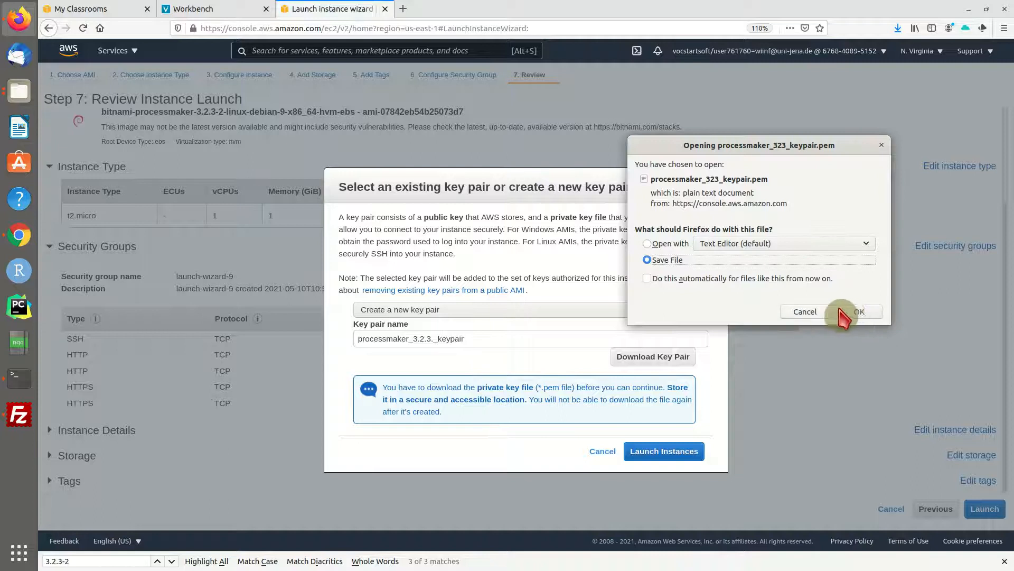
click(859, 311)
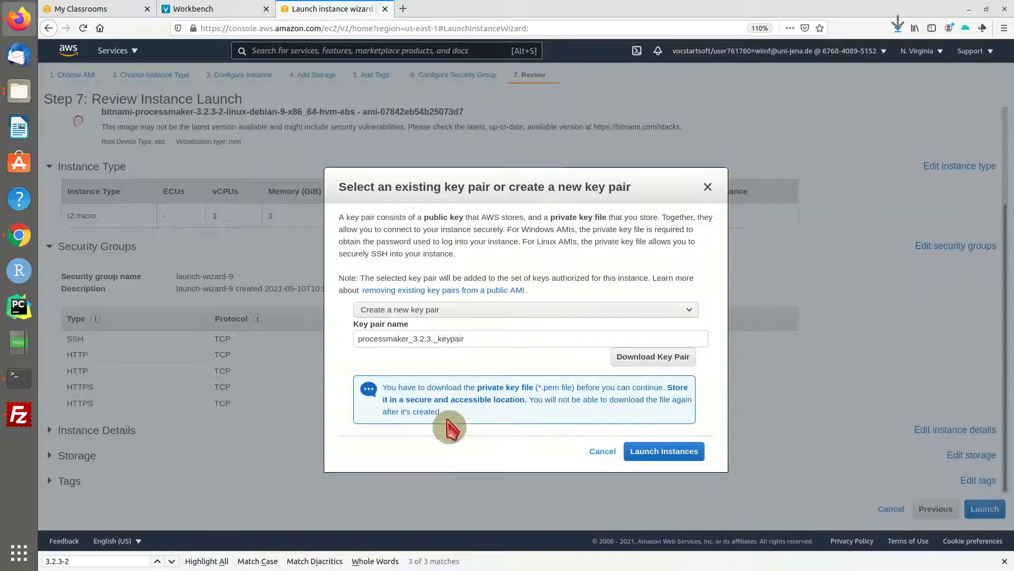
mouse_move(418, 371)
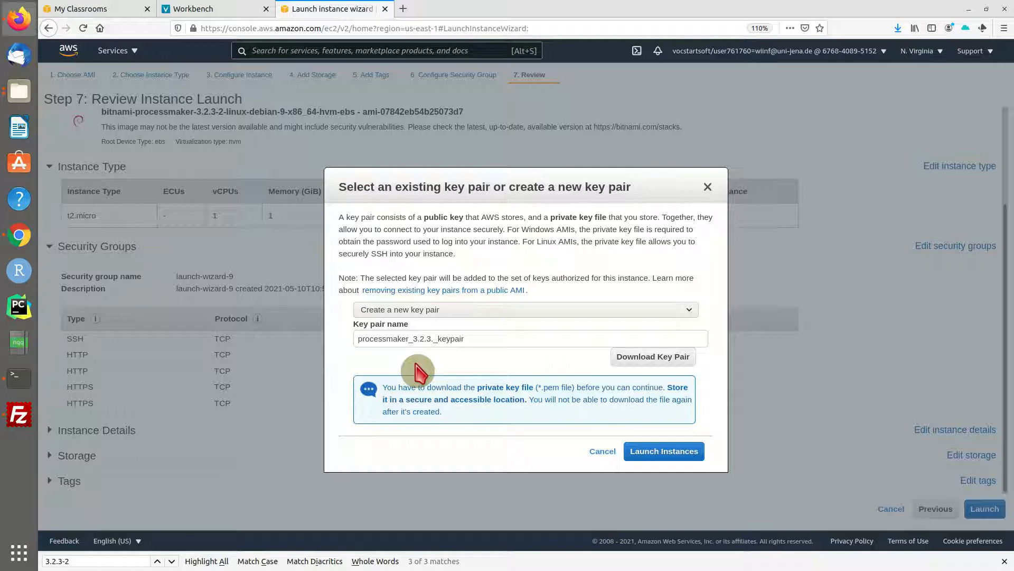
mouse_move(436, 392)
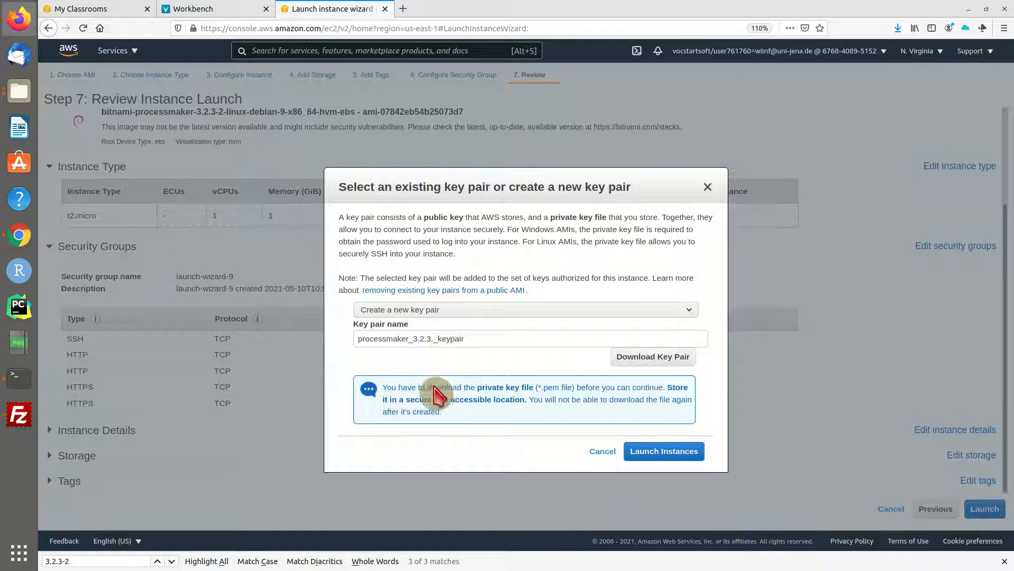
click(663, 451)
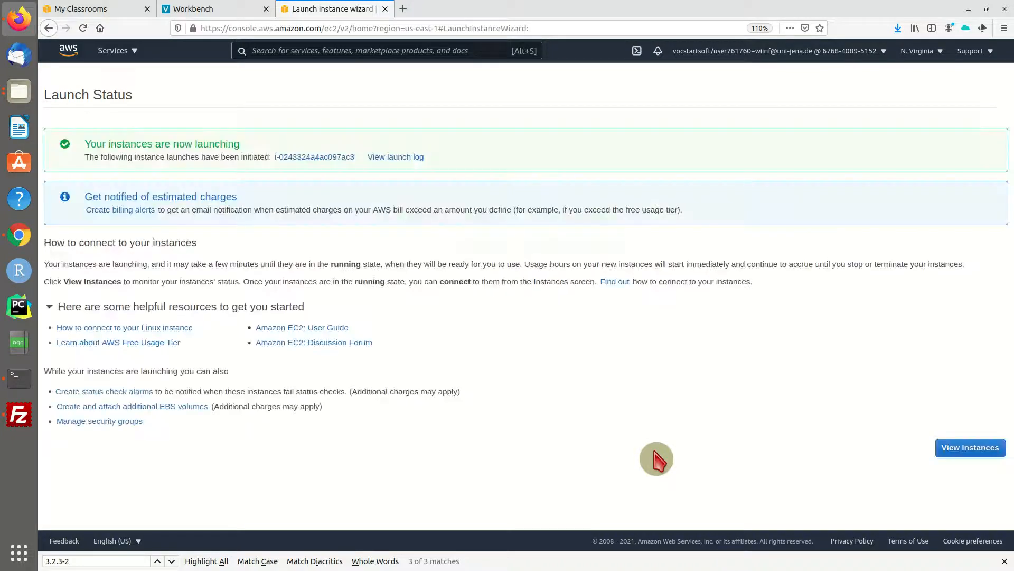
mouse_move(971, 447)
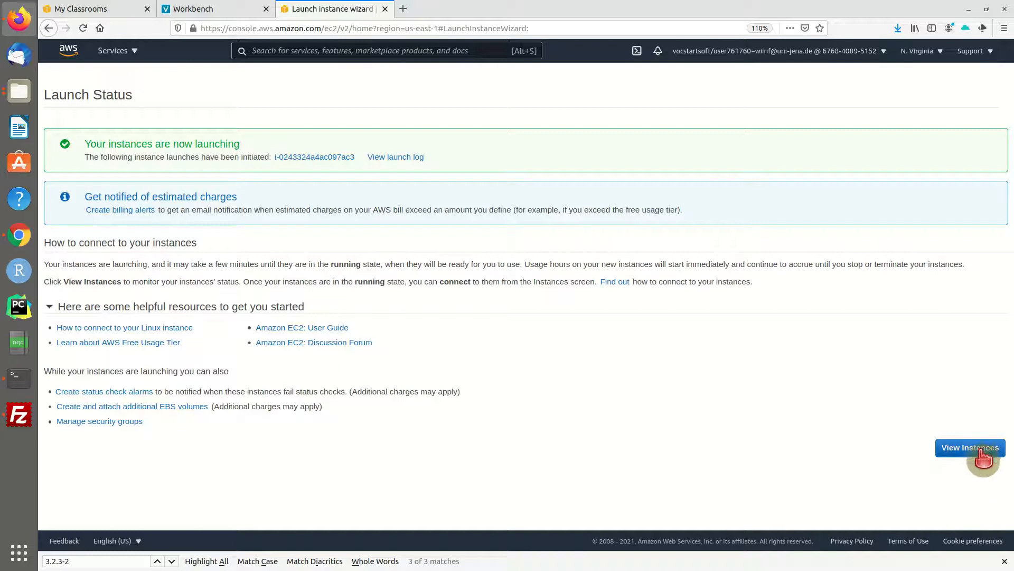
Rename the new pending instance to processmaker in the instances list
click(969, 447)
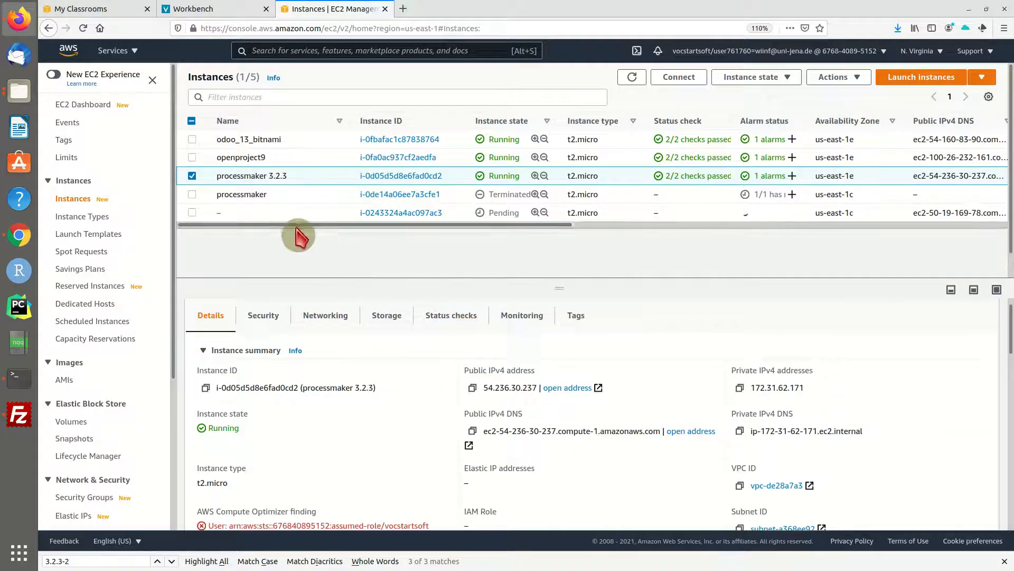
click(192, 213)
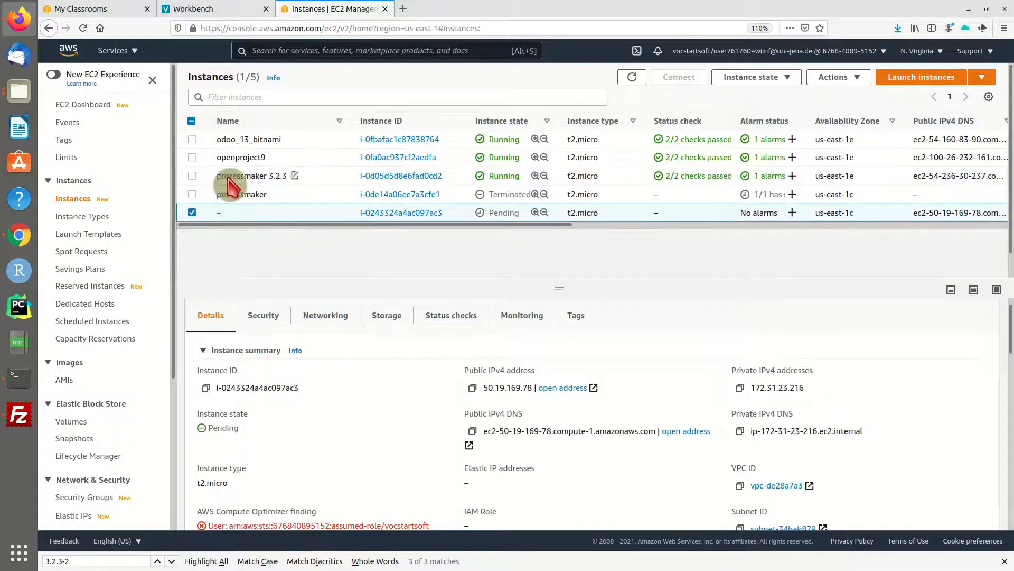
mouse_move(285, 187)
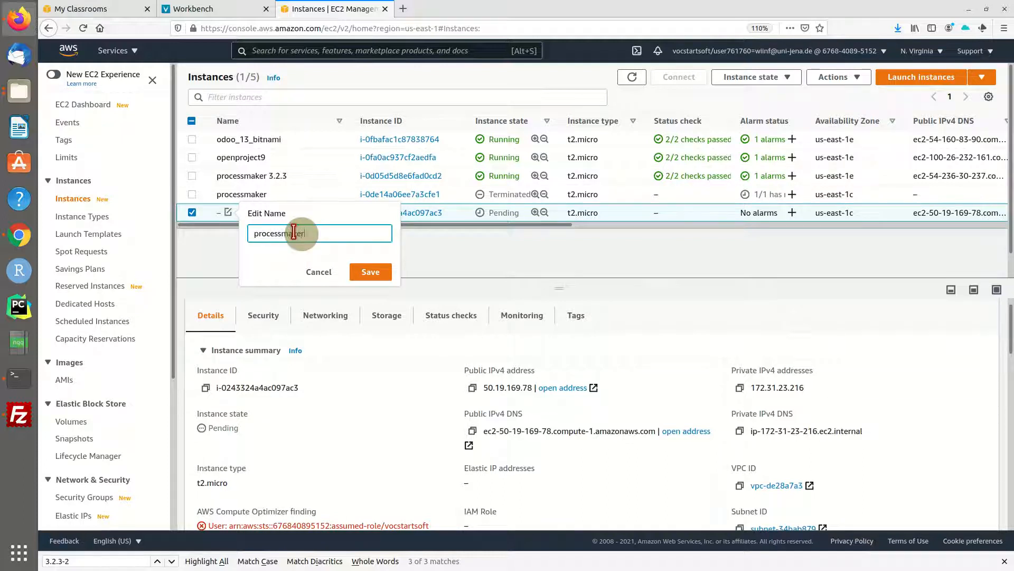
text(_3)
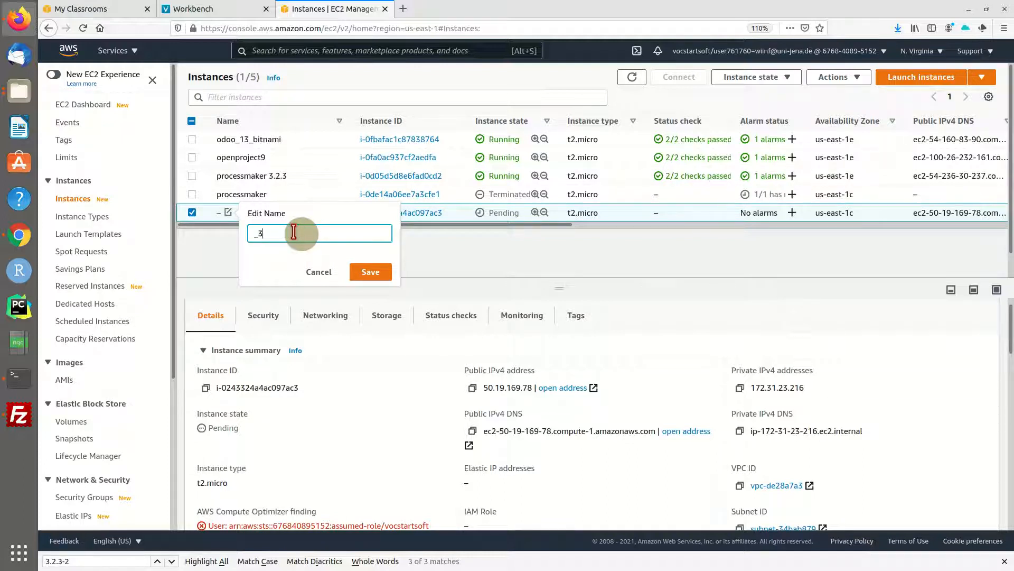
text(proces)
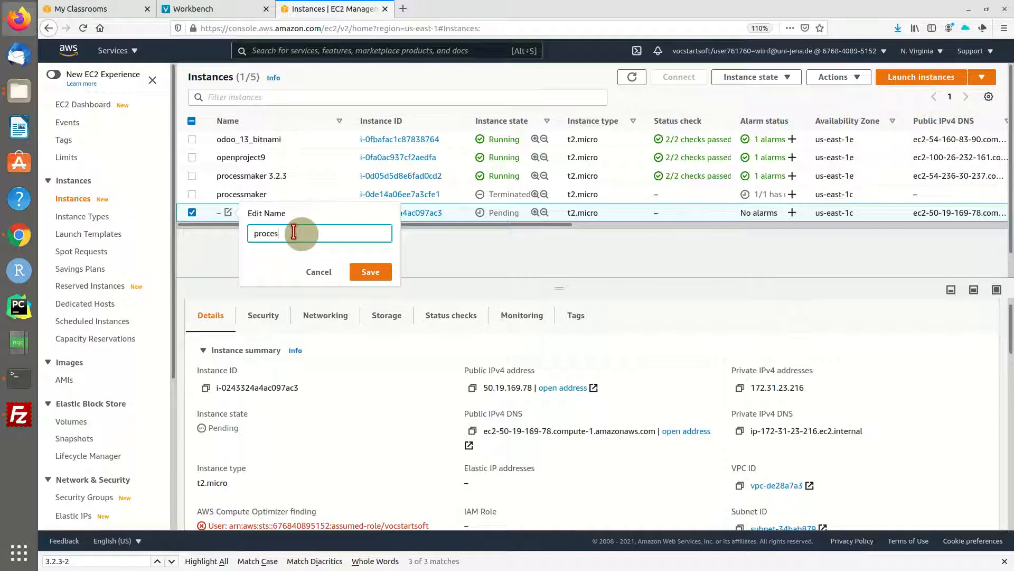
click(370, 271)
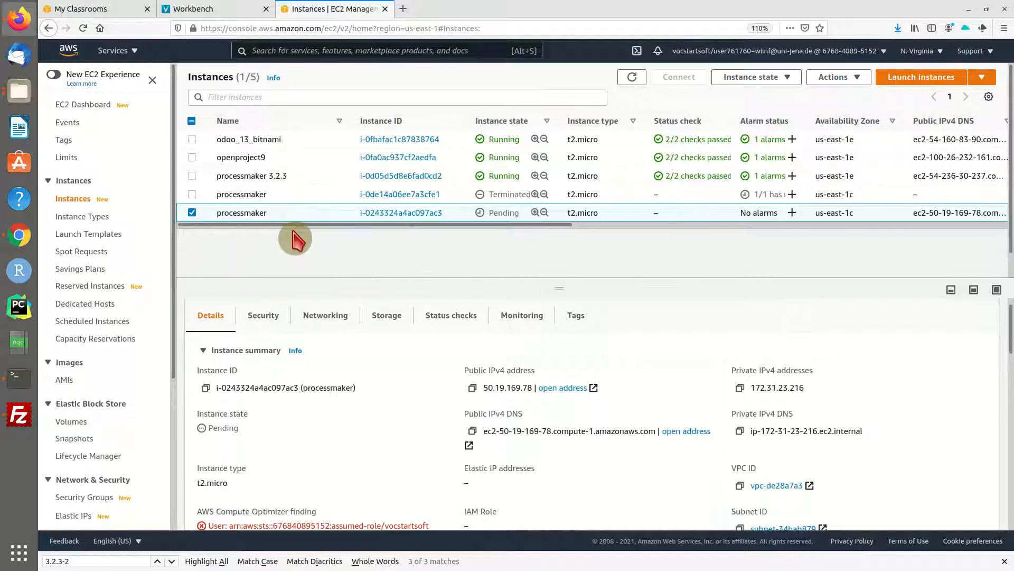
mouse_move(299, 215)
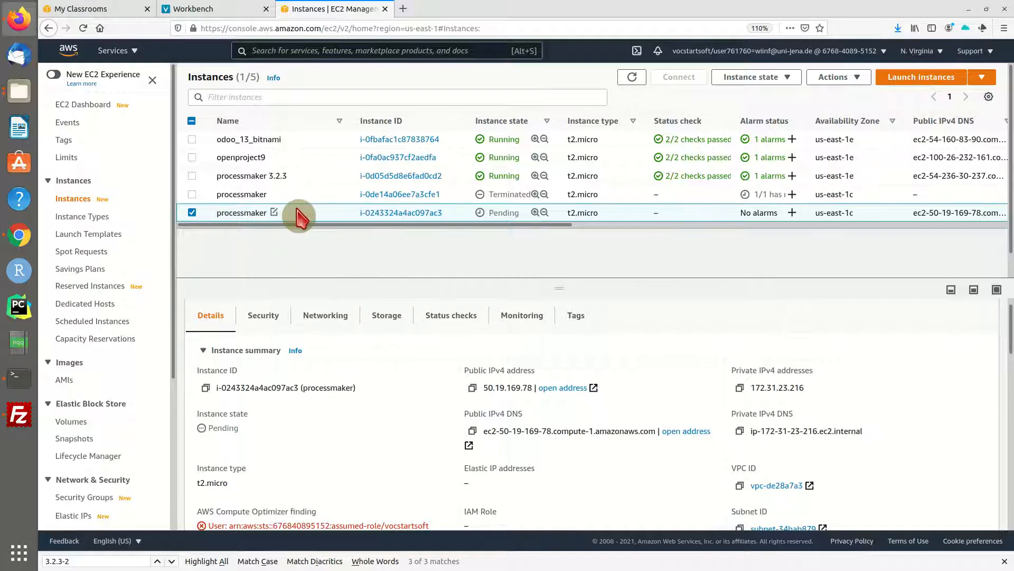
mouse_move(506, 387)
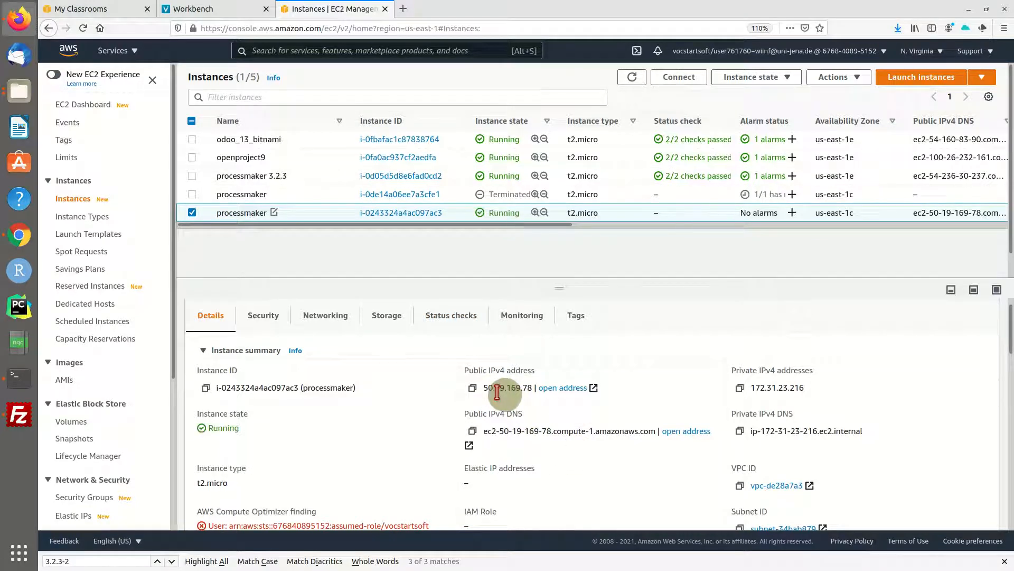
mouse_move(469, 438)
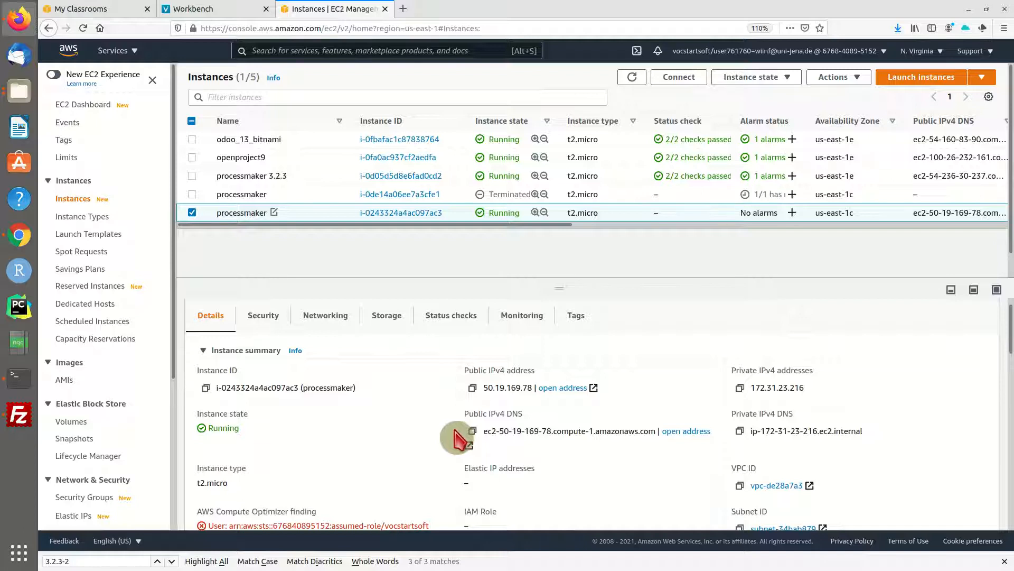
mouse_move(427, 429)
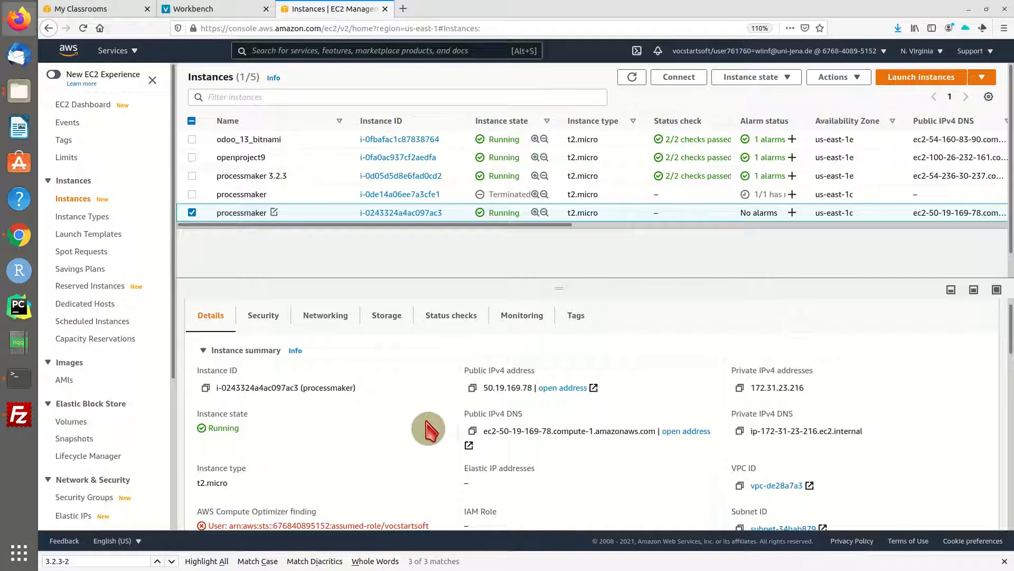
mouse_move(544, 389)
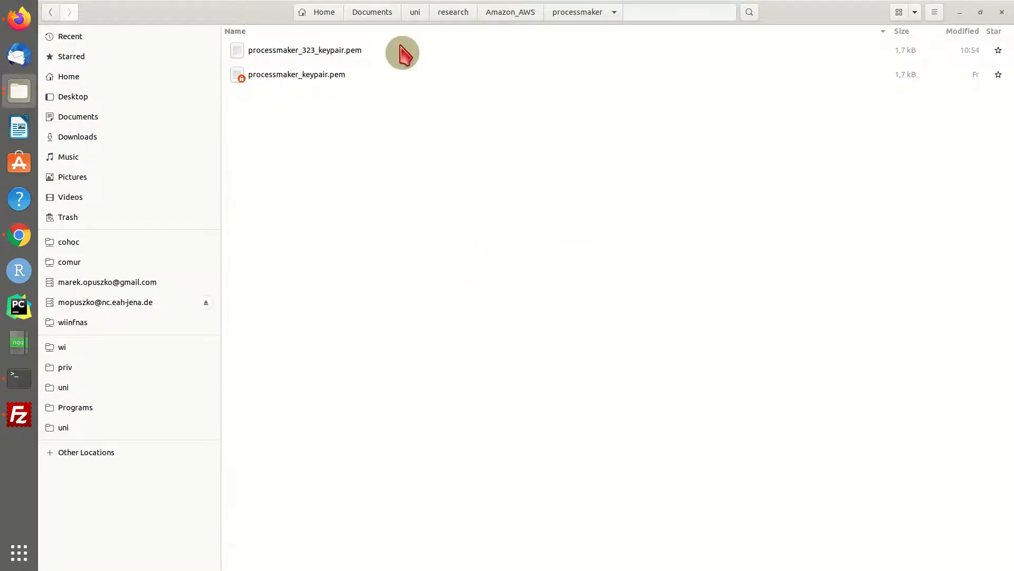
In a terminal at the key's folder, chmod 400 processmaker_323_keypair.pem and clear the screen
click(304, 49)
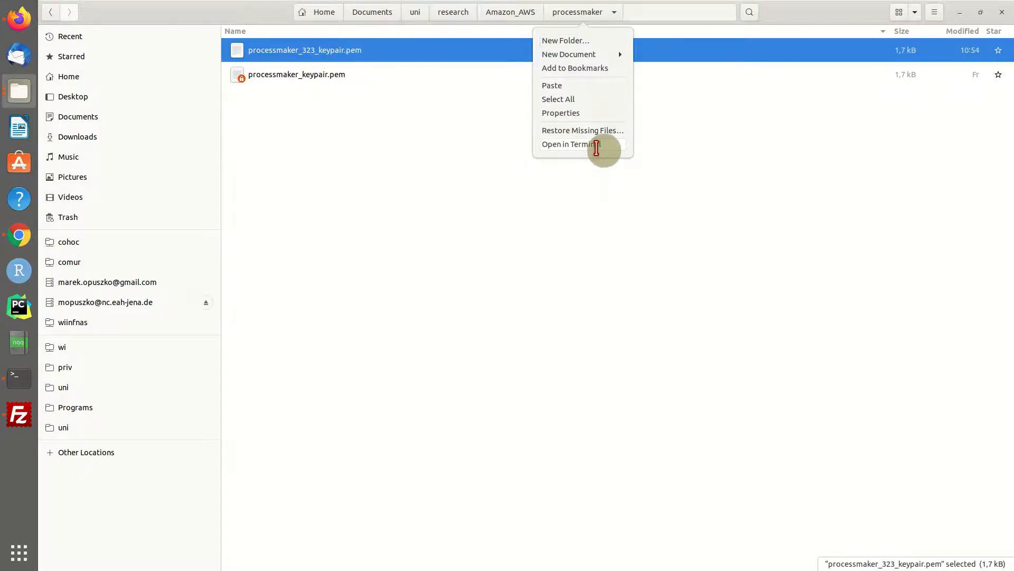
click(570, 144)
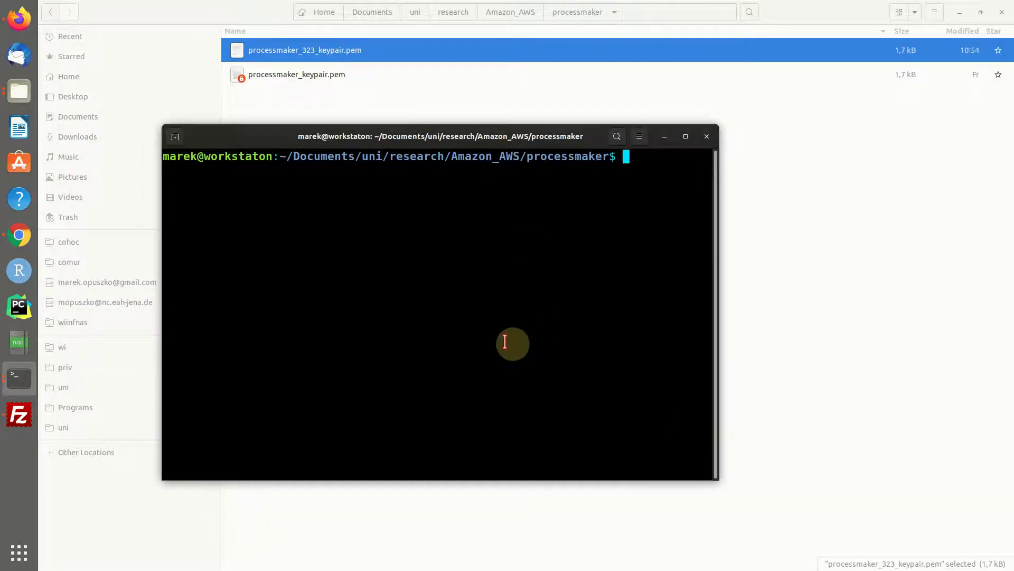
text(c)
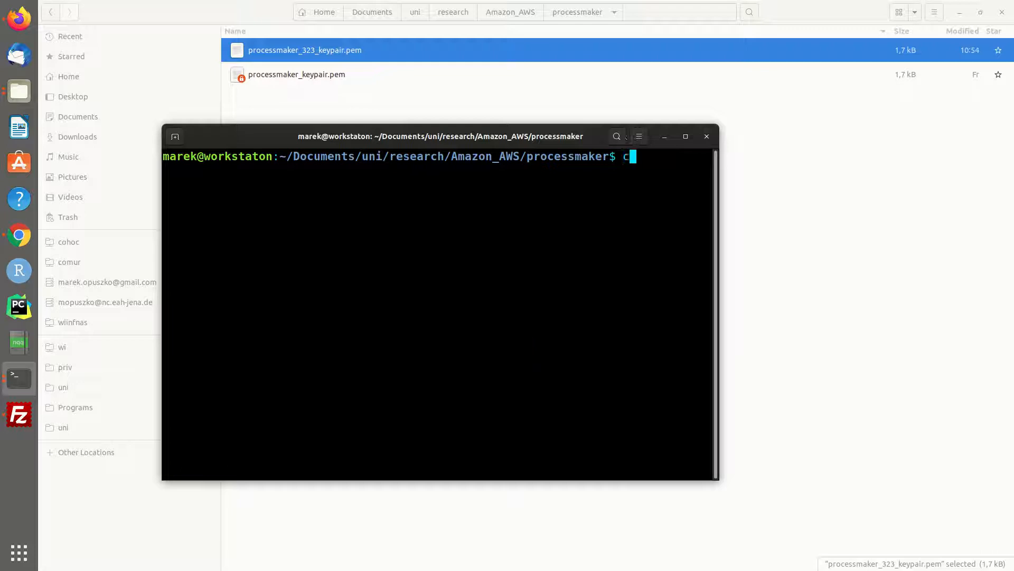
text(hmod)
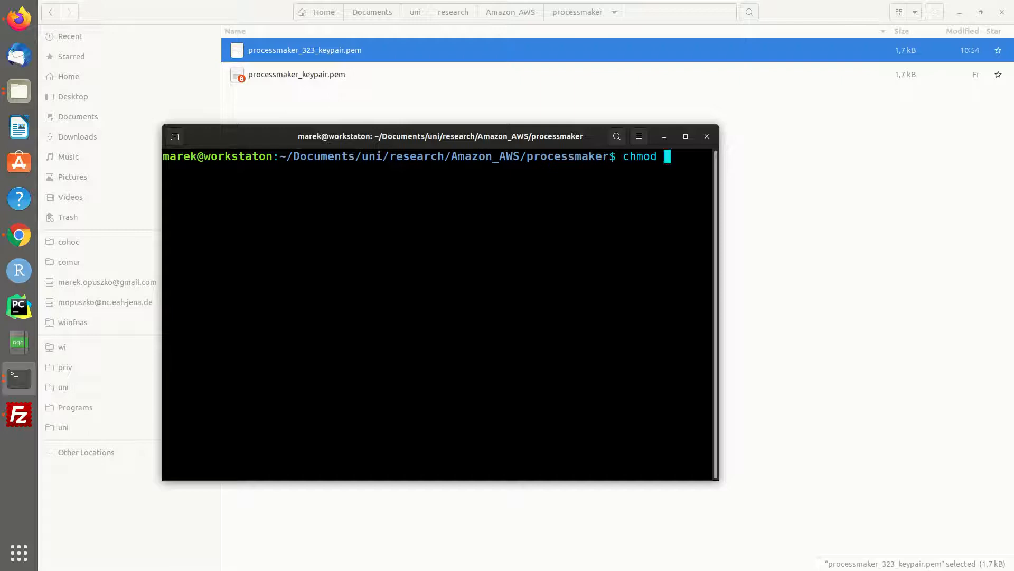
text(400 processmaker)
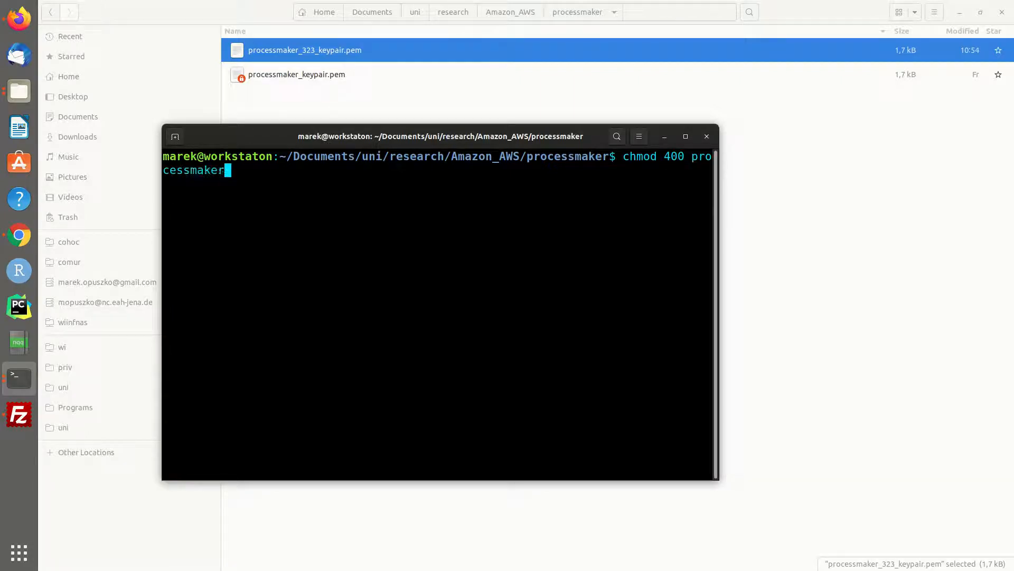
text(_32)
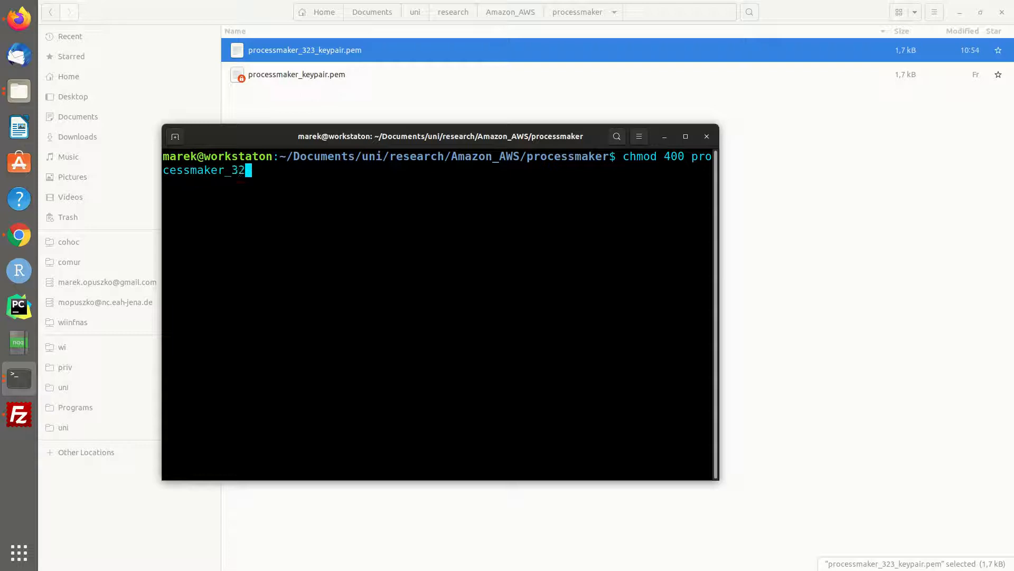
key(Return)
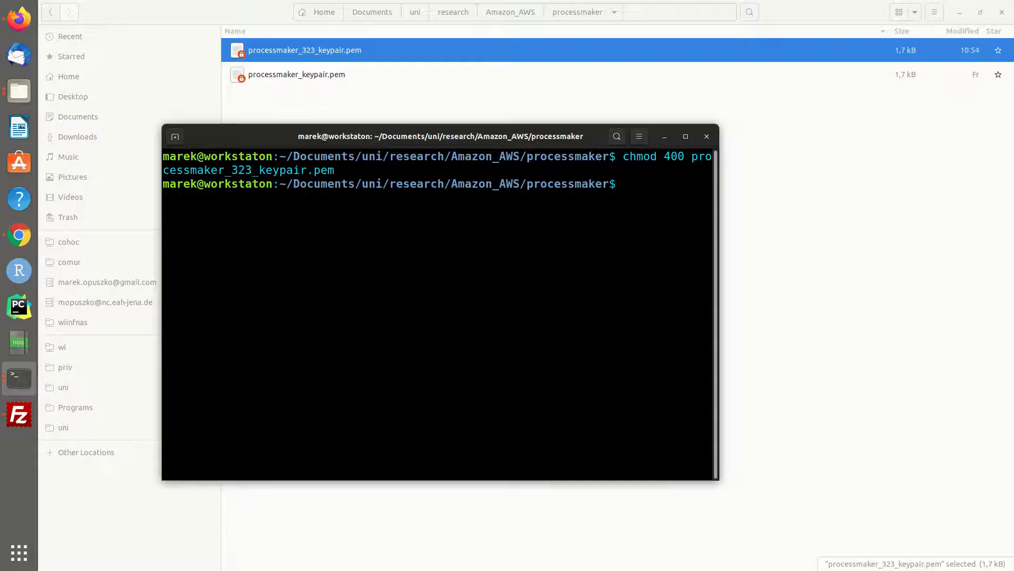
key(Return)
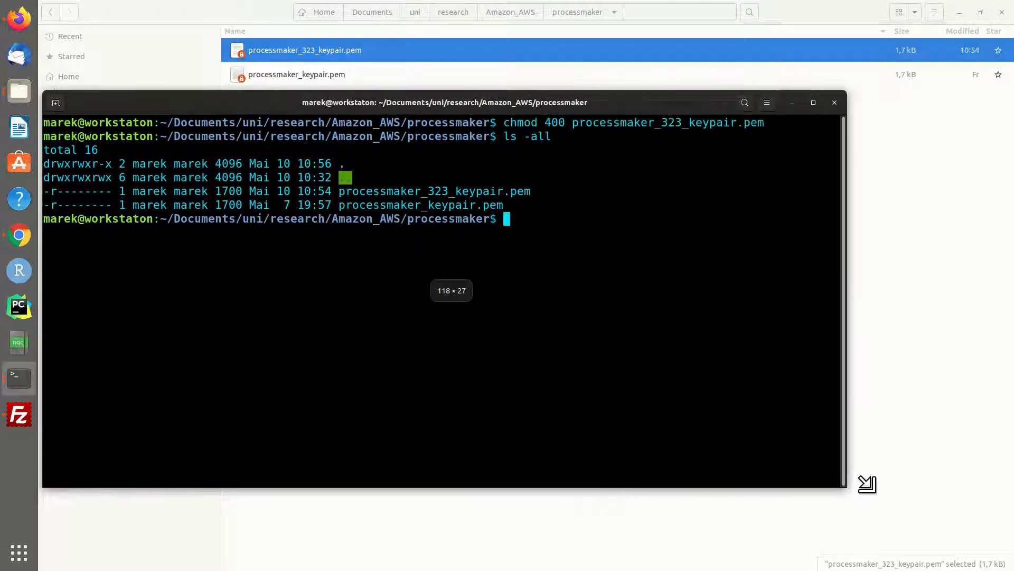
text(cle)
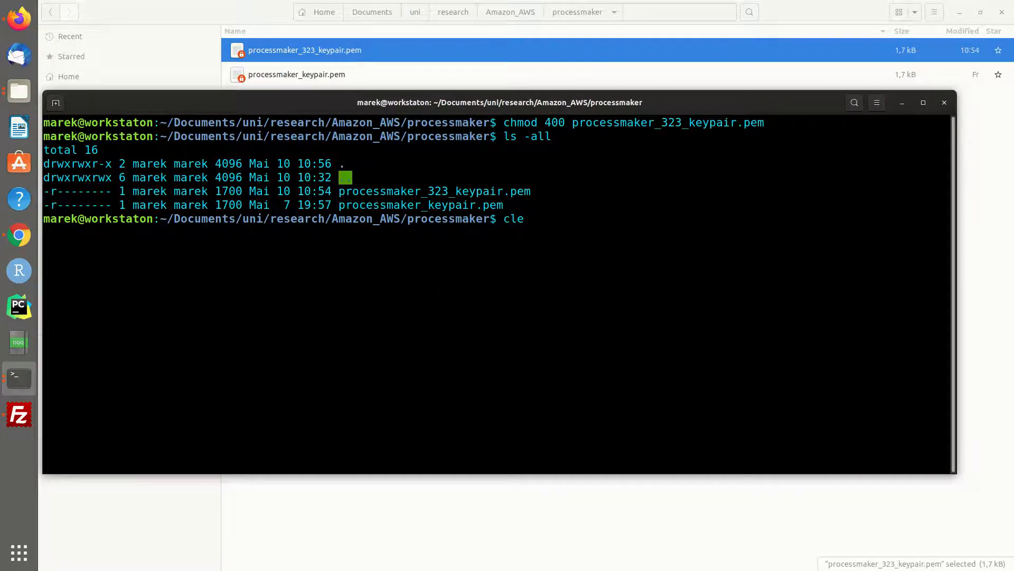
key(Return)
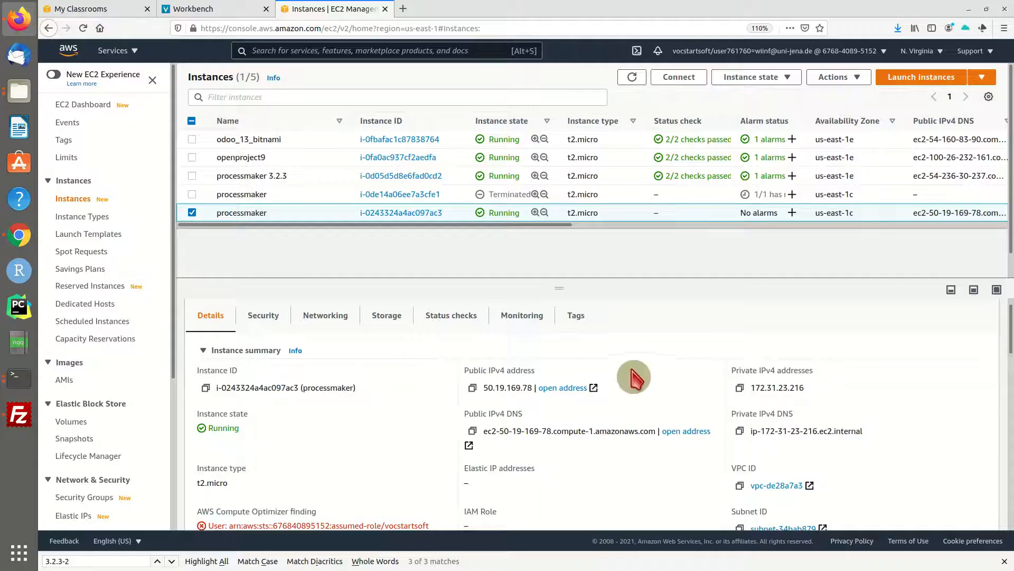
double_click(507, 387)
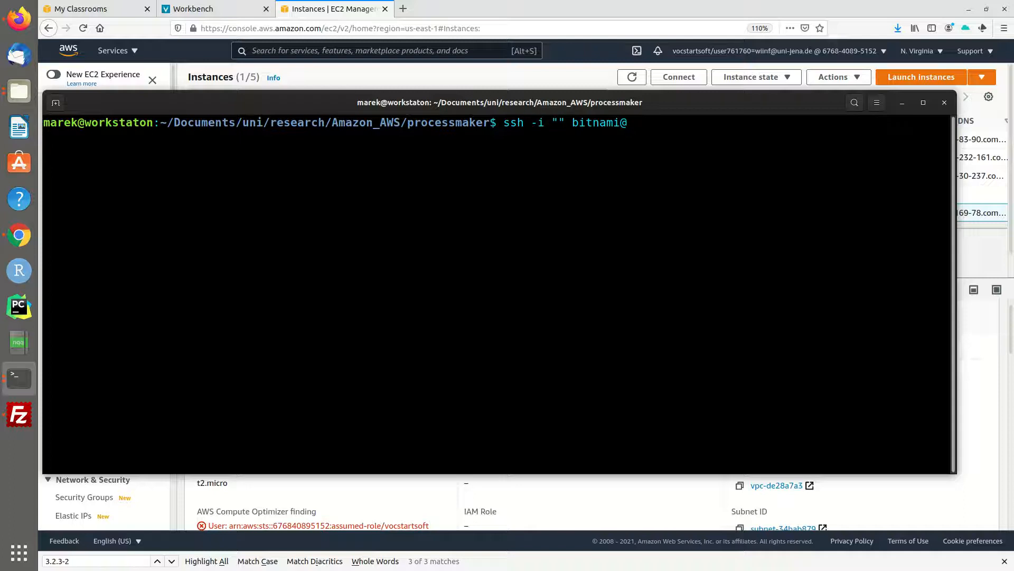
text(processmaker_323_keypair.pem)
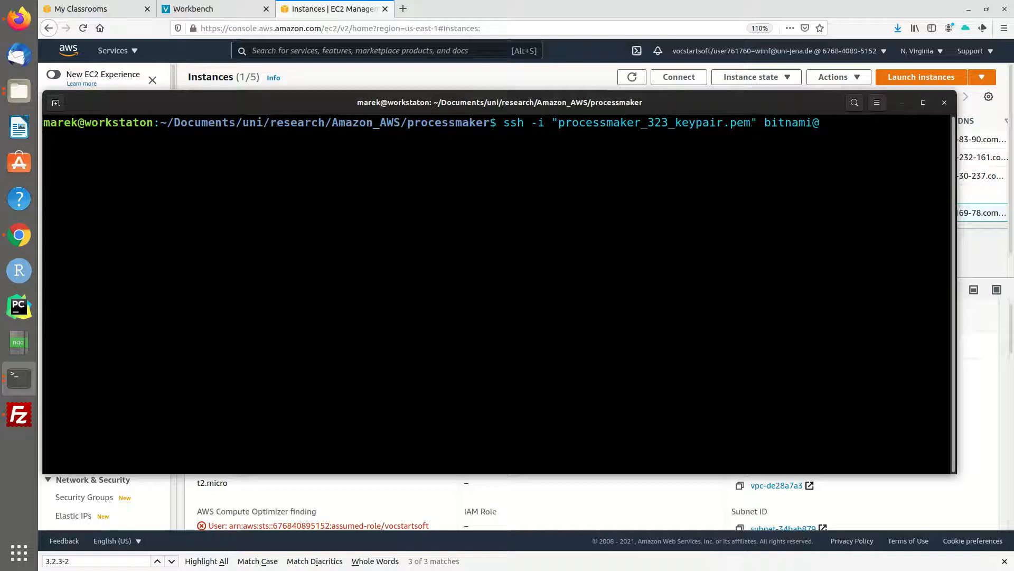
right_click(880, 220)
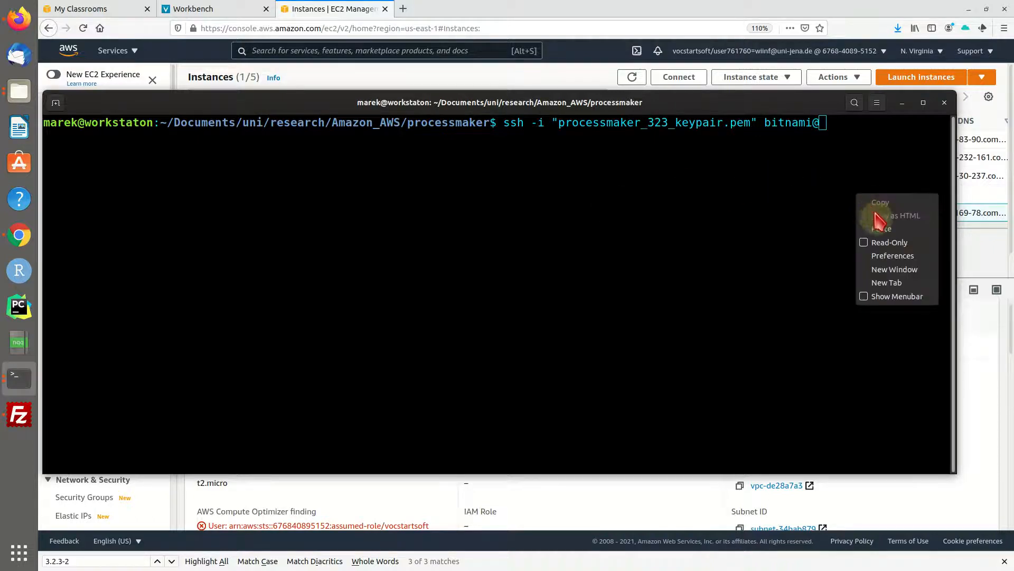
click(882, 228)
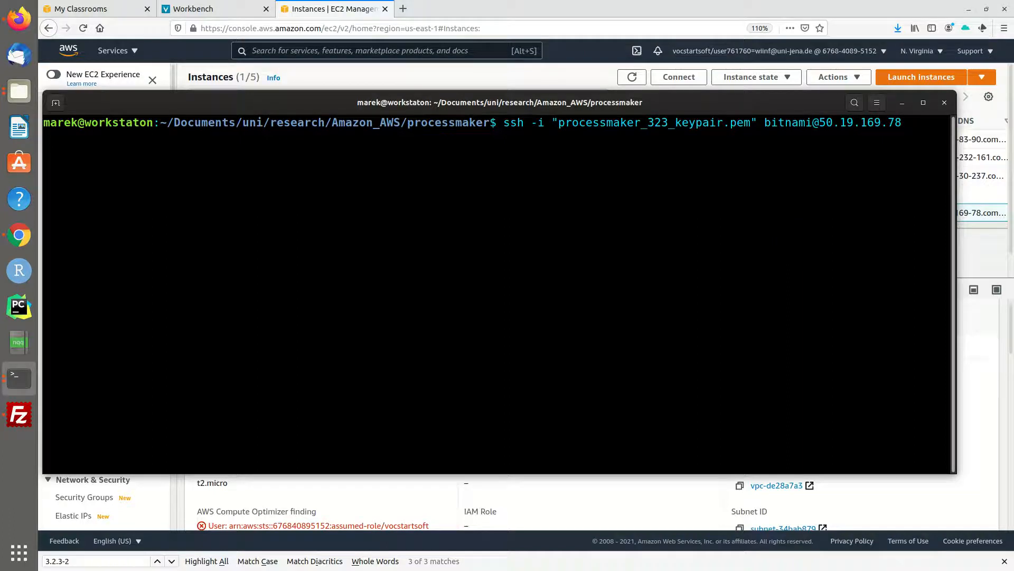
text(yes/no/[fingerprint])? yes)
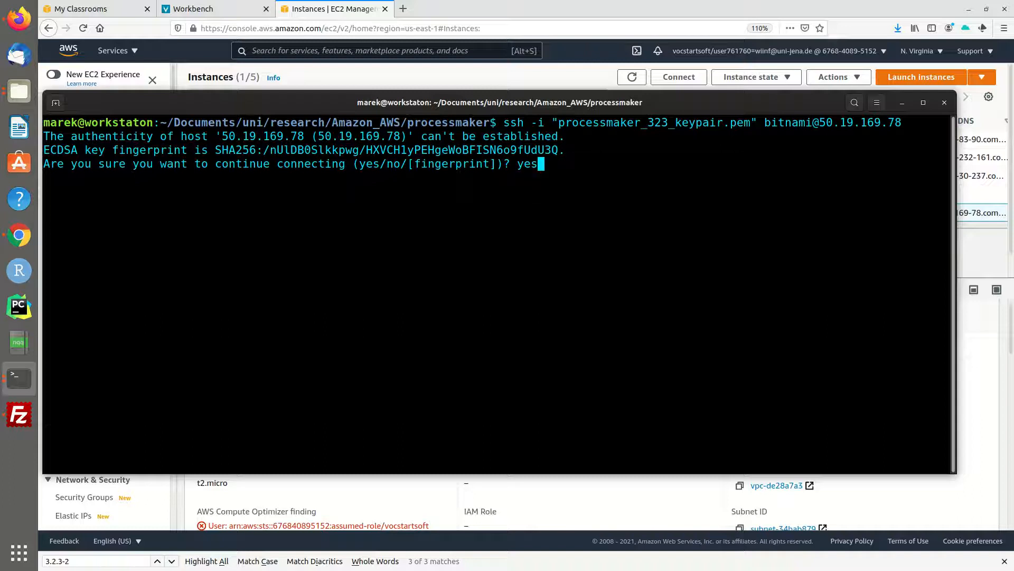
key(Return)
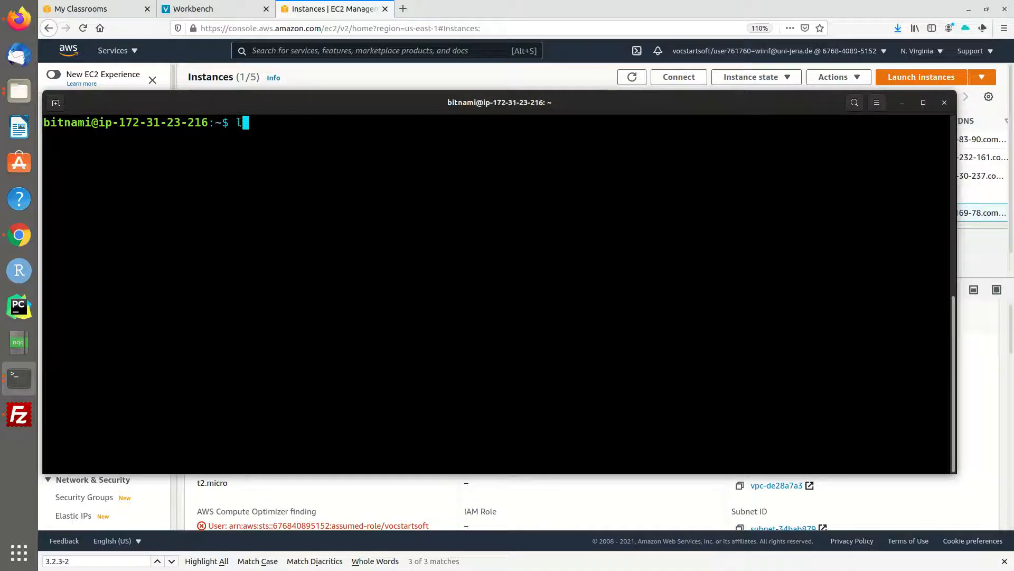
List the server home folder and cat bitnami_credentials to reveal the admin login
key(Return)
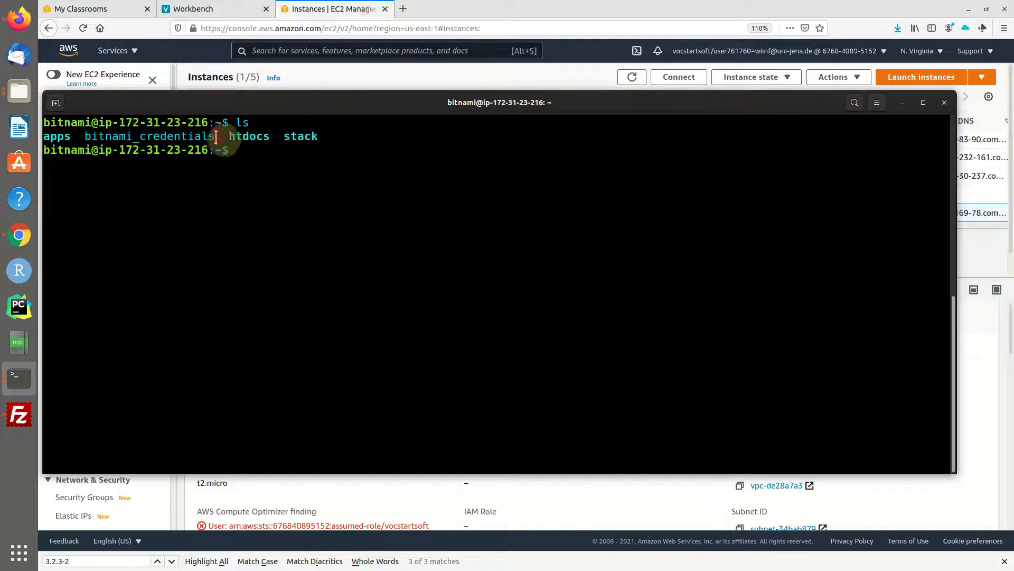
double_click(149, 135)
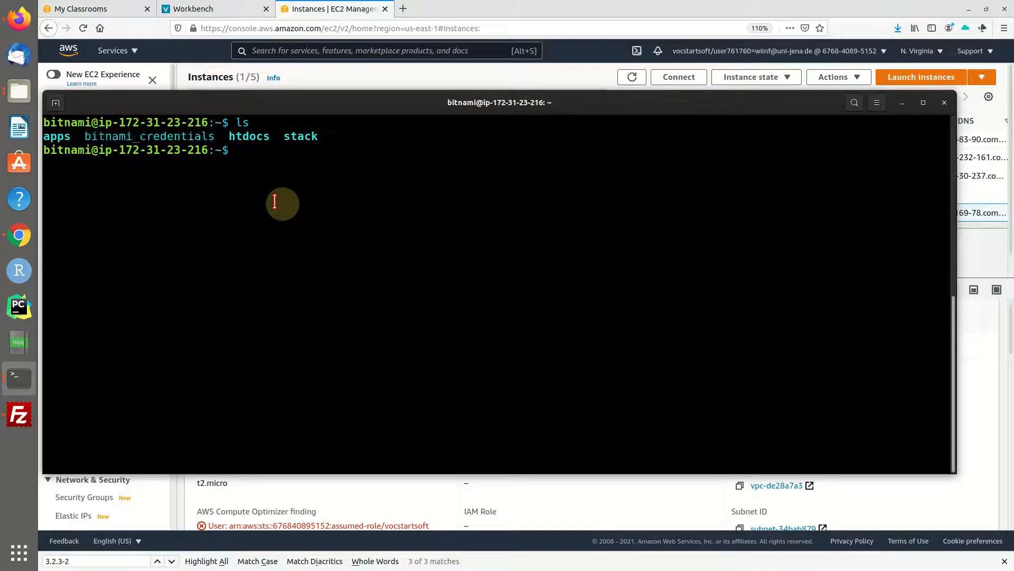
text(cat)
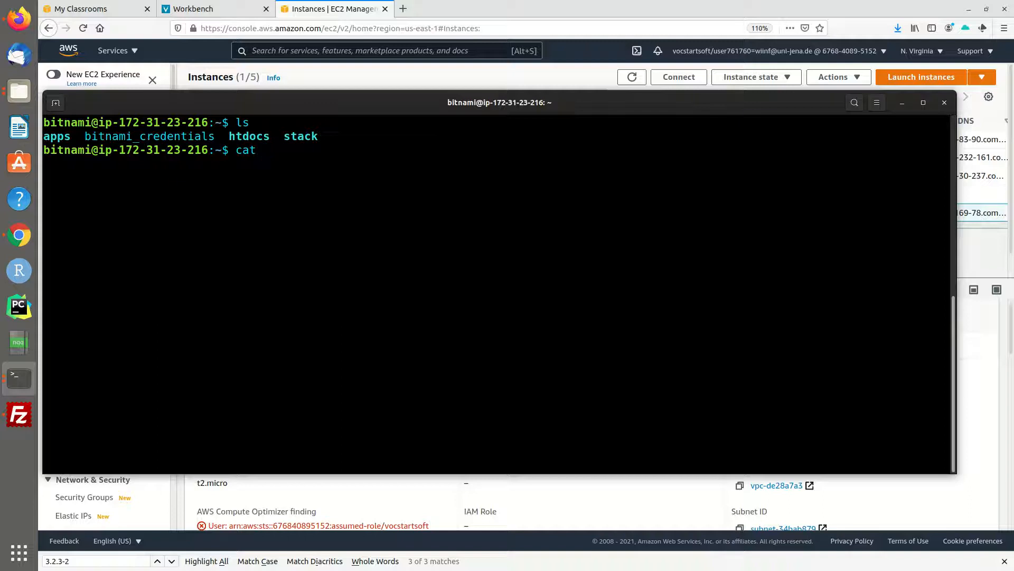
text(bitnami)
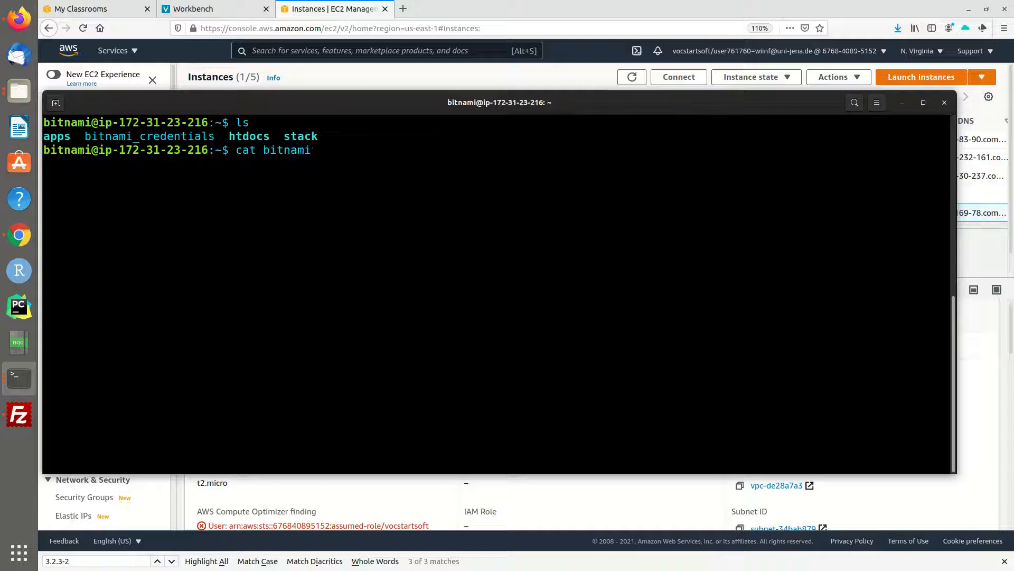
text(_credentials)
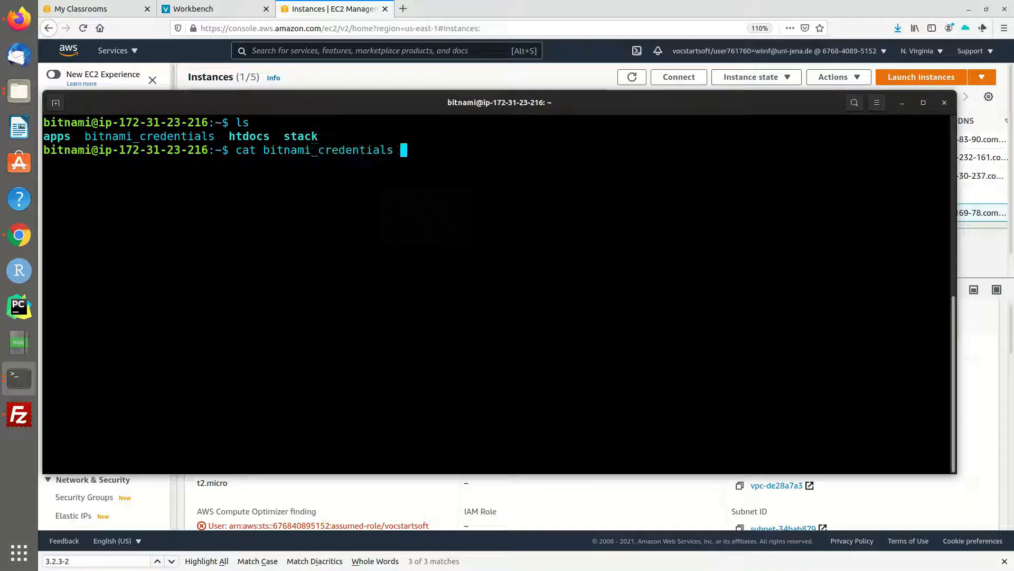
key(Return)
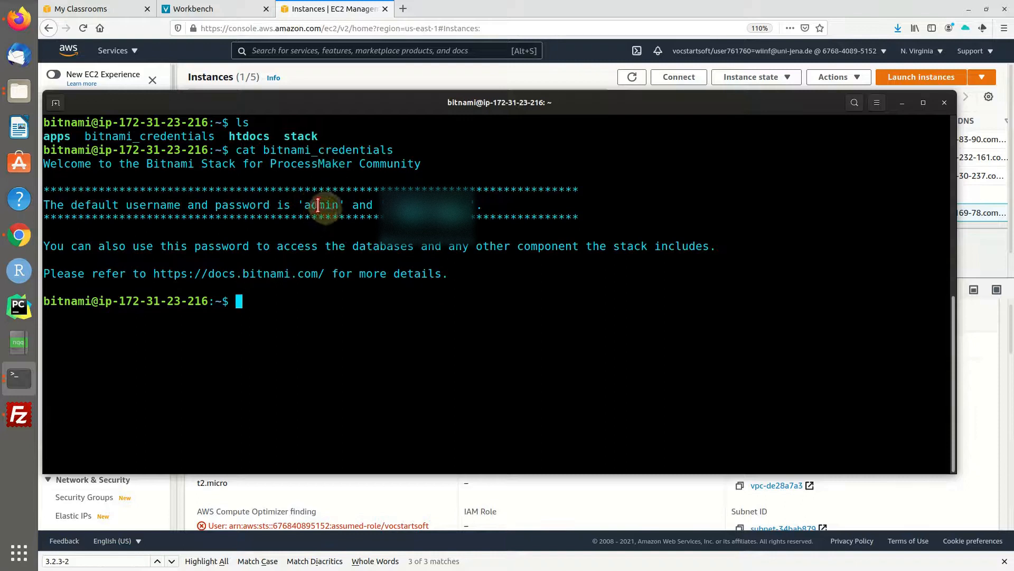
mouse_move(425, 255)
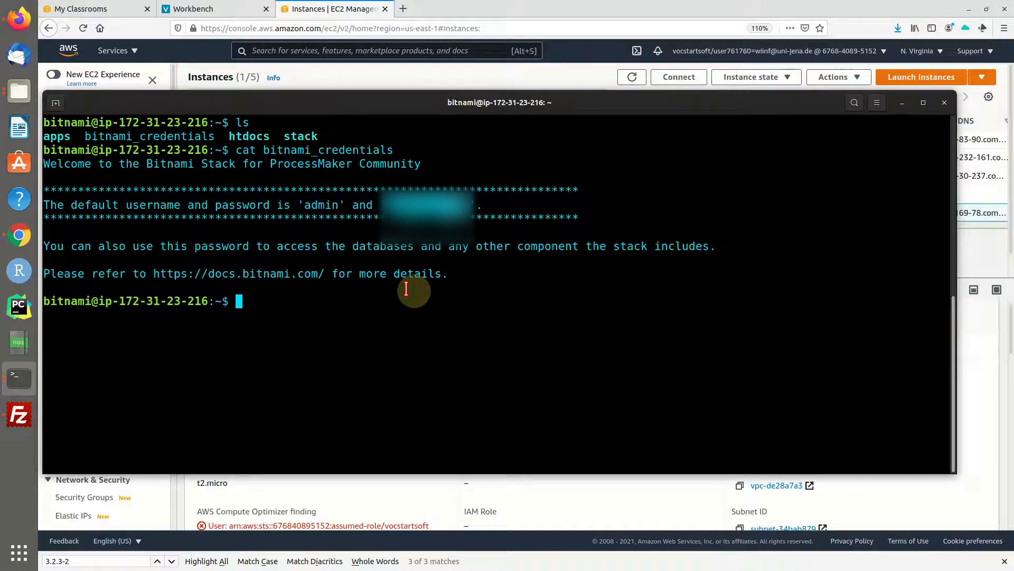
mouse_move(437, 246)
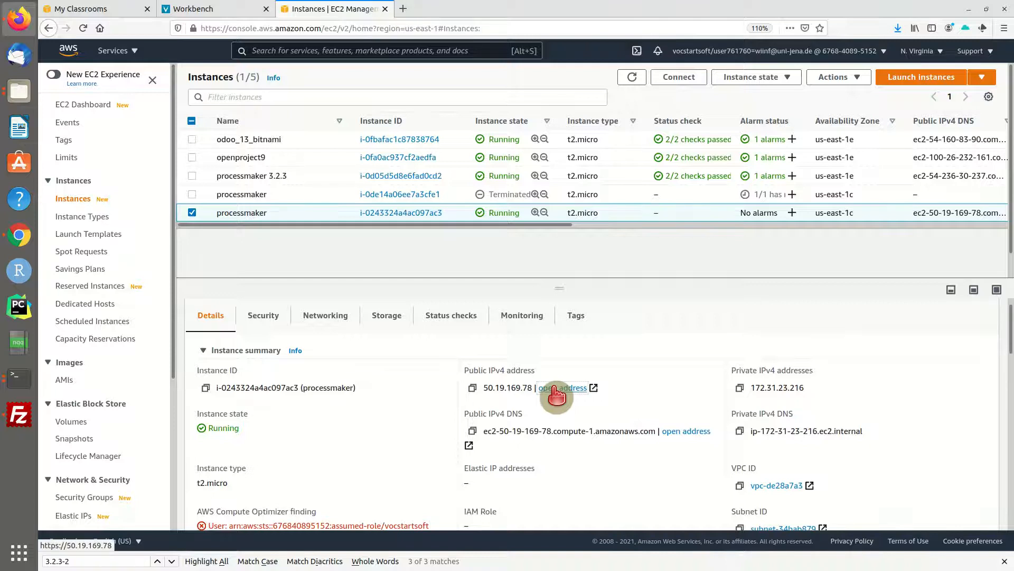
Open 50.19.169.78 in Firefox and accept the self-signed certificate risk
click(562, 388)
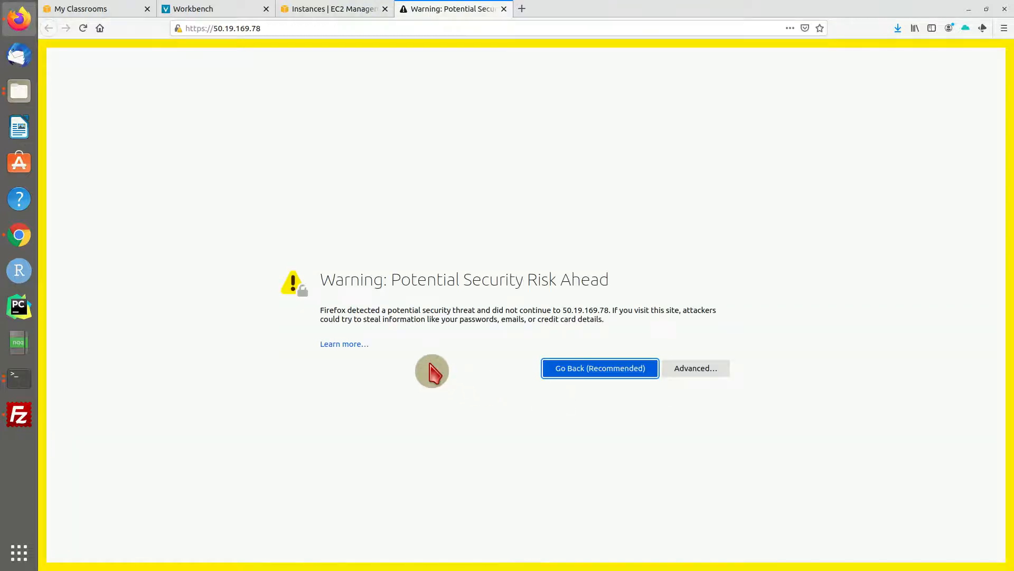
mouse_move(483, 310)
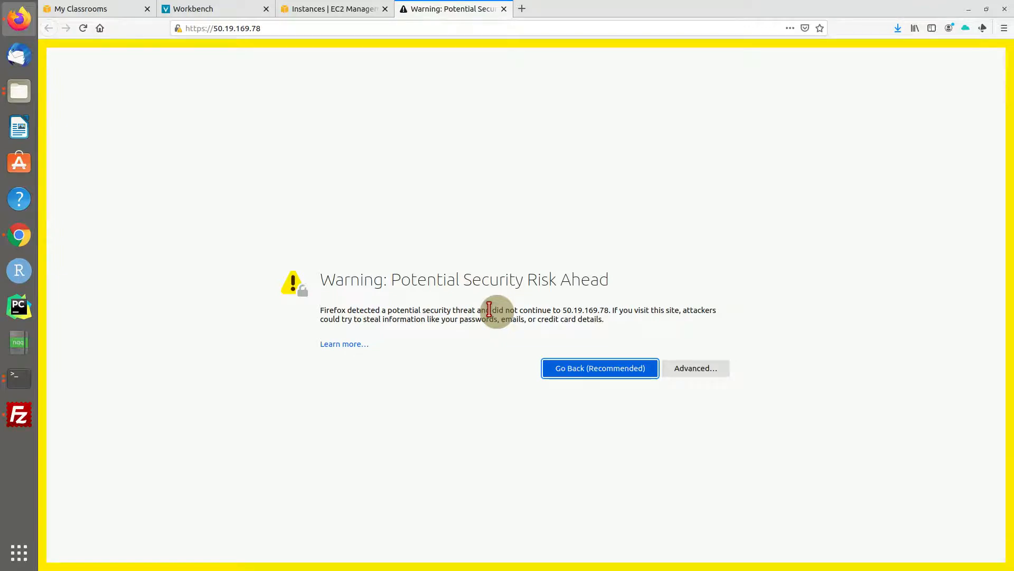
click(178, 28)
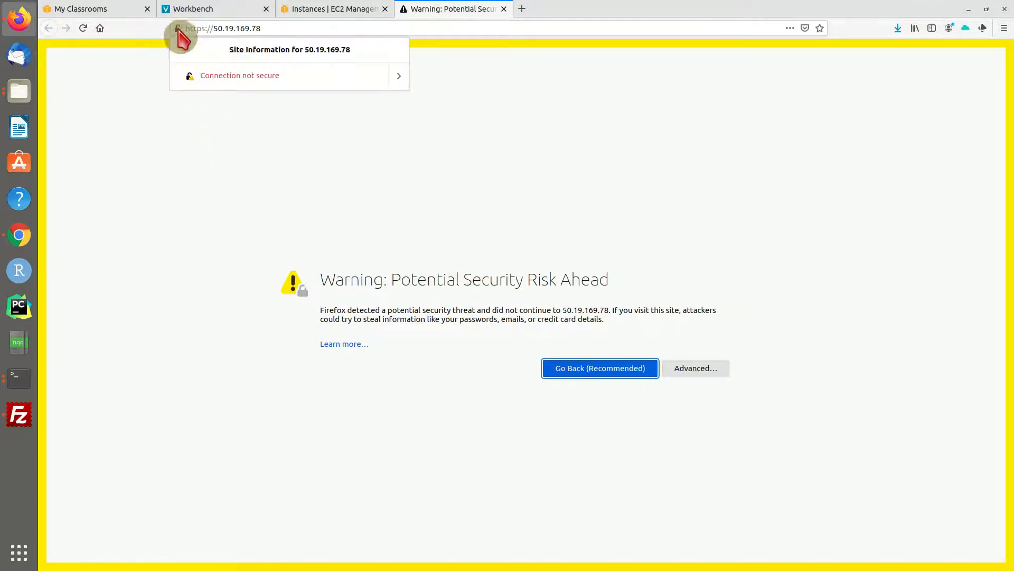
mouse_move(310, 100)
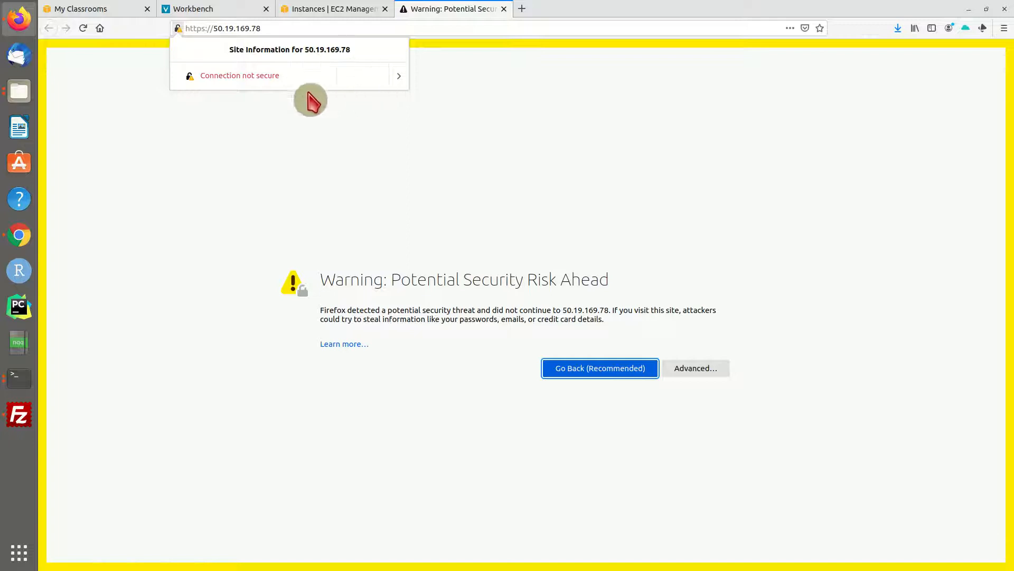
mouse_move(401, 88)
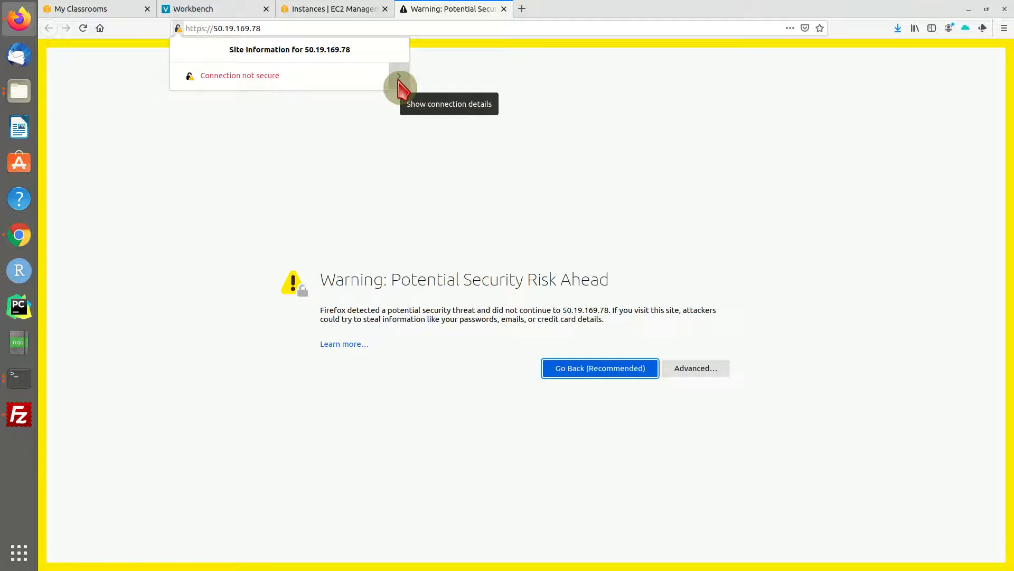
mouse_move(429, 159)
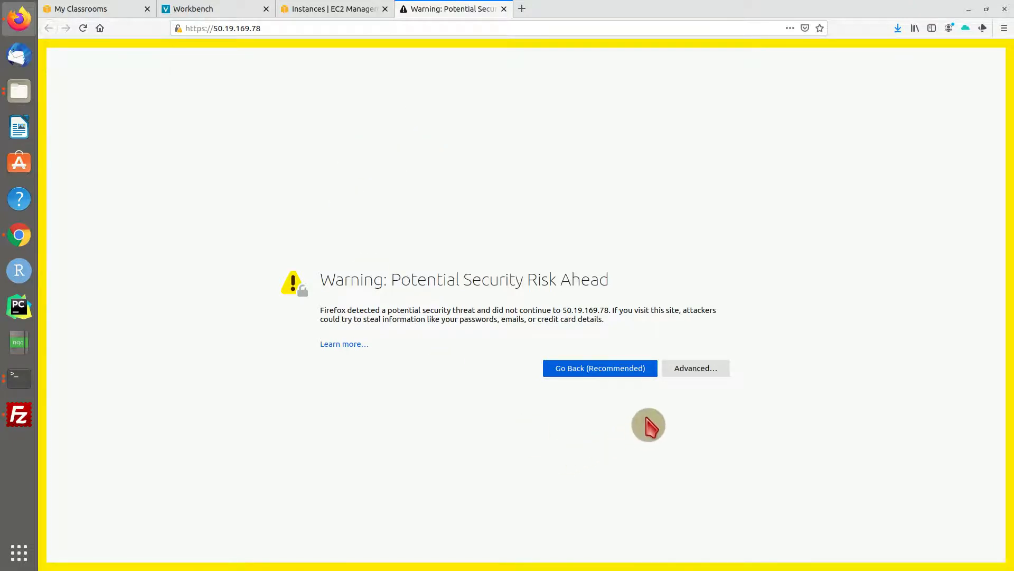
click(695, 368)
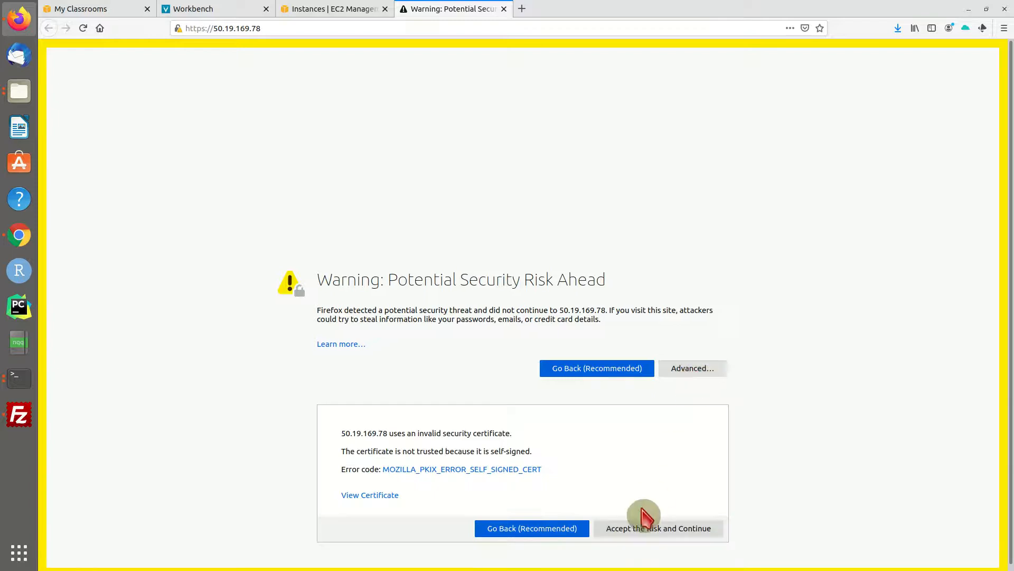
click(658, 528)
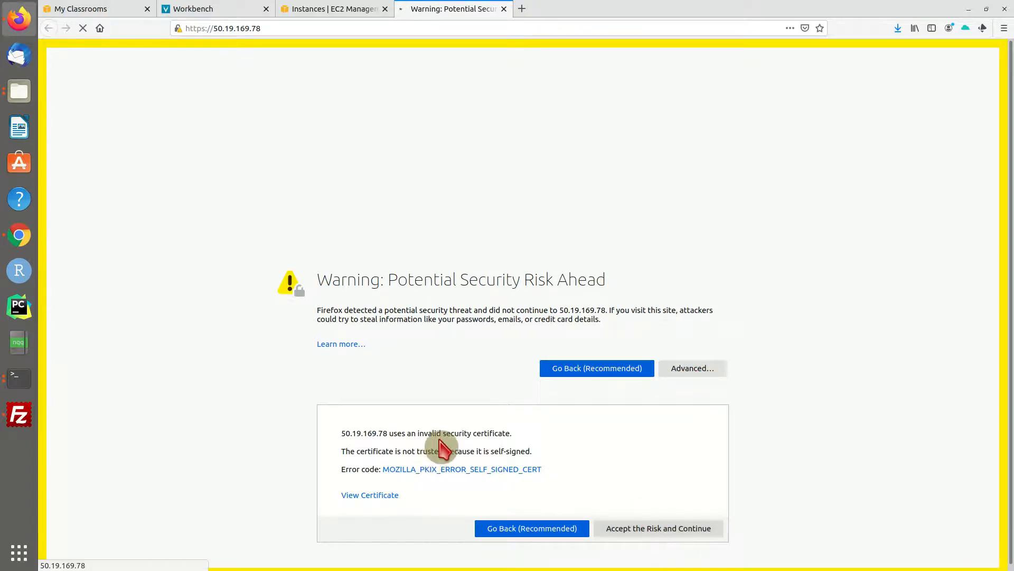
mouse_move(393, 392)
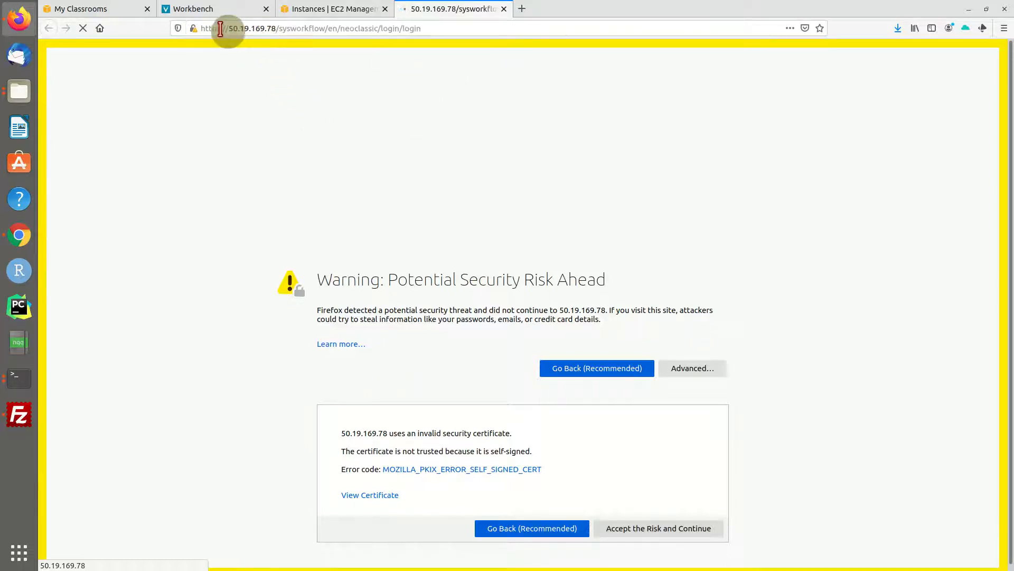
Suppress the welcome dialog and log in as admin, which reports the account expired
click(658, 528)
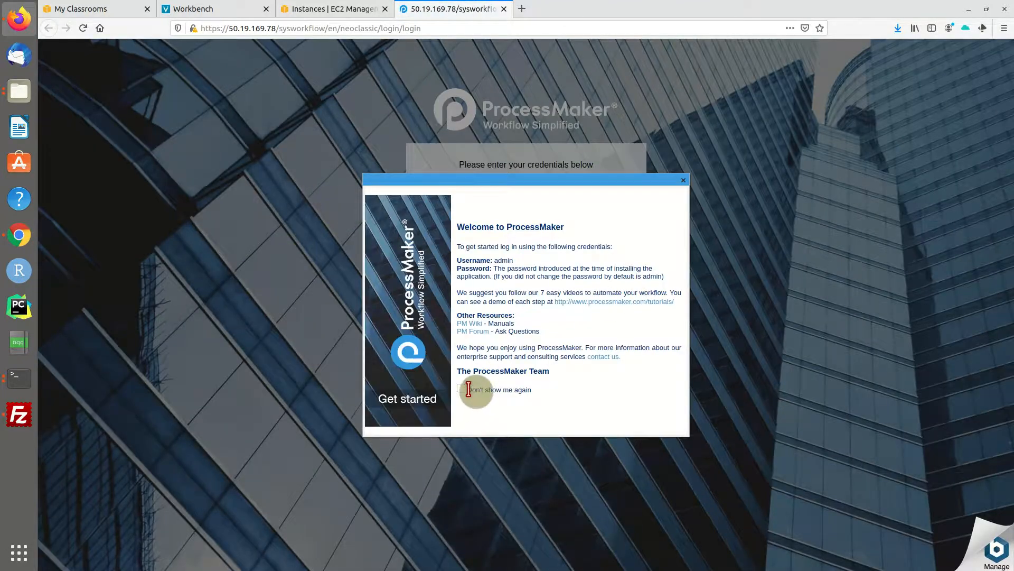
click(683, 179)
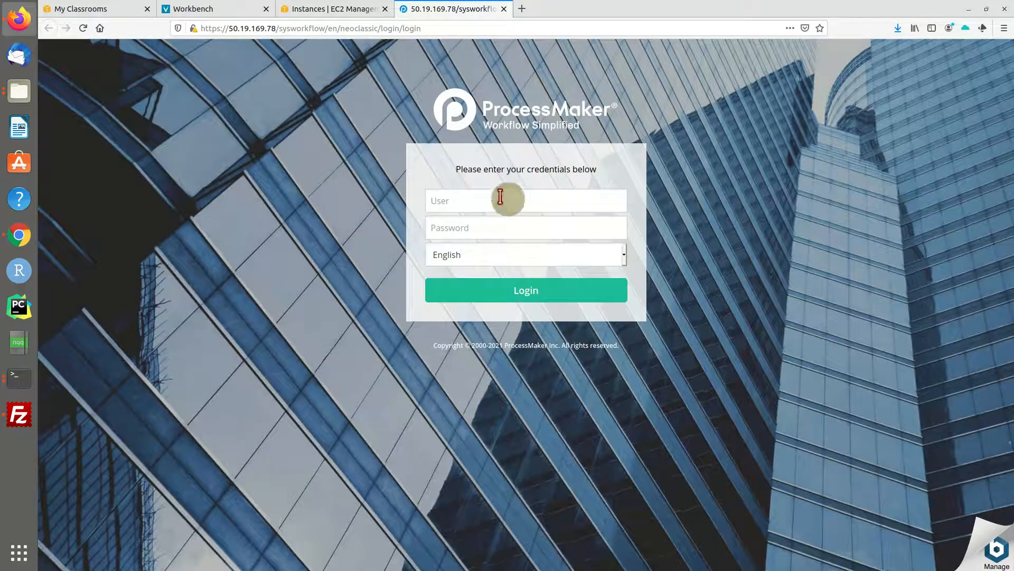
text(admin)
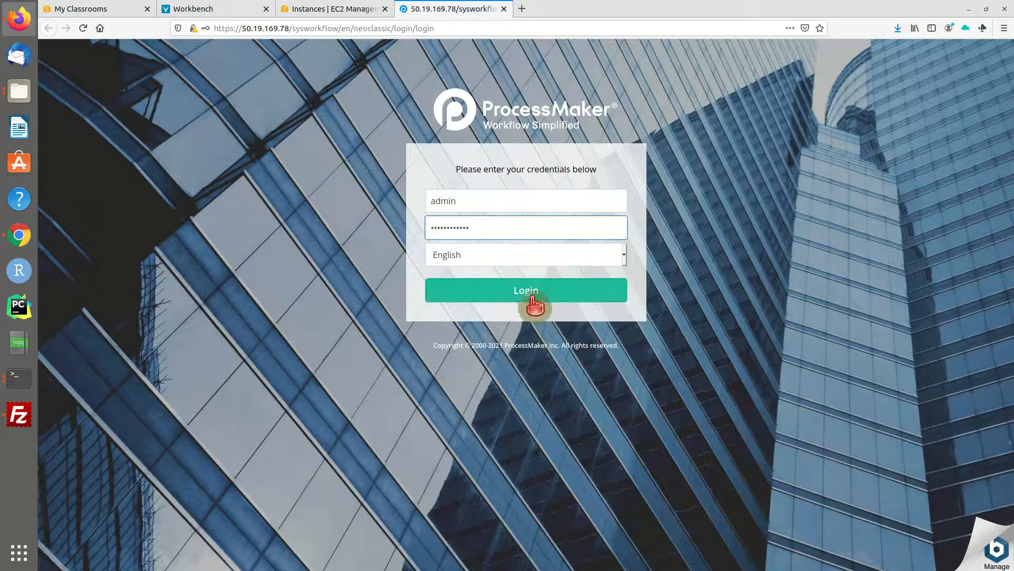
click(526, 289)
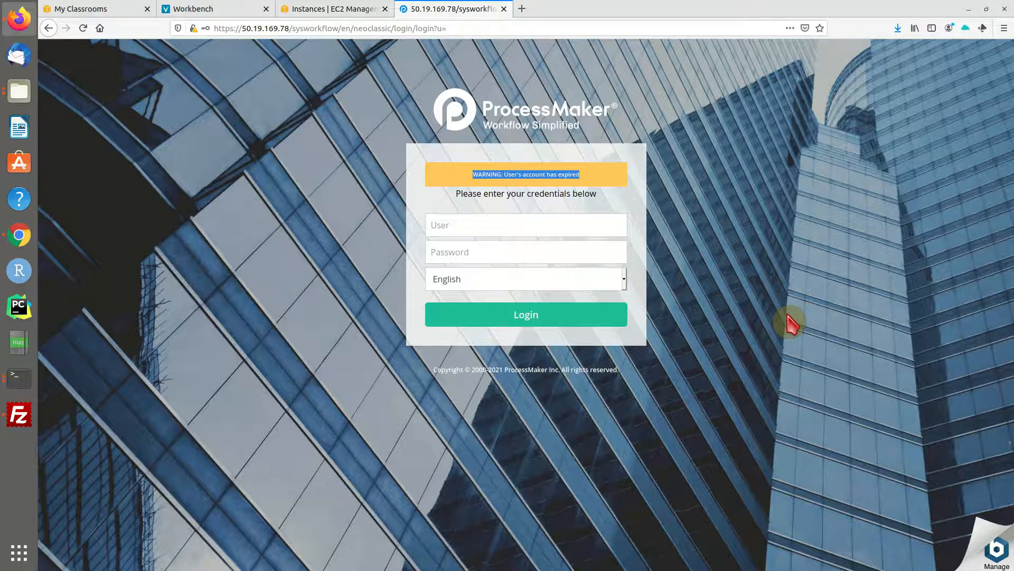
mouse_move(682, 160)
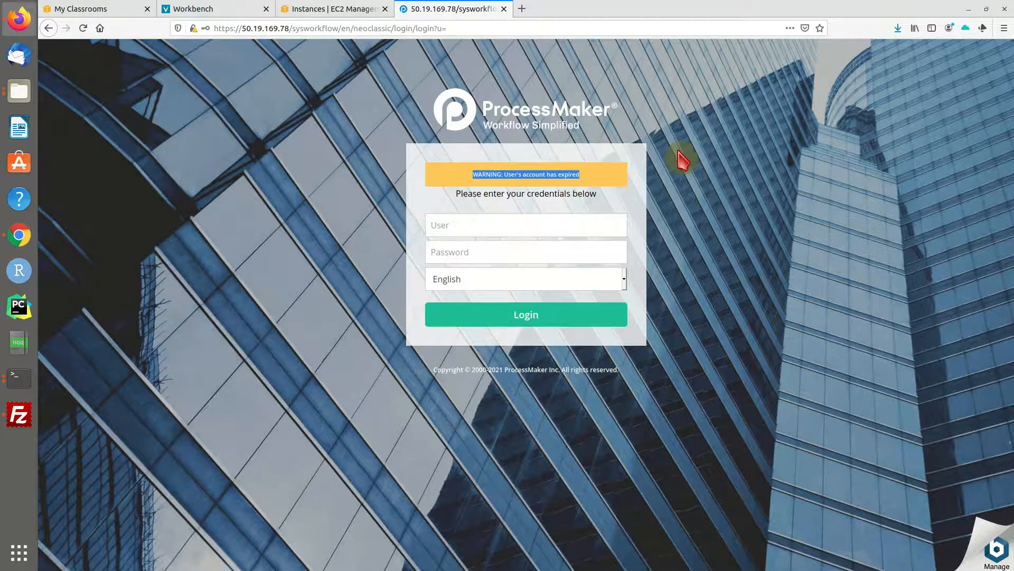
mouse_move(796, 162)
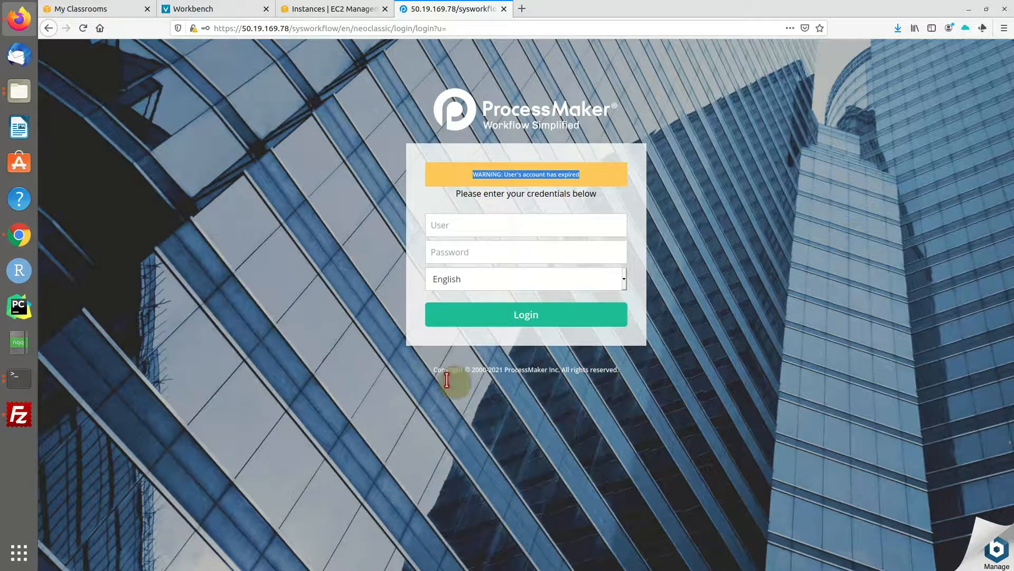
mouse_move(315, 233)
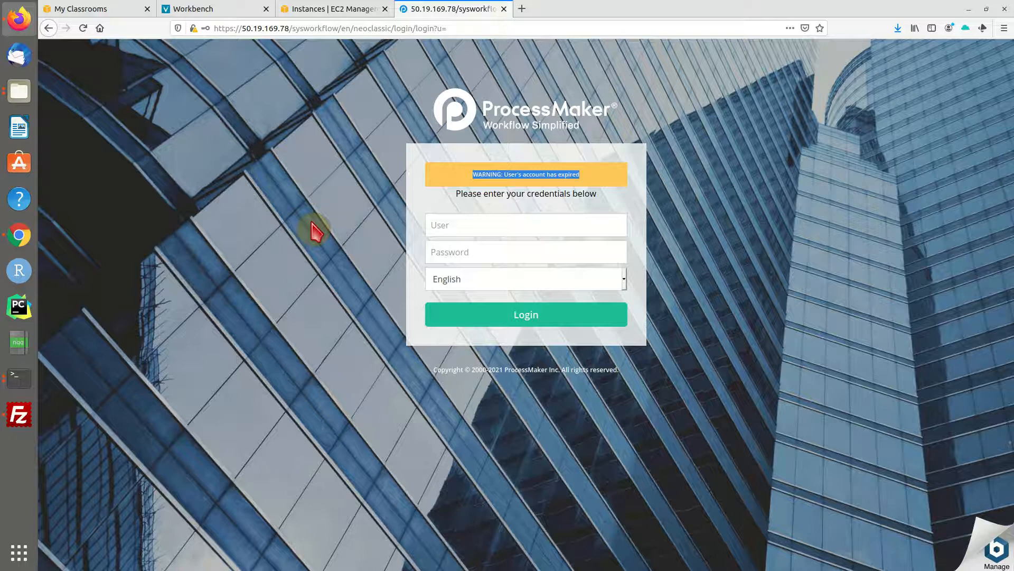
mouse_move(318, 49)
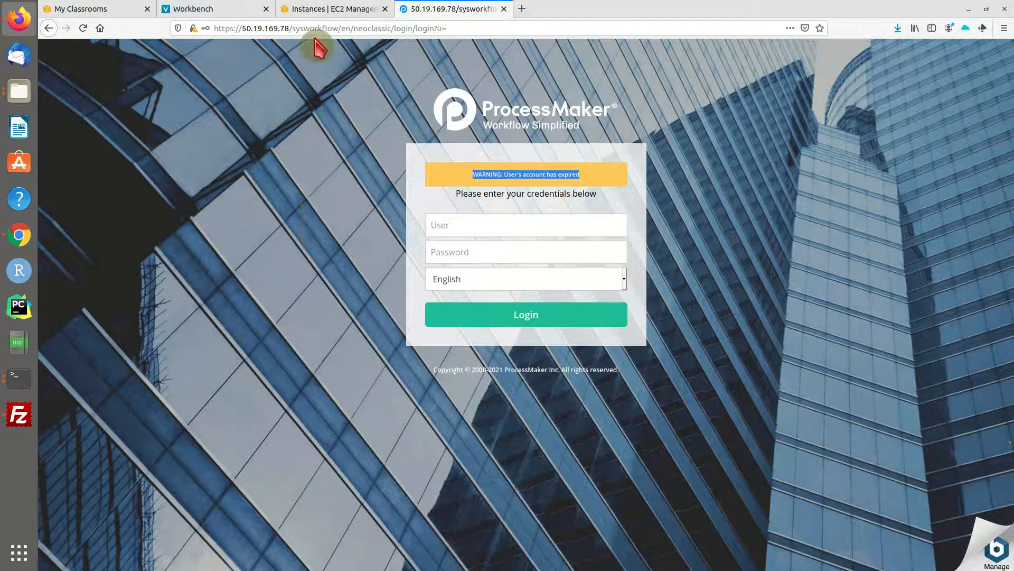
click(388, 28)
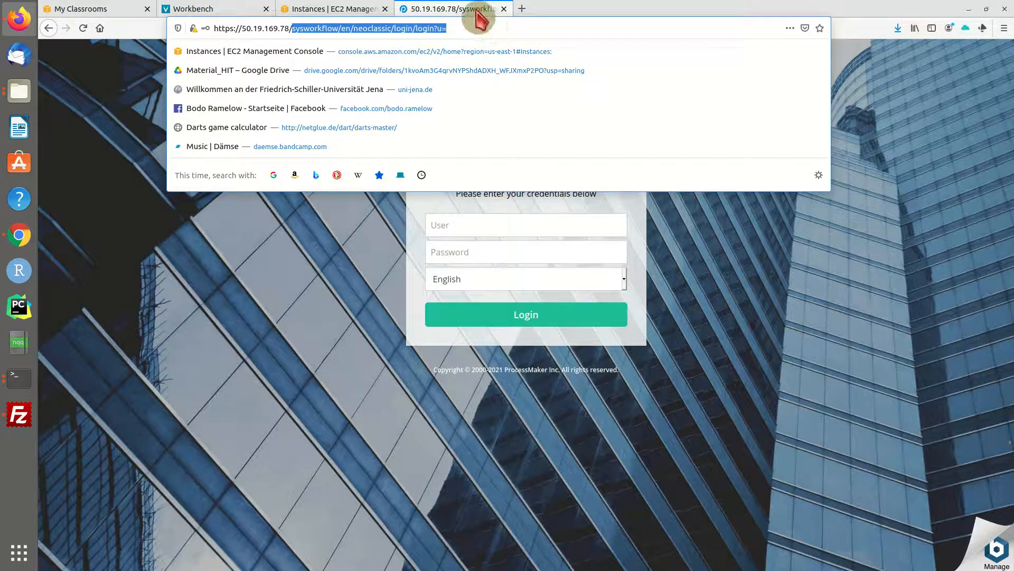
text(https://50.19.169.78/pypmad)
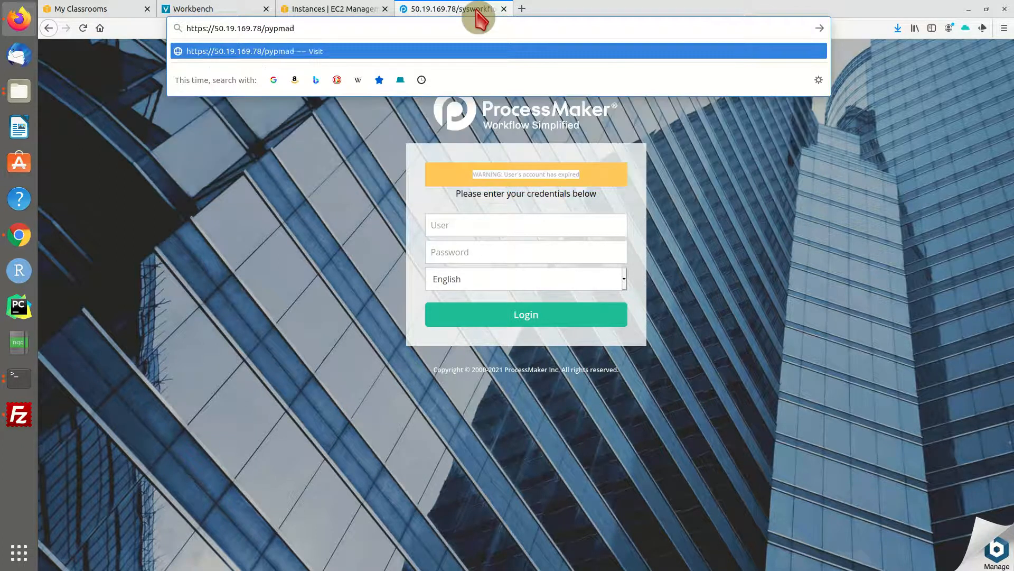
key(BackSpace)
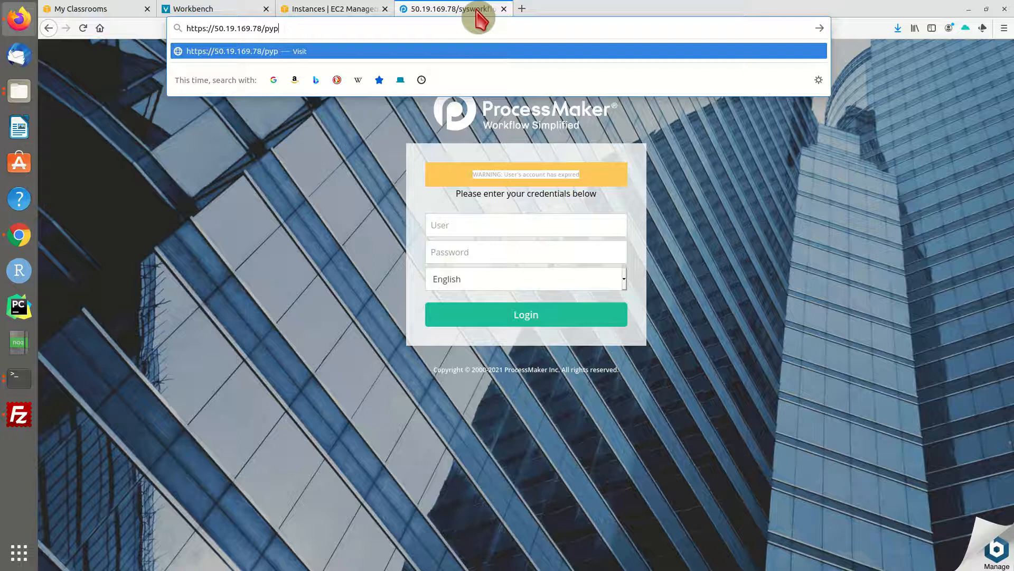
text(myadmin/)
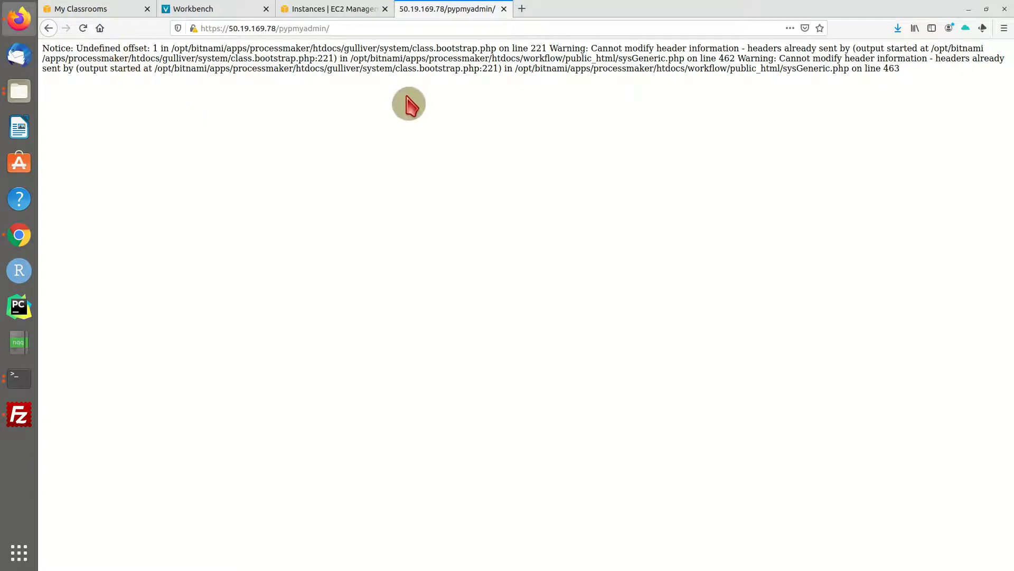
mouse_move(398, 51)
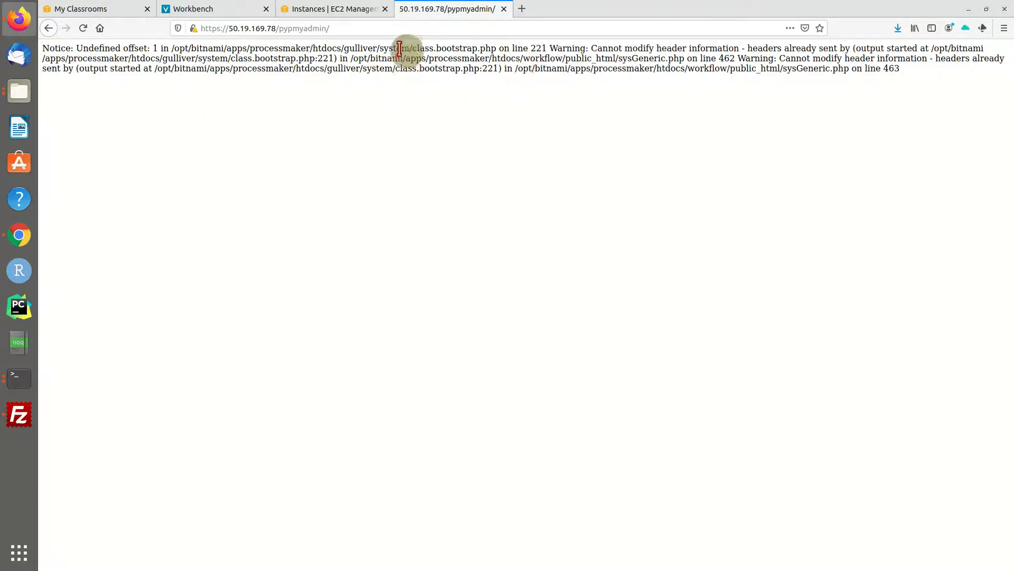
mouse_move(435, 112)
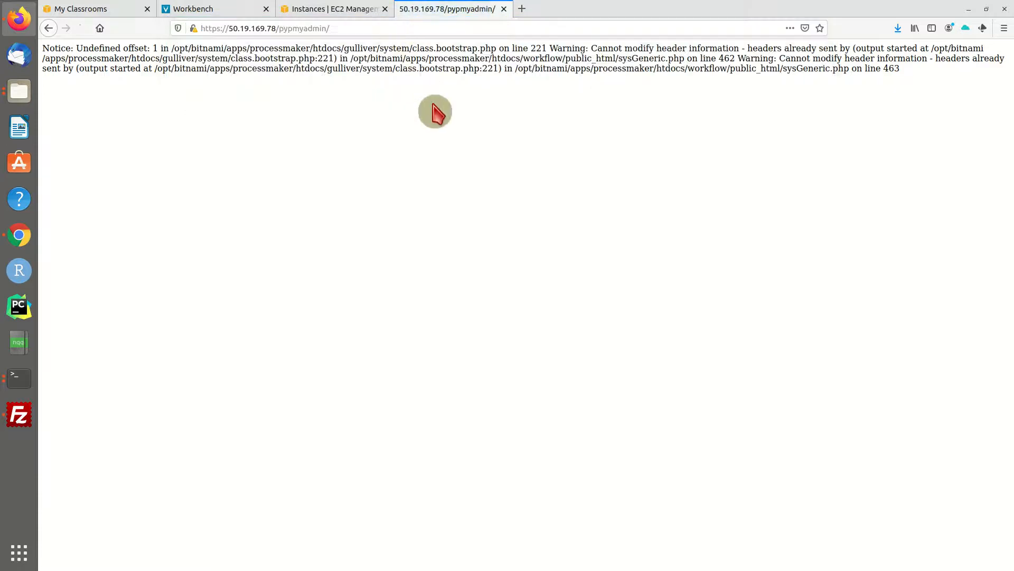
mouse_move(347, 127)
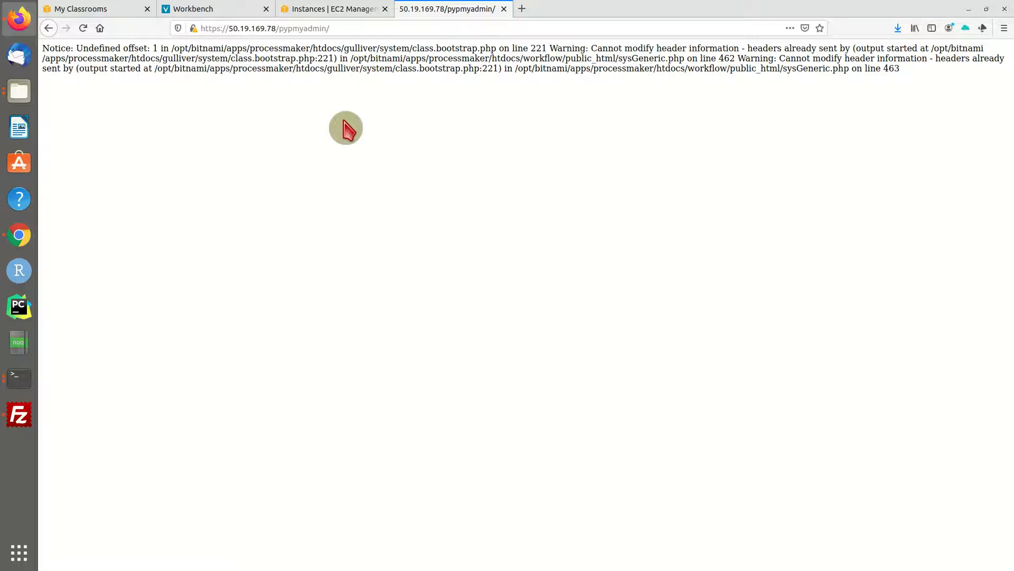
mouse_move(386, 236)
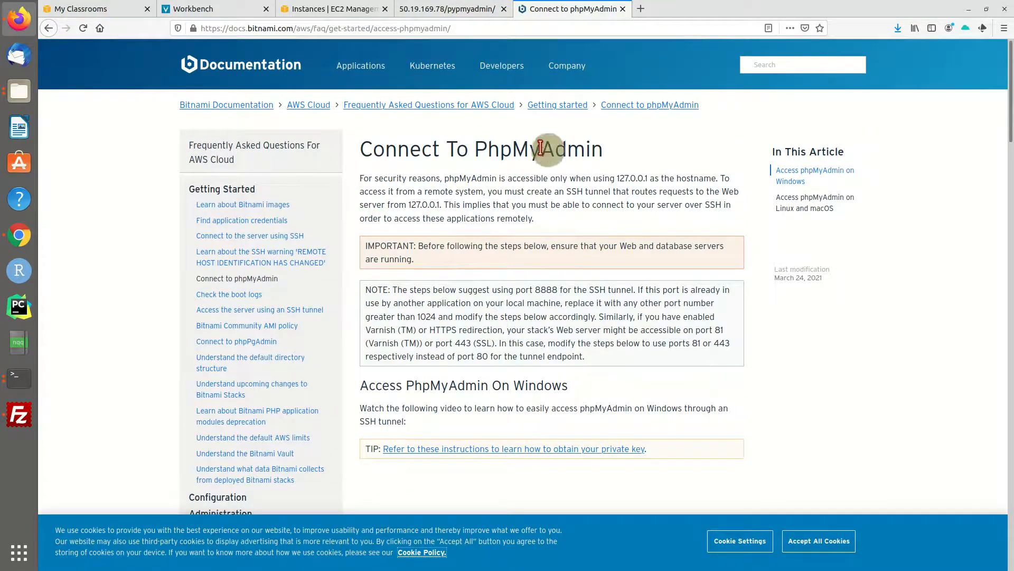
Copy the ssh -N -L 8888 tunnel command from 'Access PhpMyAdmin On Linux And MacOS'
scroll(down, 3)
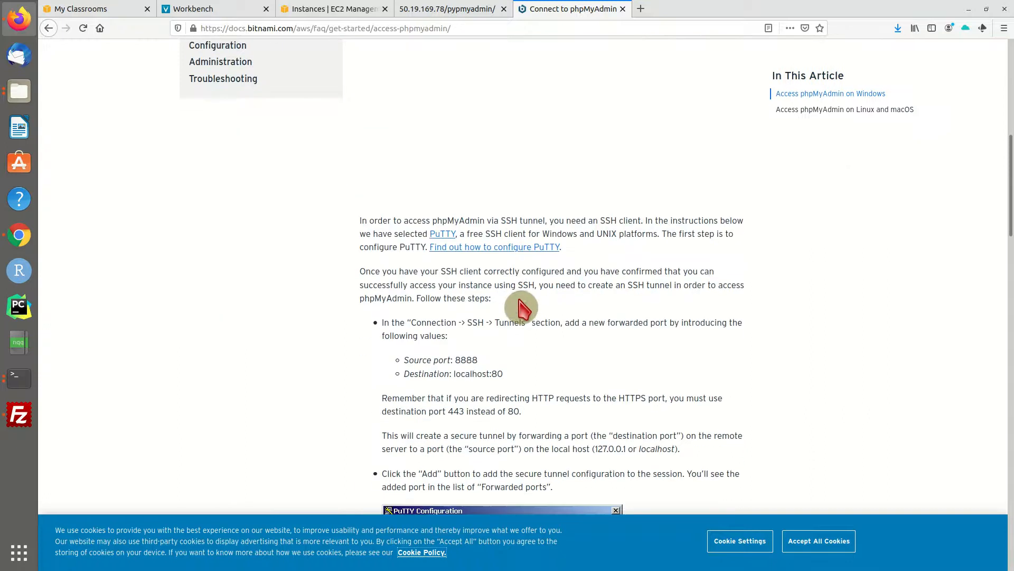
mouse_move(362, 221)
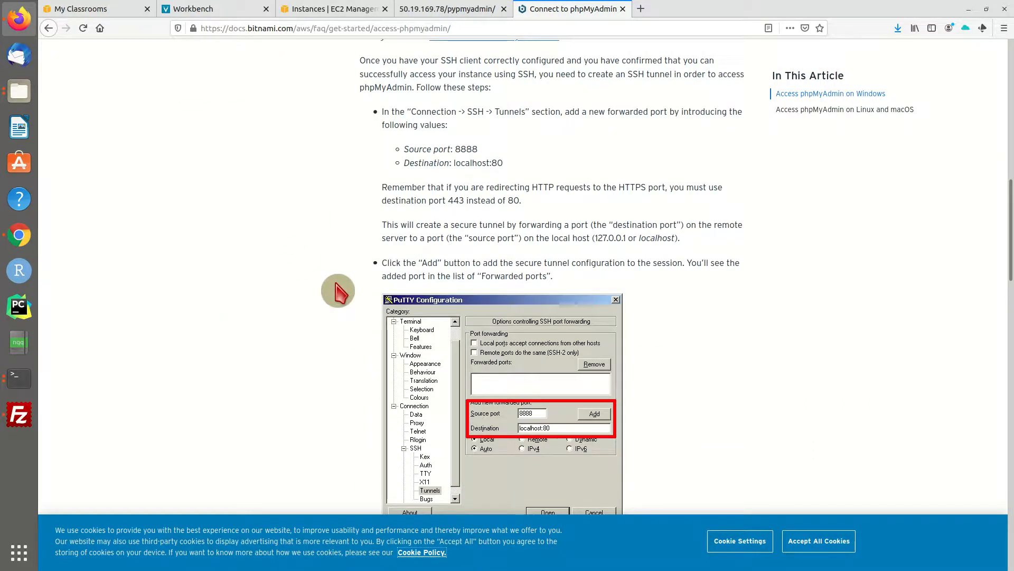
scroll(down, 3)
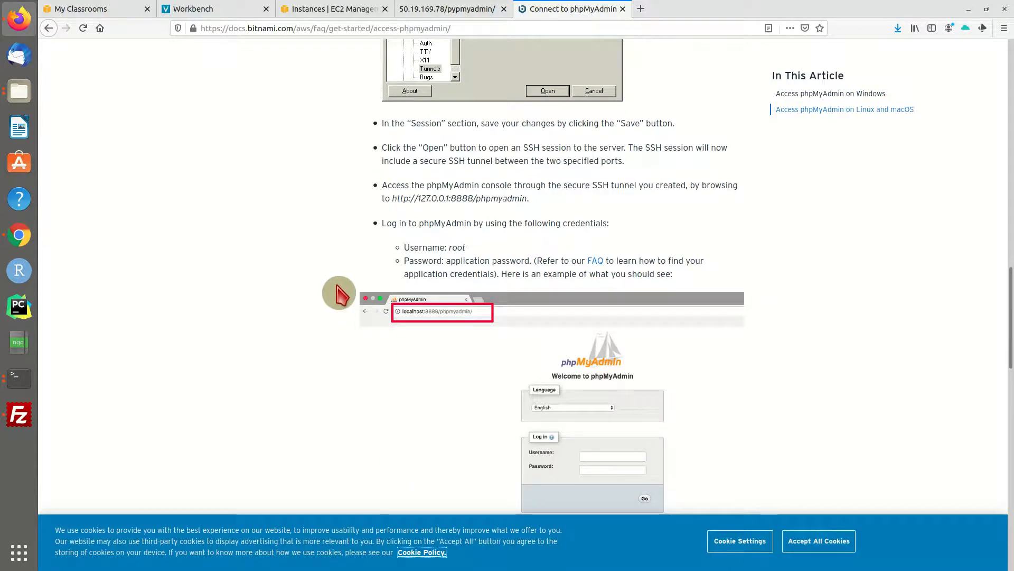
scroll(up, 3)
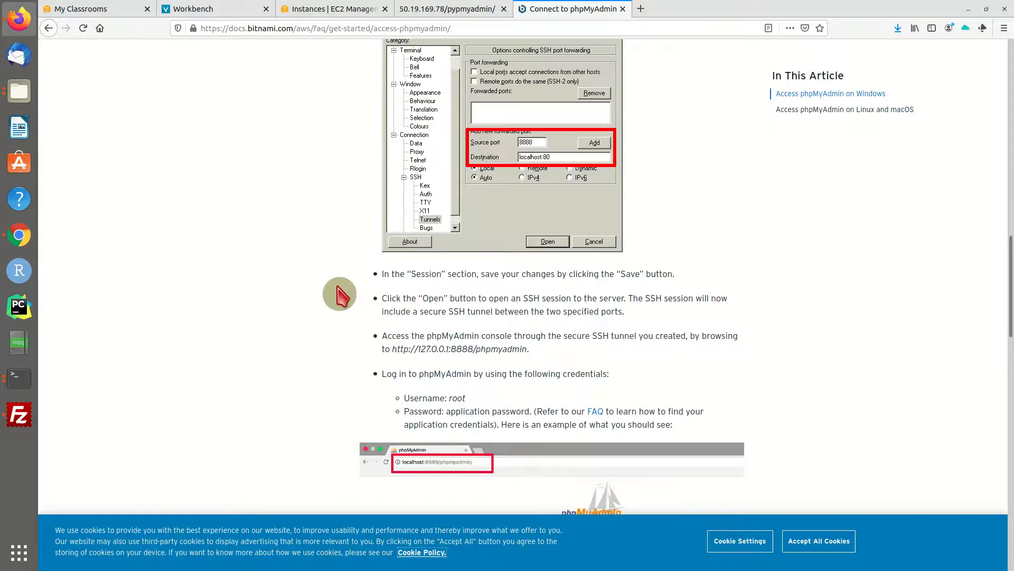
scroll(down, 3)
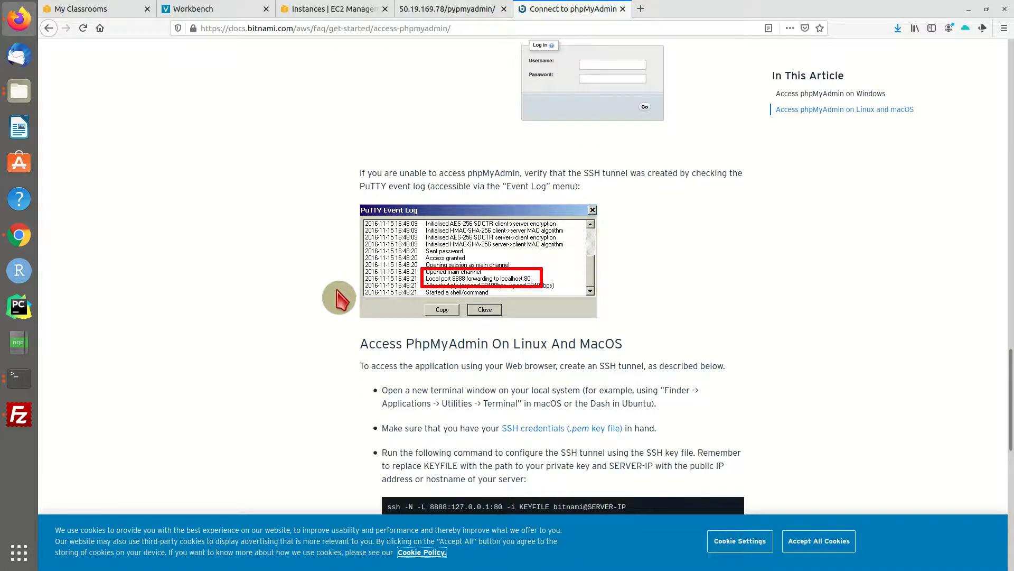
scroll(down, 3)
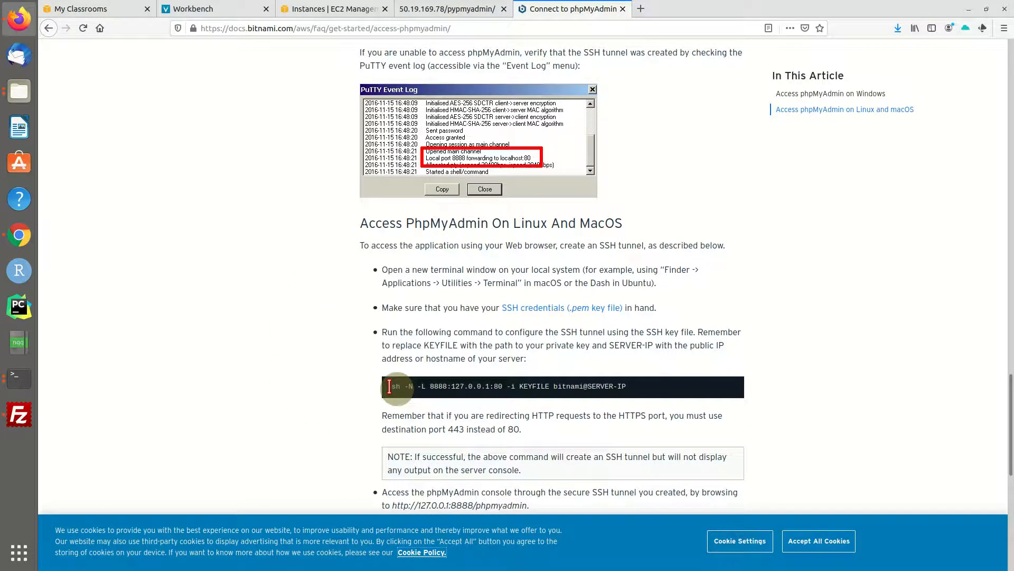
mouse_move(461, 401)
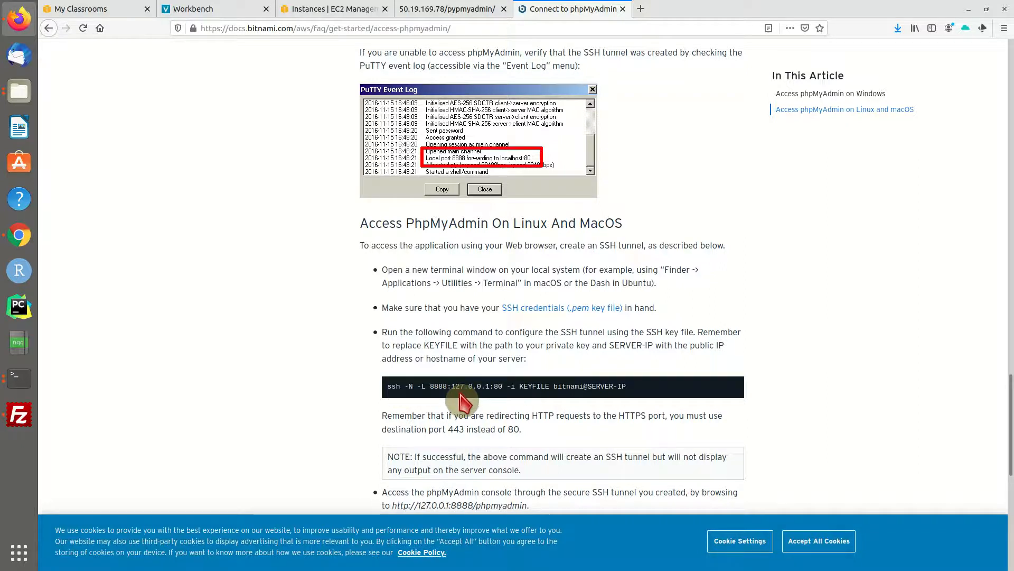
double_click(437, 386)
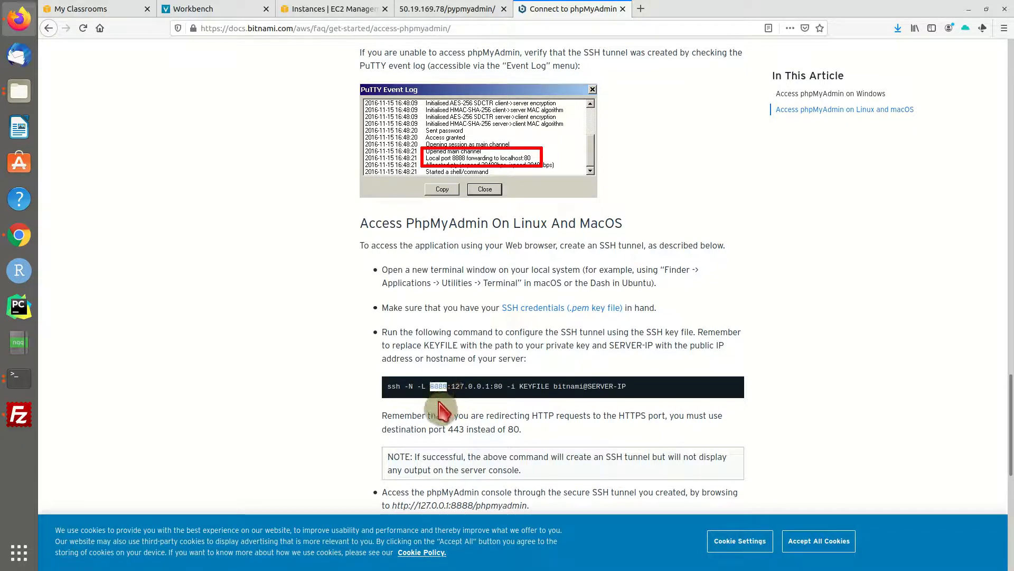
mouse_move(531, 369)
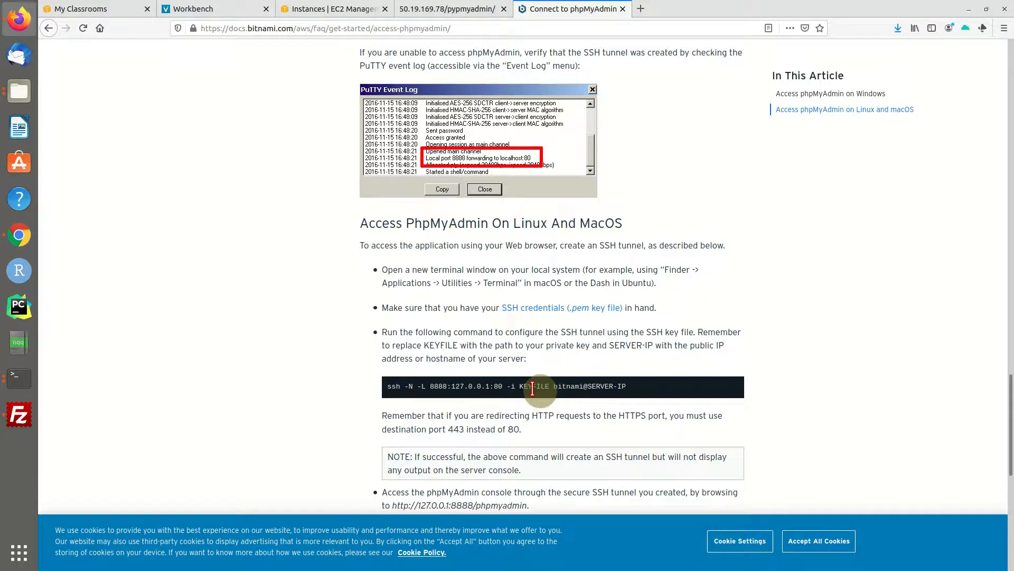
mouse_move(569, 386)
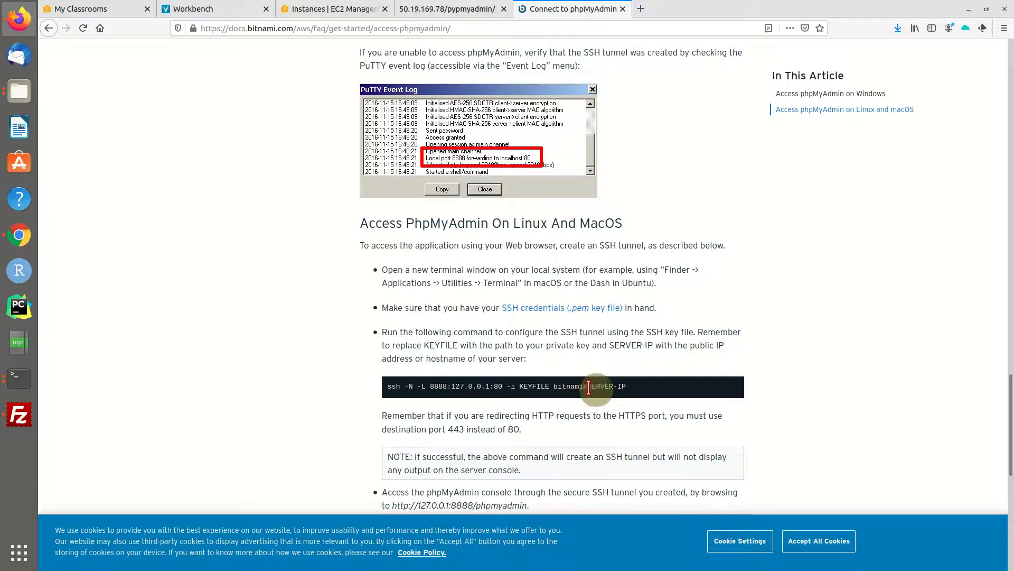
mouse_move(630, 392)
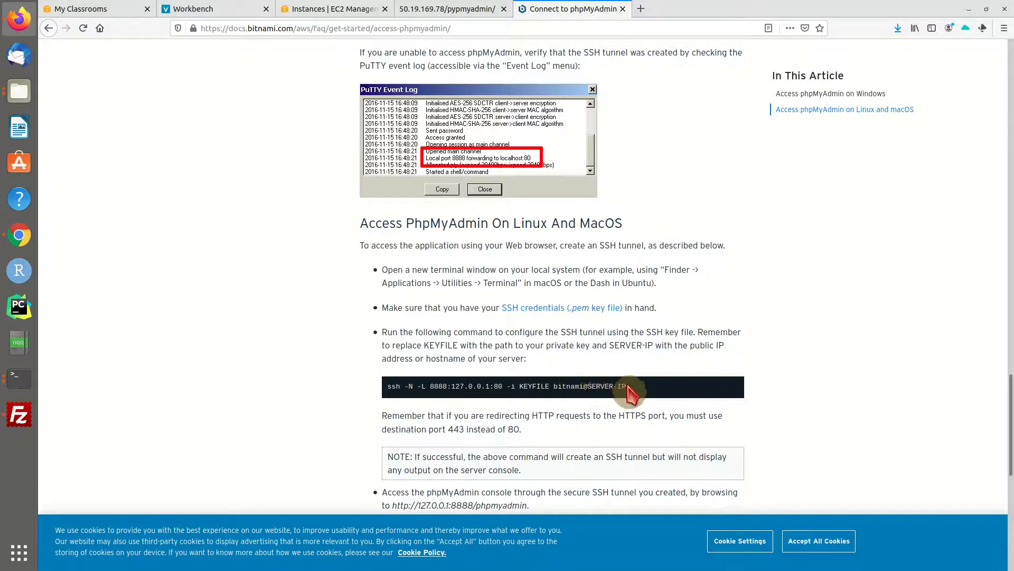
right_click(627, 386)
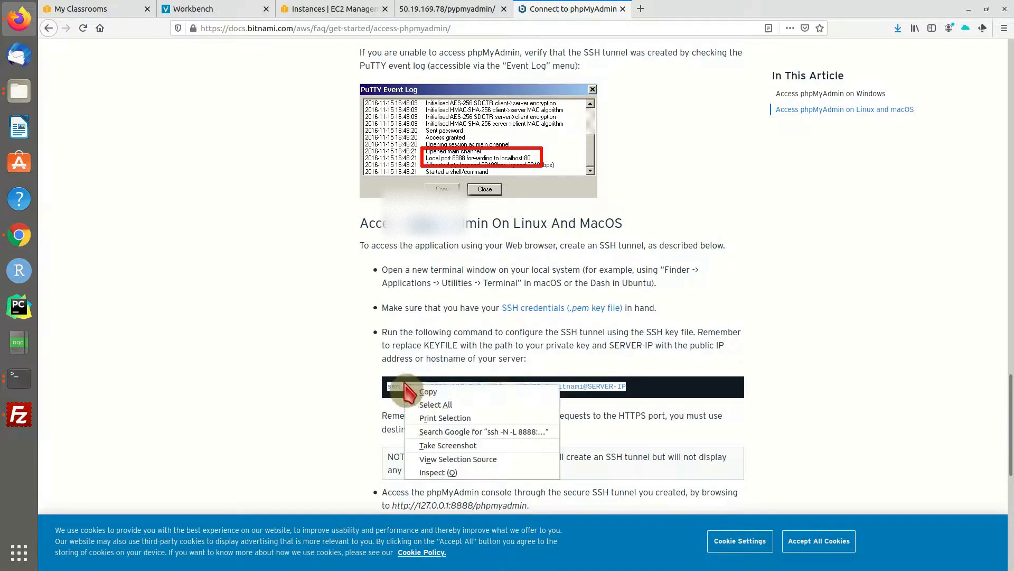
click(16, 378)
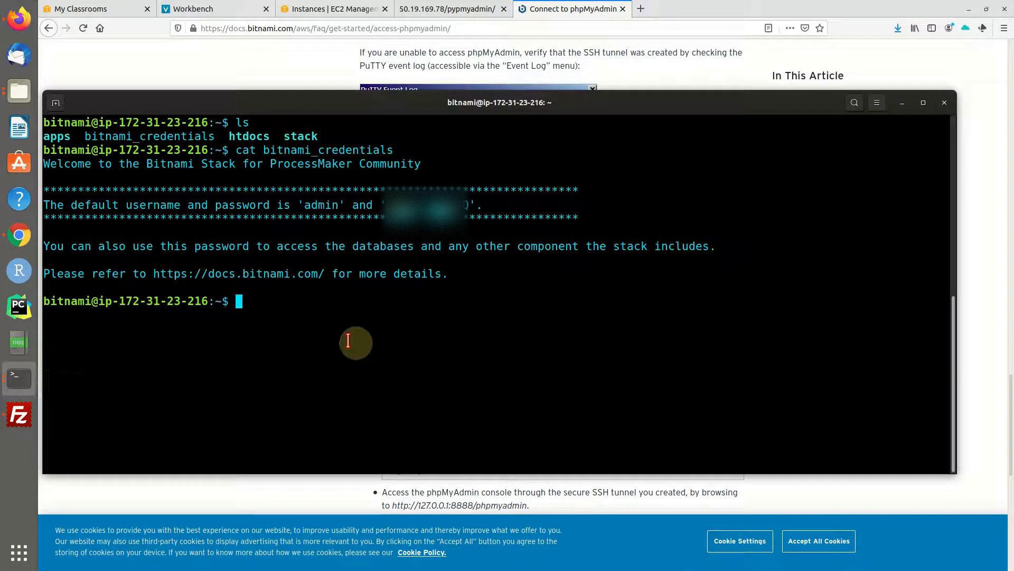
text(exit)
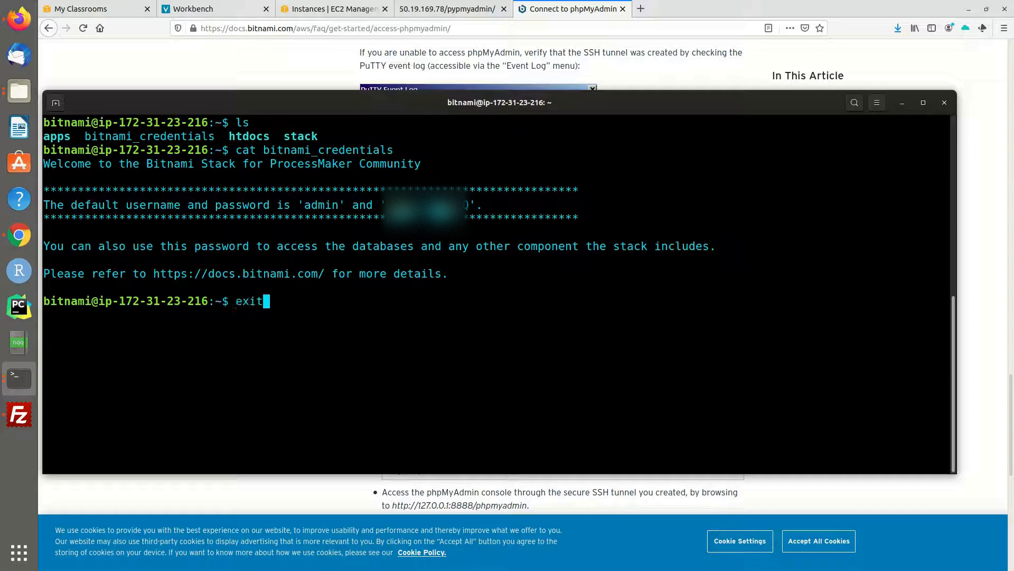
key(Return)
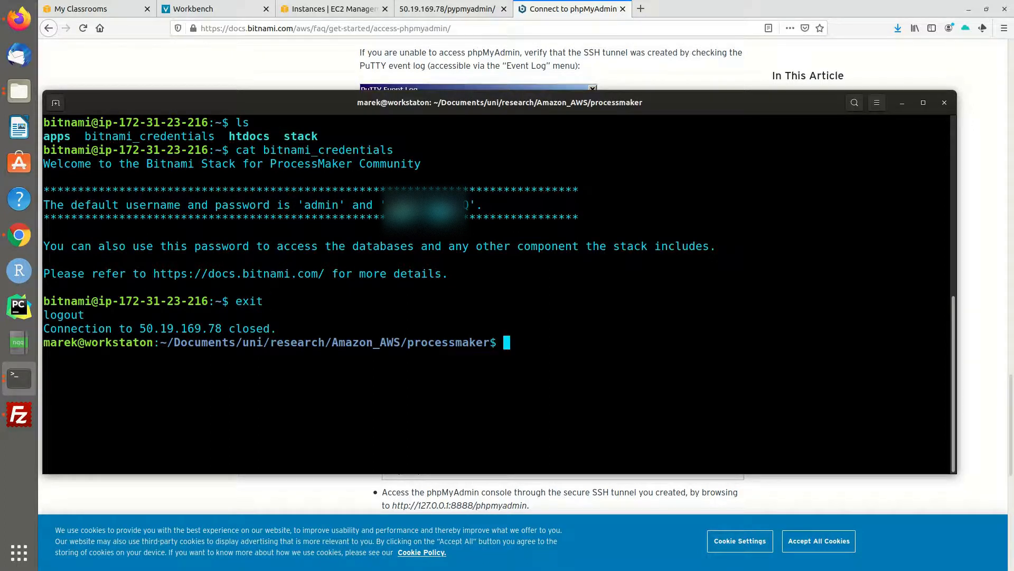
text(ssh -N -L 8888:127.0.0.1:80 -i KEYFILE bitnami@SERVER-IP)
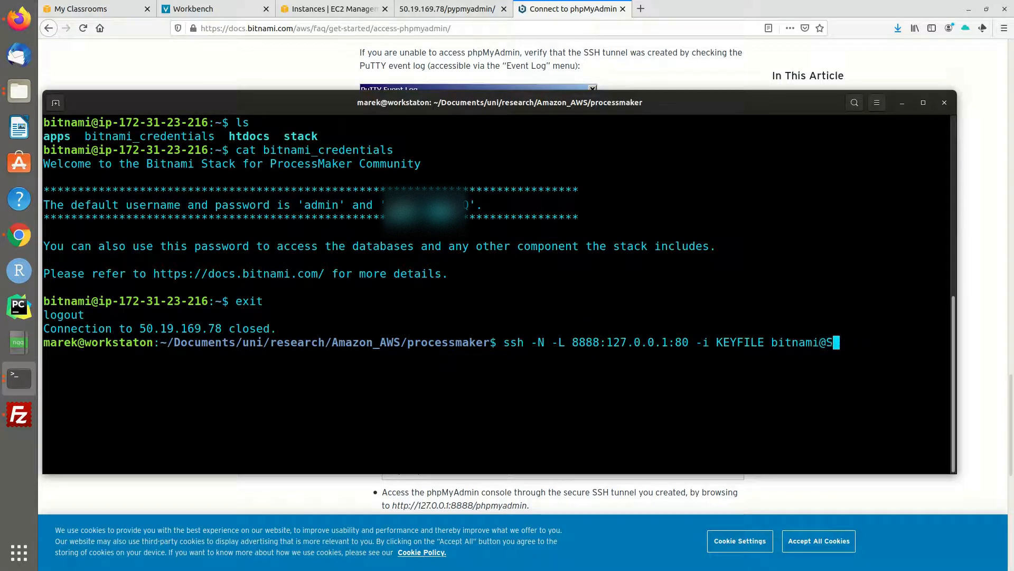
key(BackSpace)
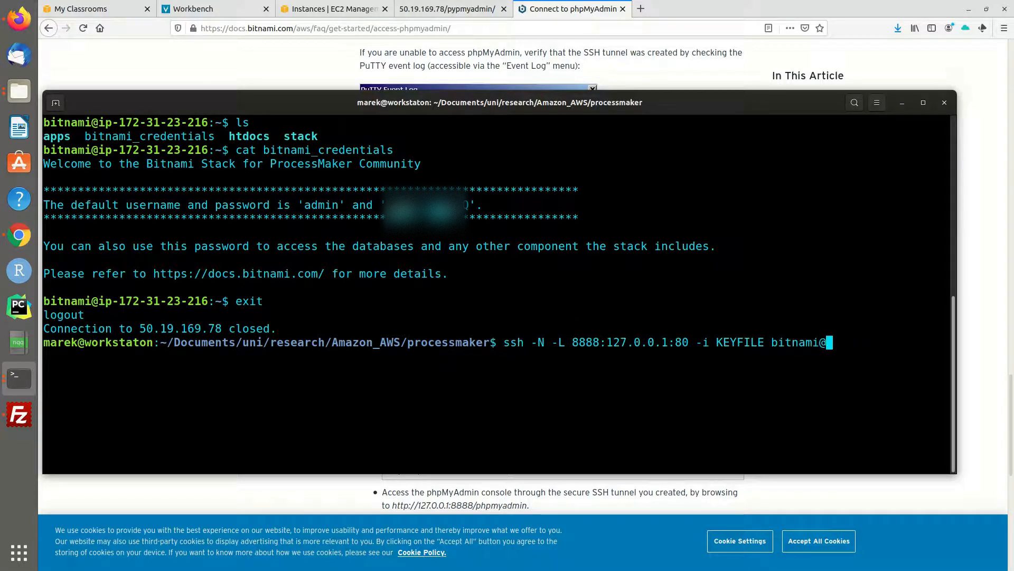
double_click(186, 328)
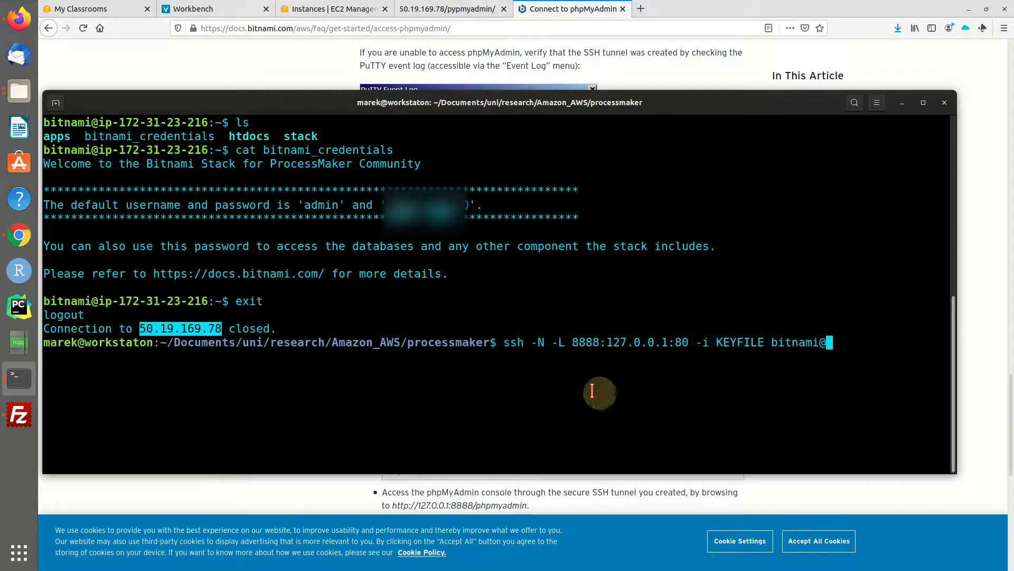
text(50.19.169.78)
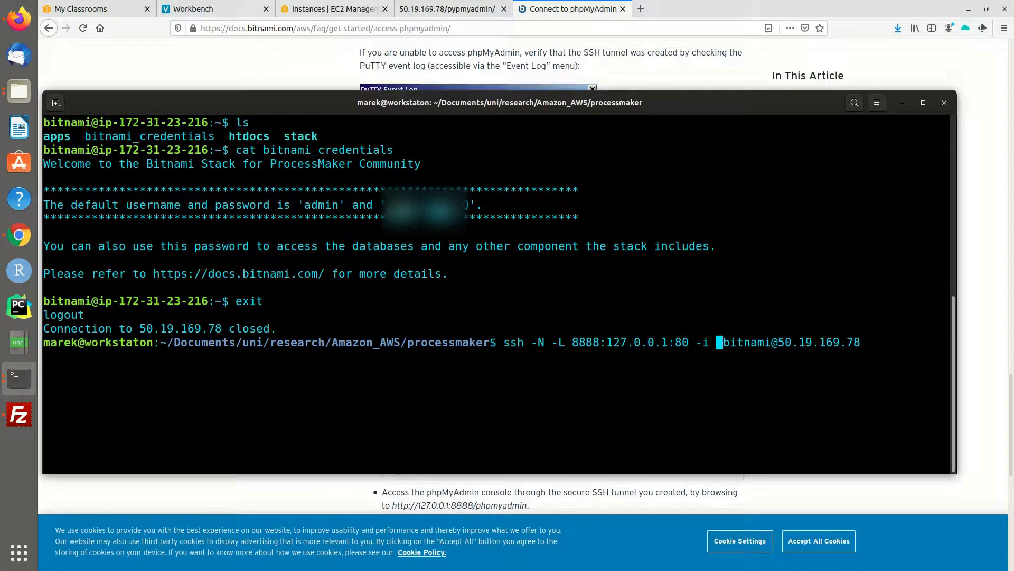
text("processmak)
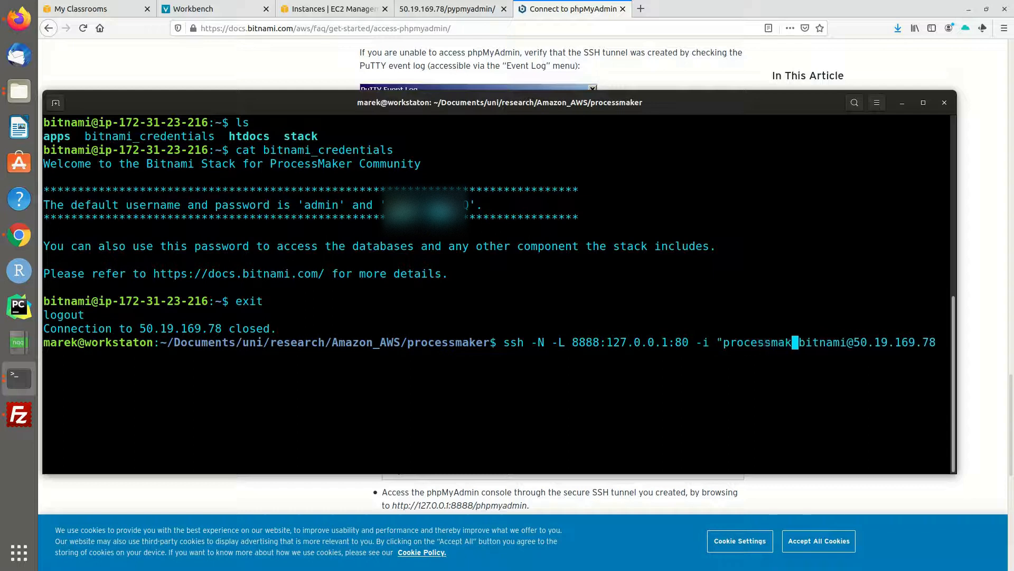
text(_323_keypair.pem)
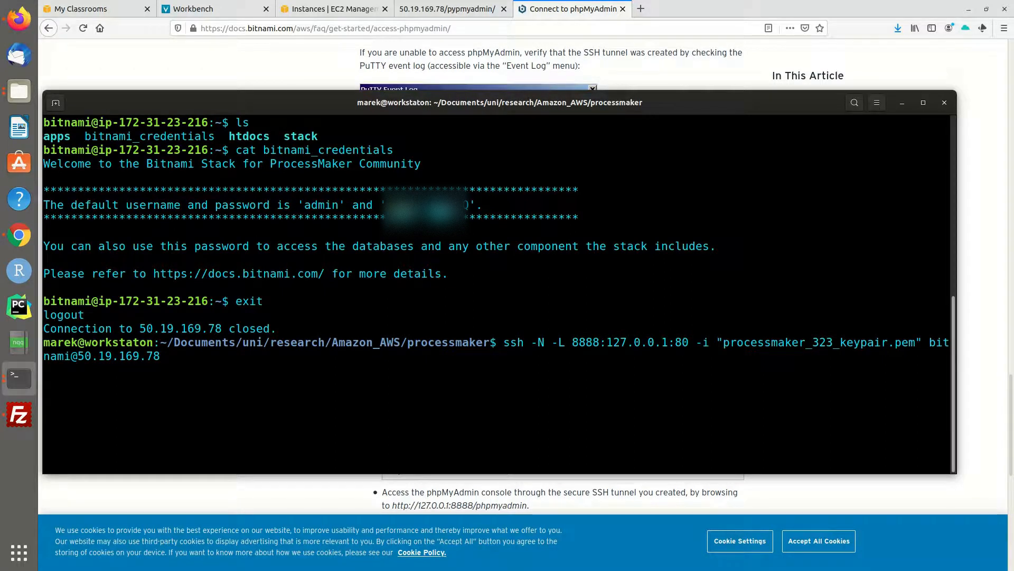
mouse_move(119, 369)
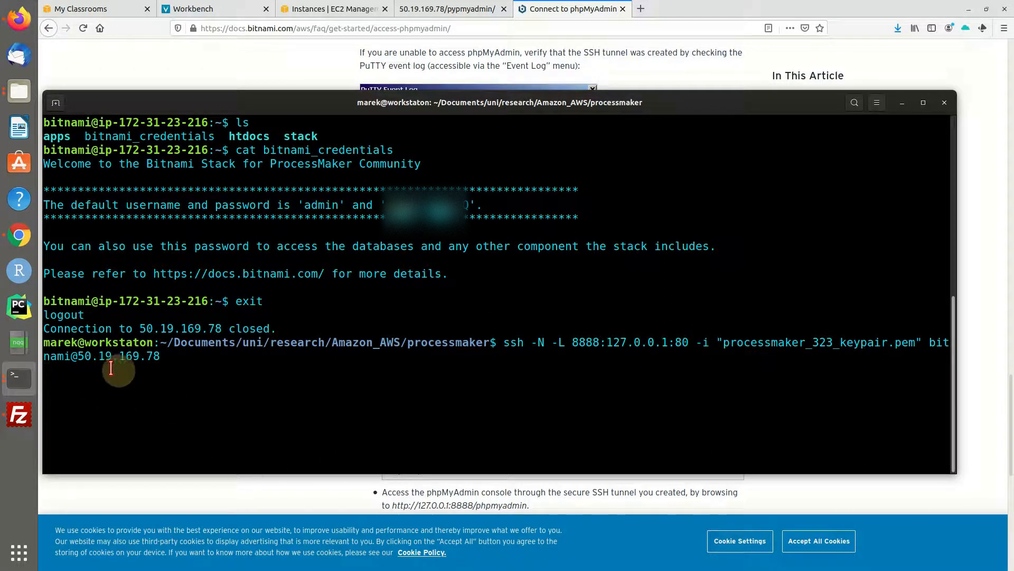
key(Return)
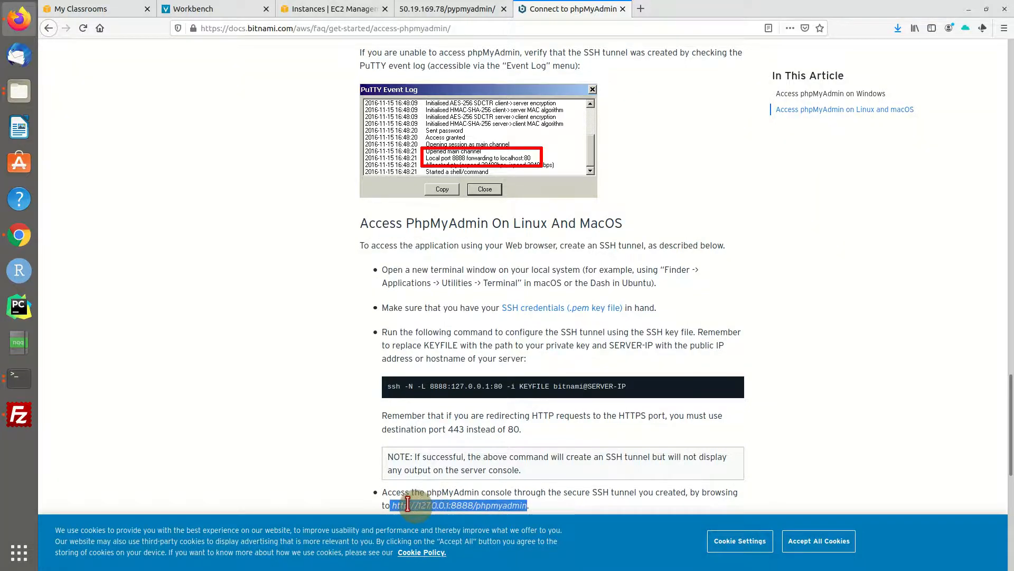
mouse_move(608, 22)
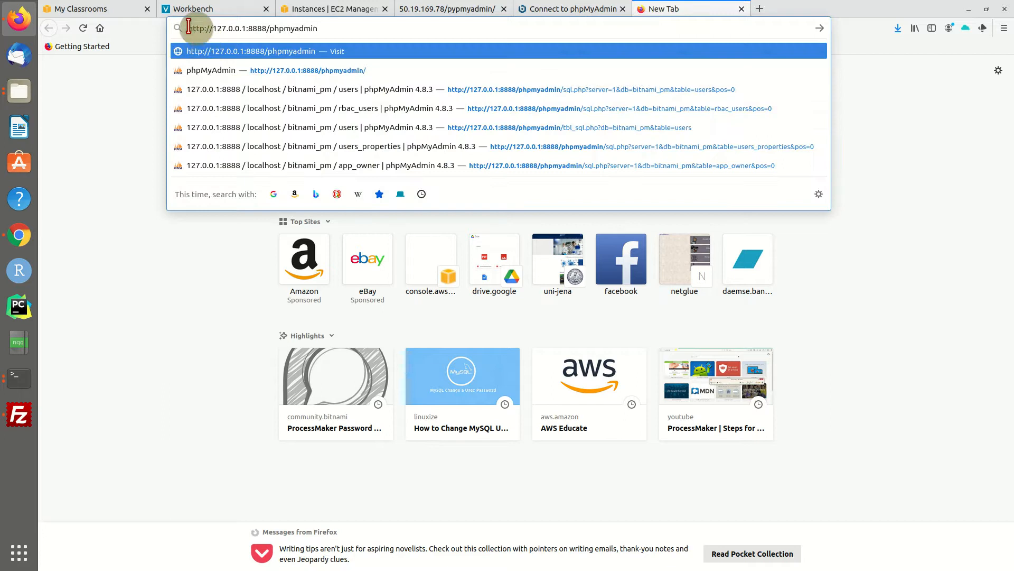
mouse_move(243, 28)
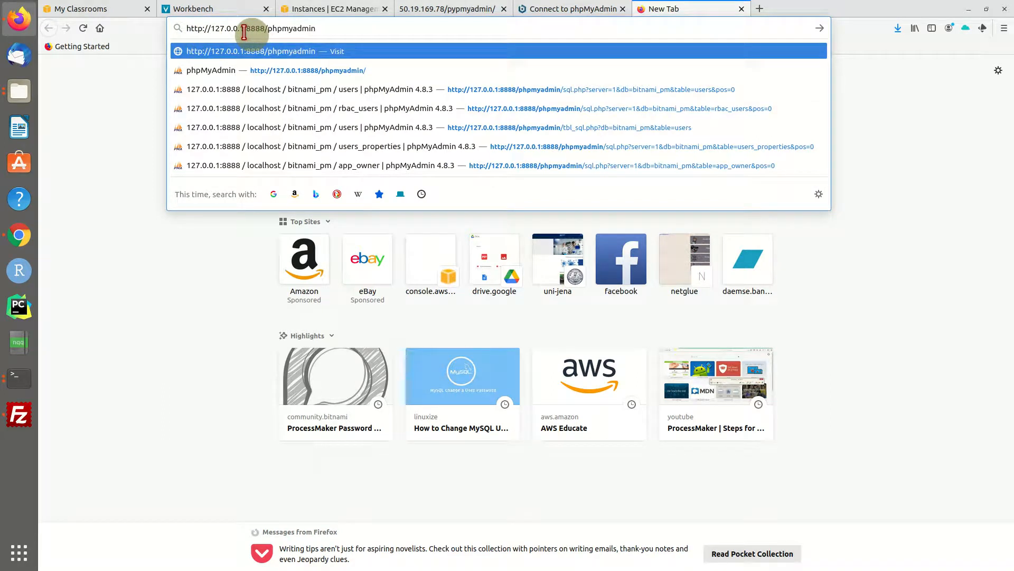
Select the address's IP portion to replace it with 127.0.0.1:8888/phpmyadmin
double_click(213, 28)
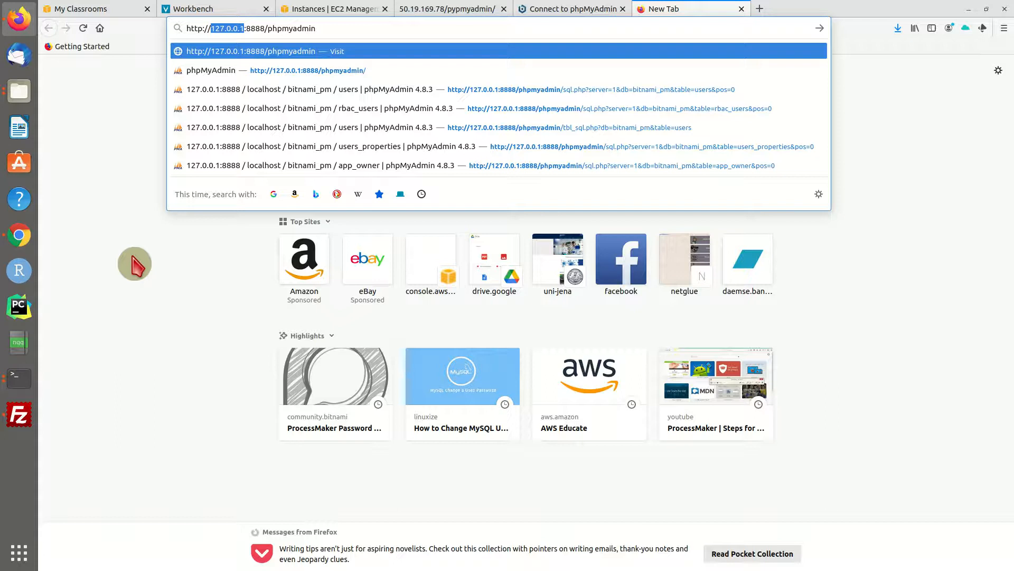
mouse_move(326, 28)
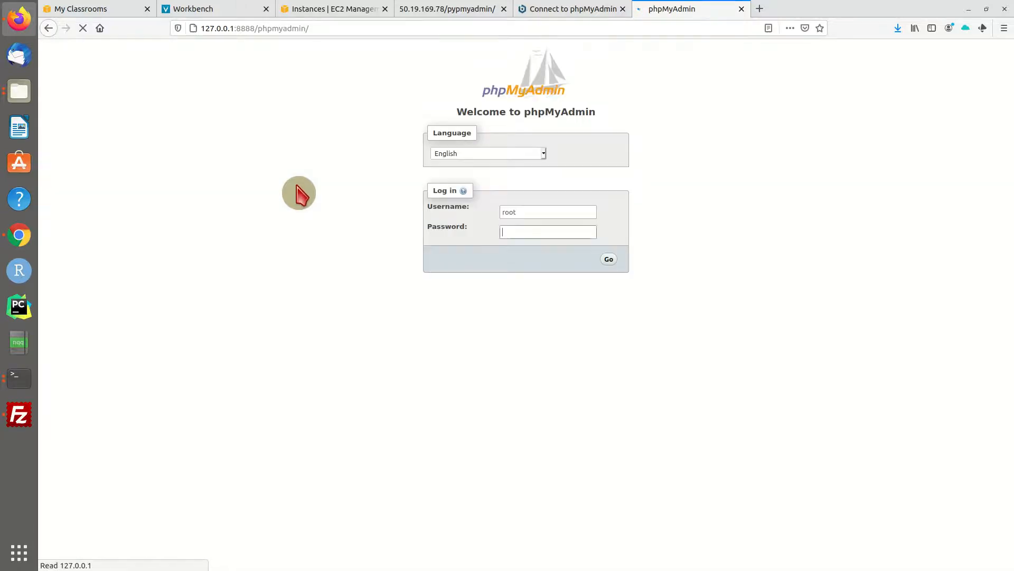
mouse_move(547, 211)
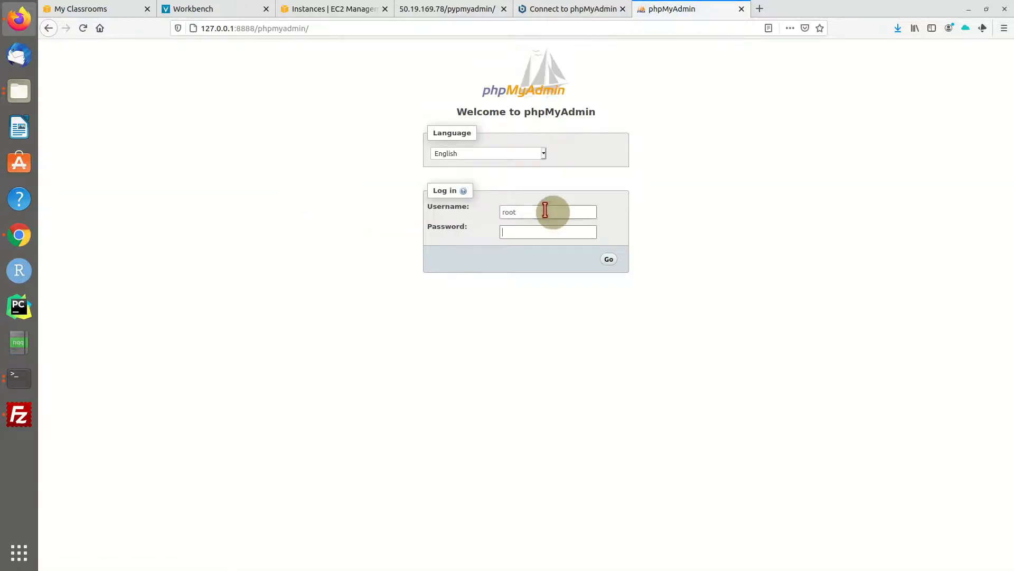
mouse_move(529, 213)
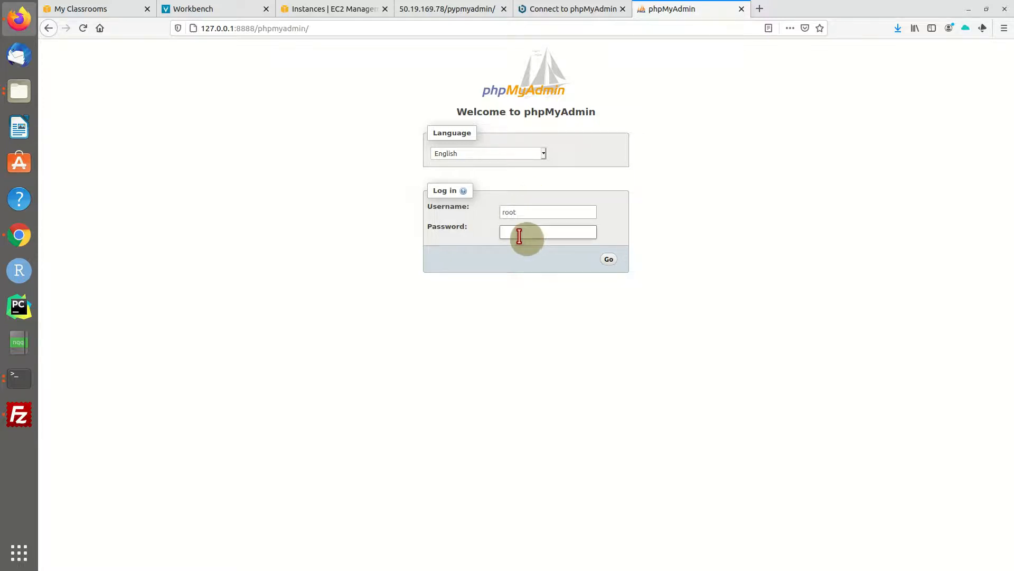
mouse_move(568, 251)
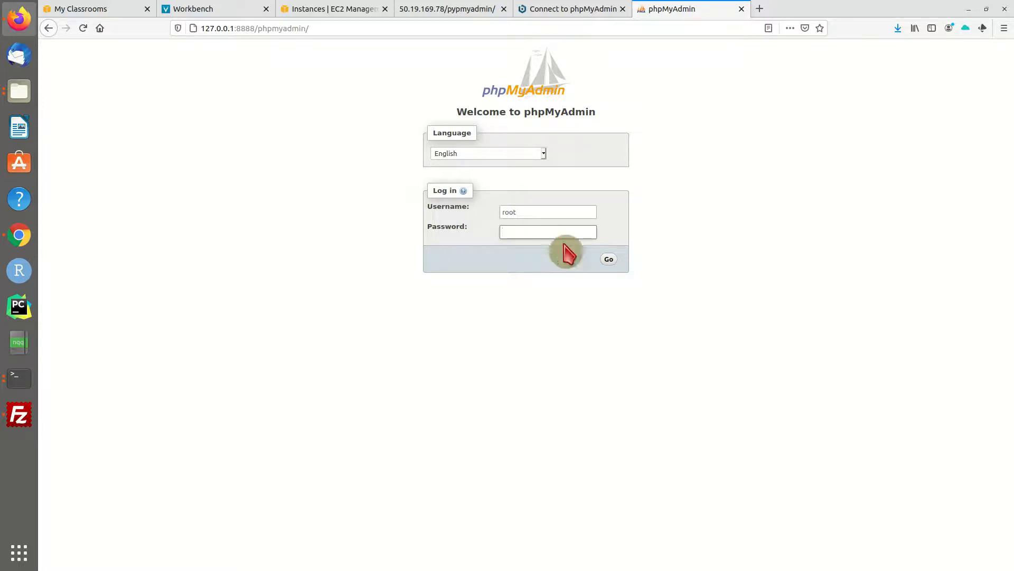
mouse_move(527, 317)
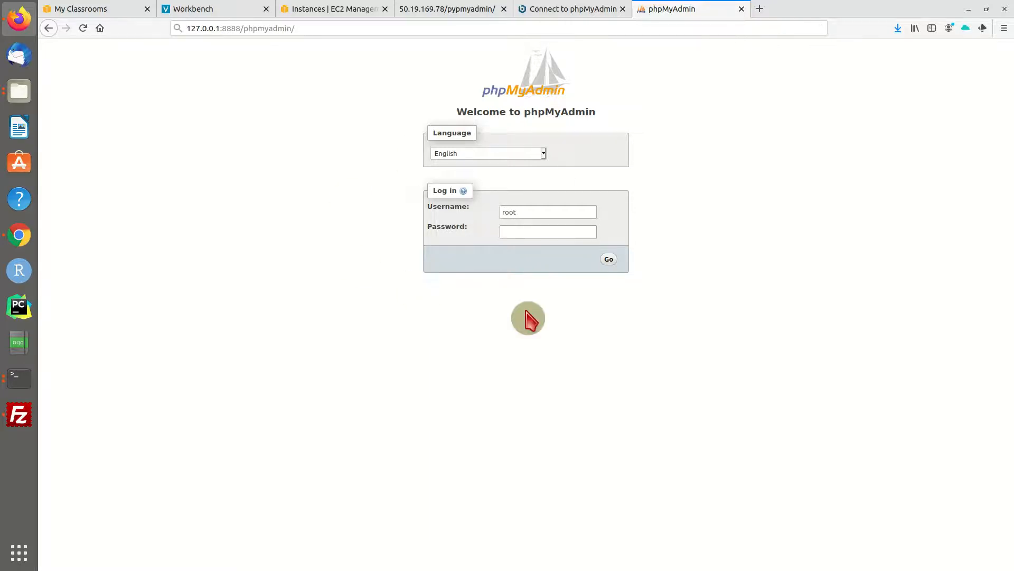
Paste the root password into phpMyAdmin's login, submit, and dismiss the save-login prompt
right_click(548, 232)
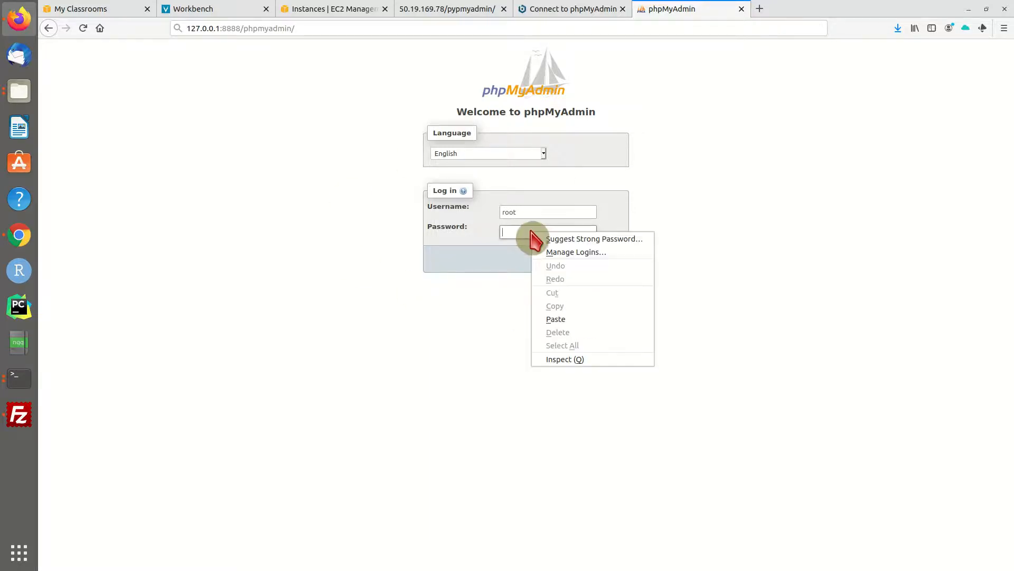
click(555, 319)
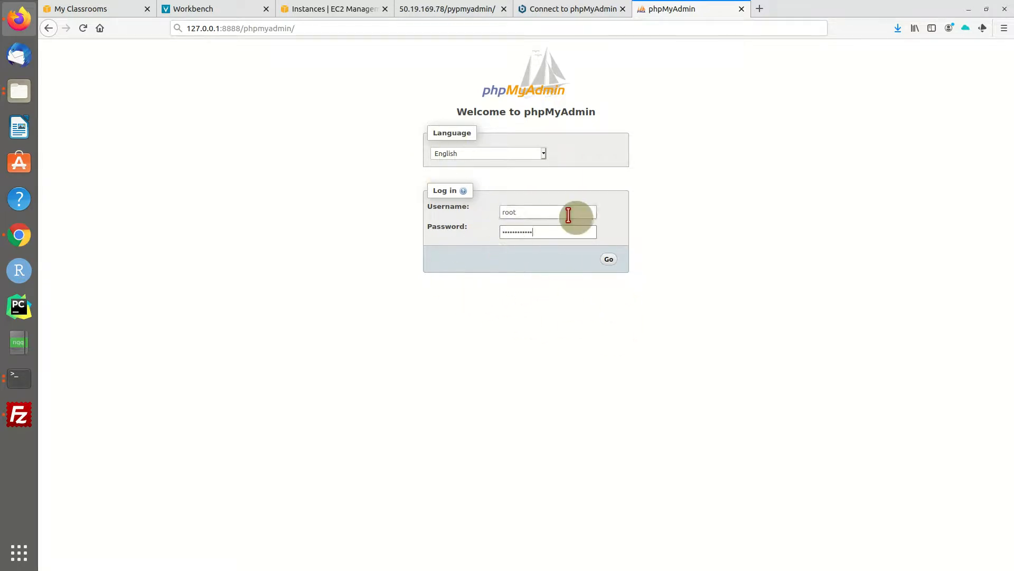
click(608, 259)
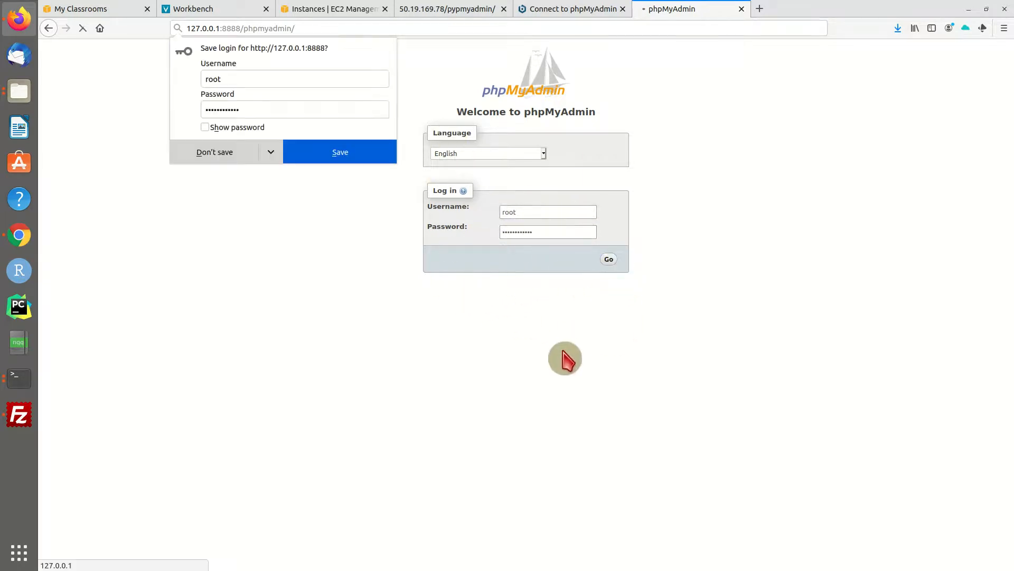
click(608, 259)
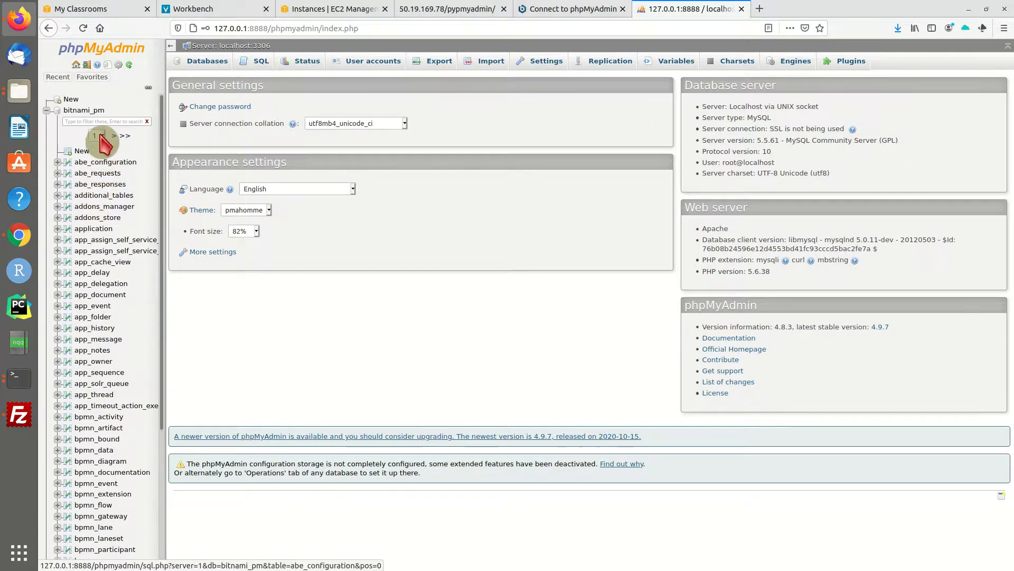
Browse rbac_users from table page 3 and edit the admin row
click(116, 135)
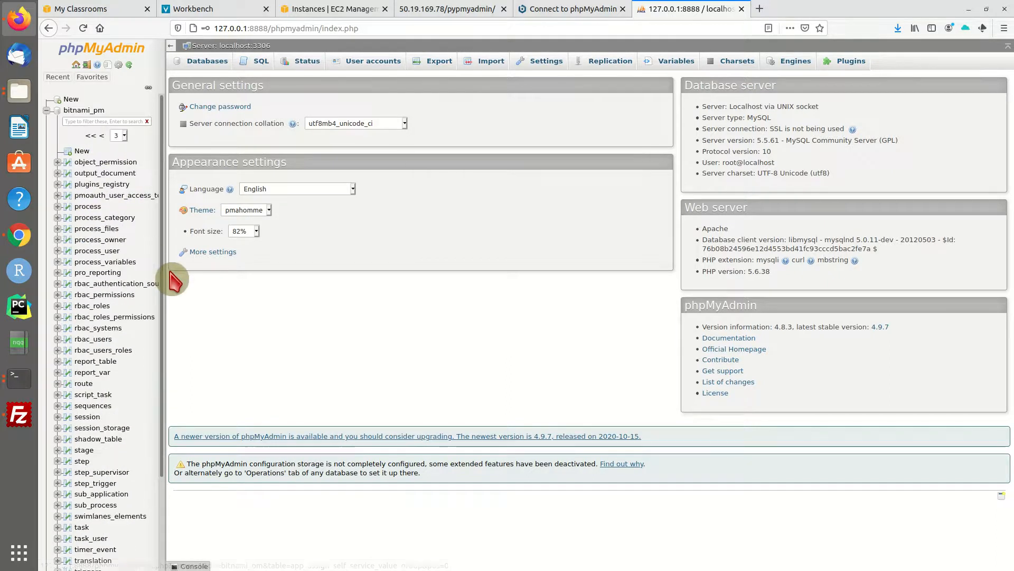
mouse_move(252, 385)
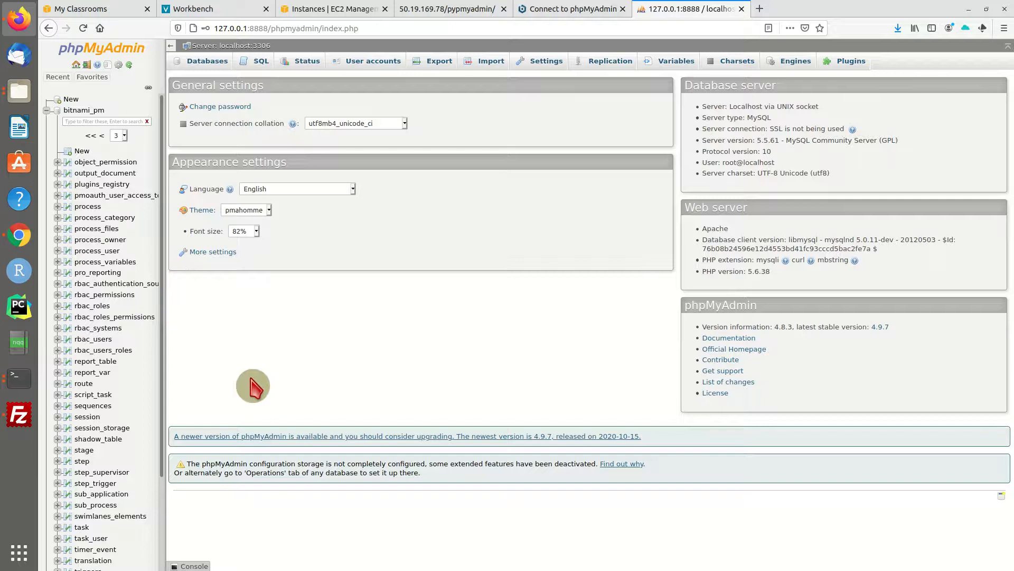
mouse_move(93, 338)
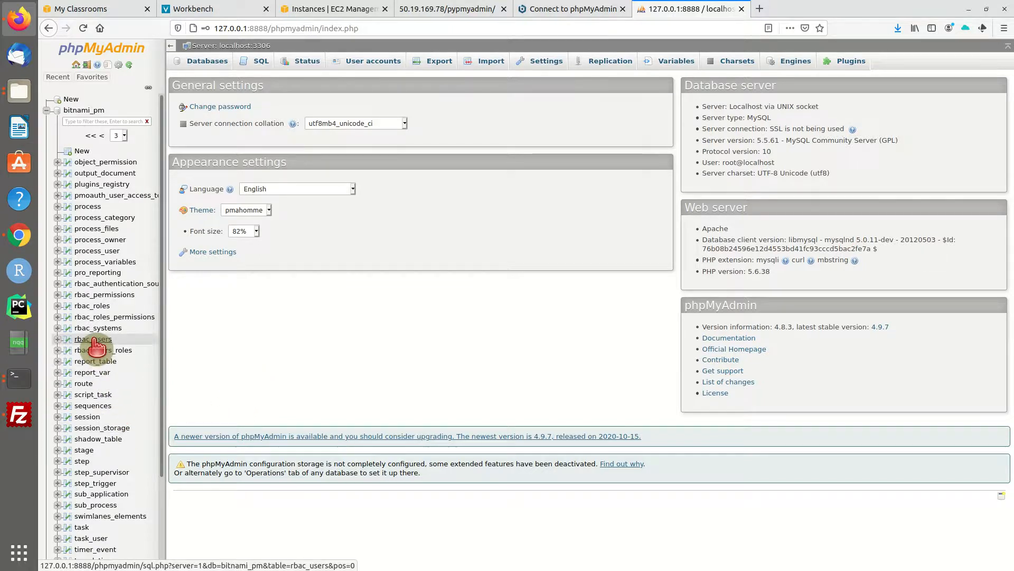
click(93, 338)
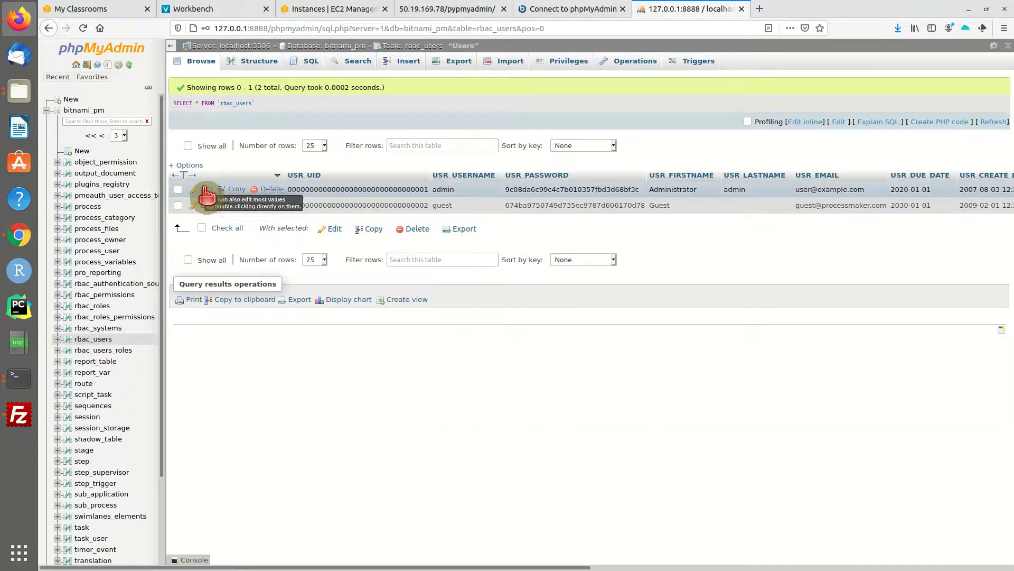
mouse_move(462, 192)
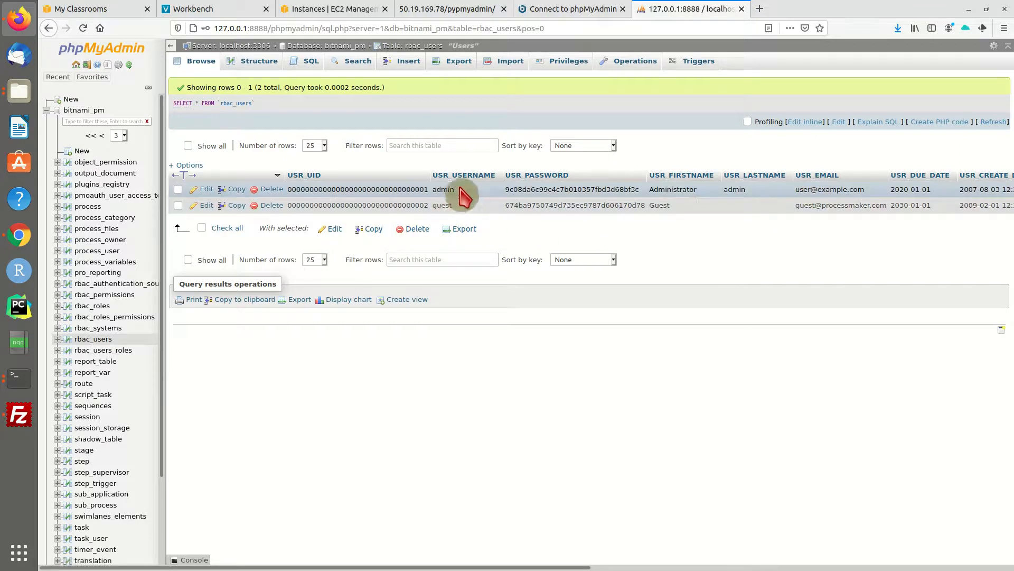
mouse_move(206, 188)
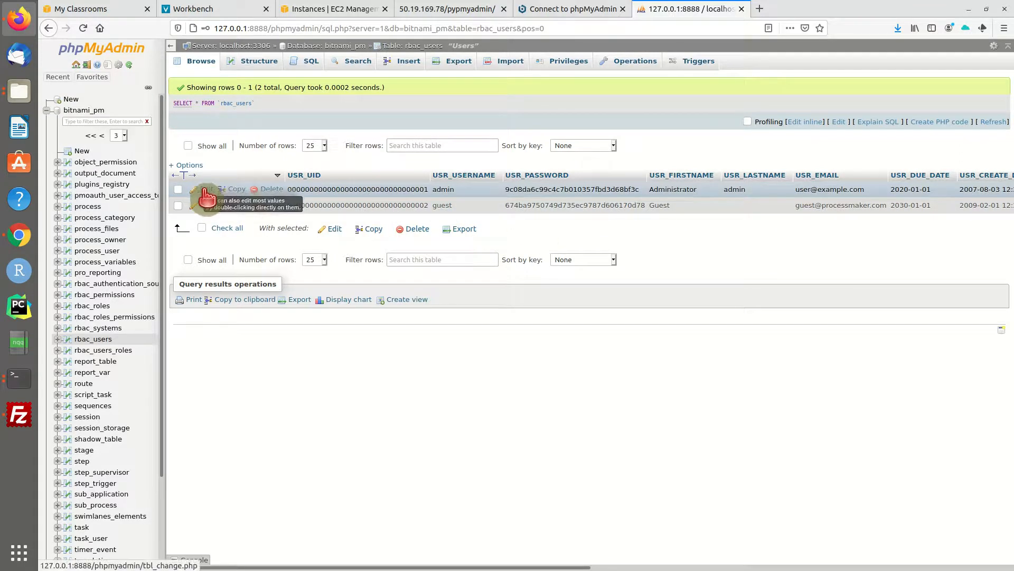
click(207, 190)
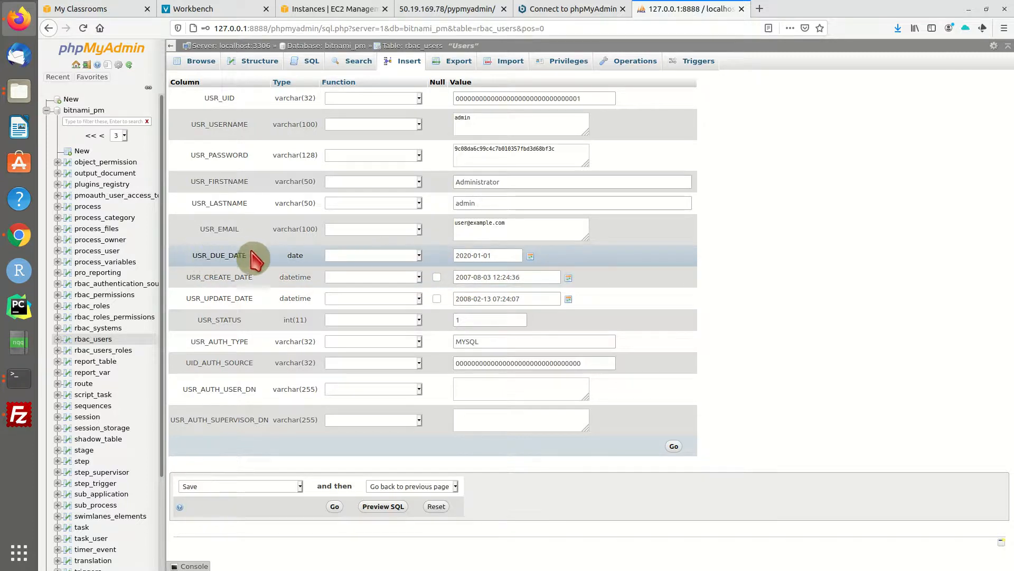
Set the admin's USR_DUE_DATE to 2022-08-24 via the calendar, then return to the server tab
click(530, 255)
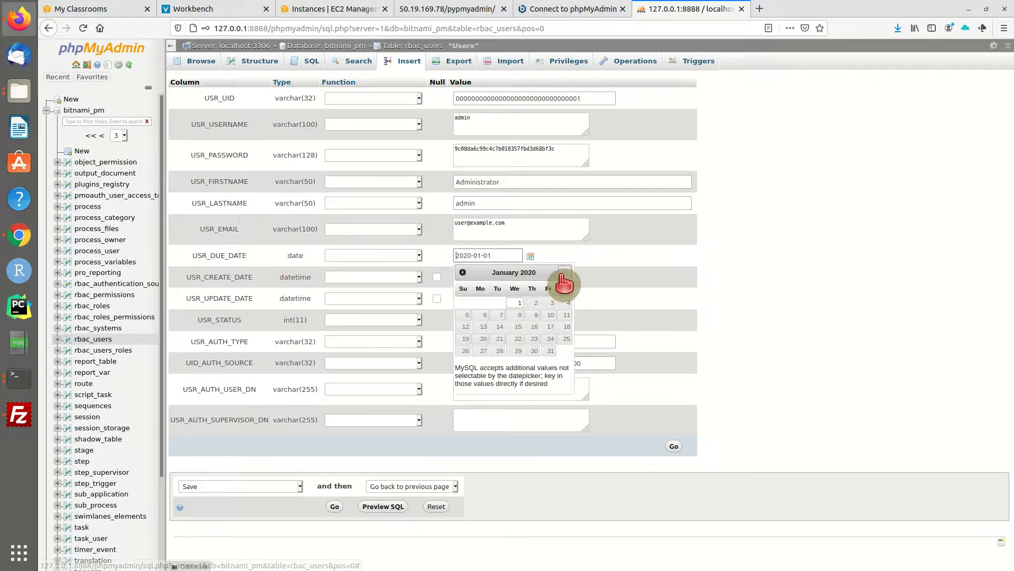
click(565, 271)
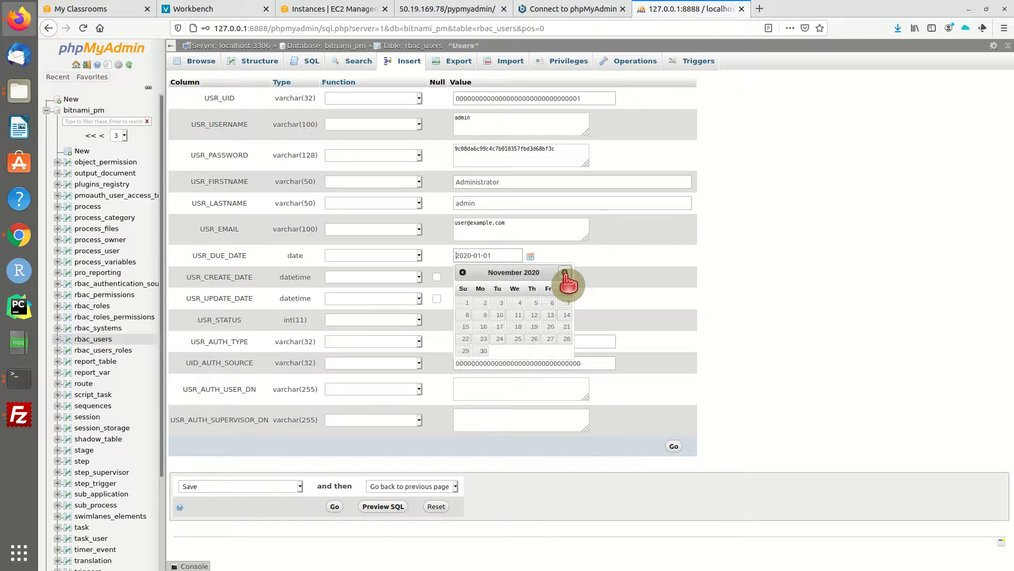
click(564, 272)
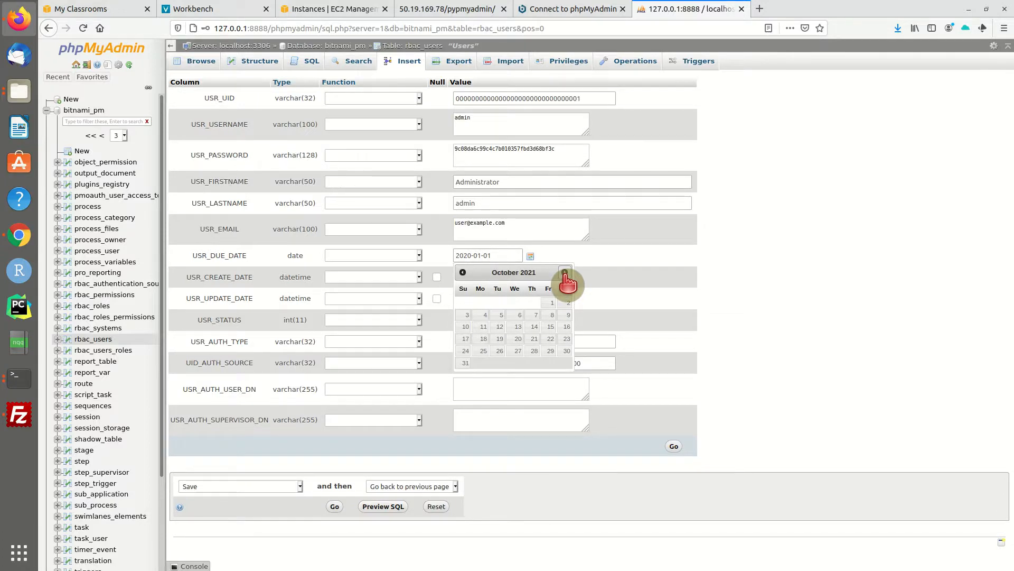
click(564, 272)
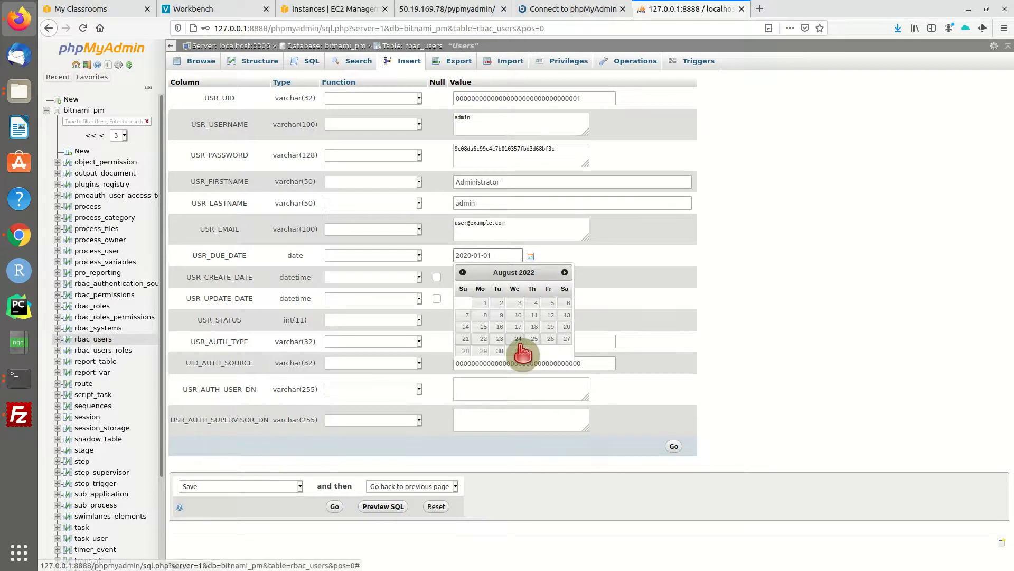
click(518, 338)
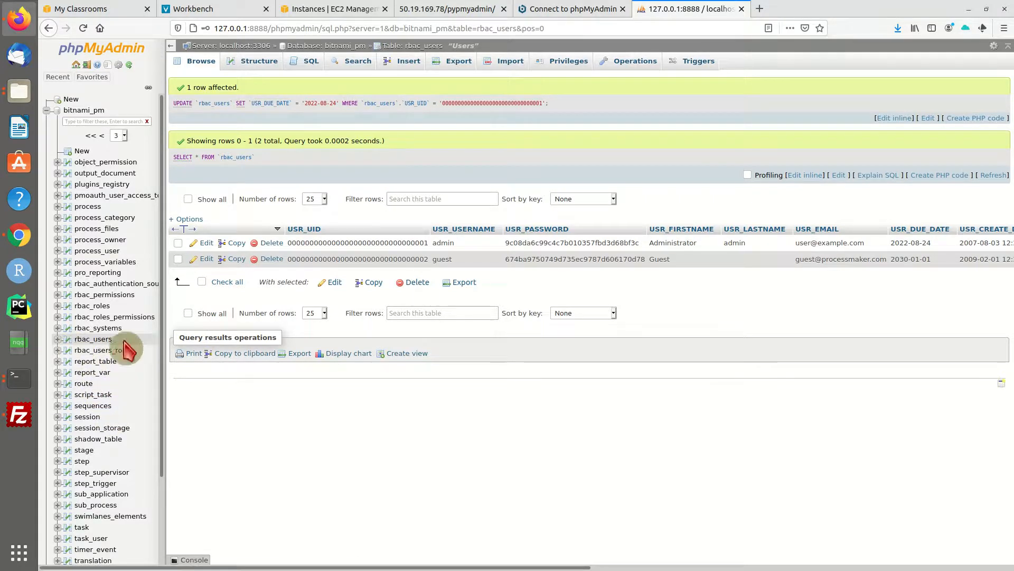
click(447, 9)
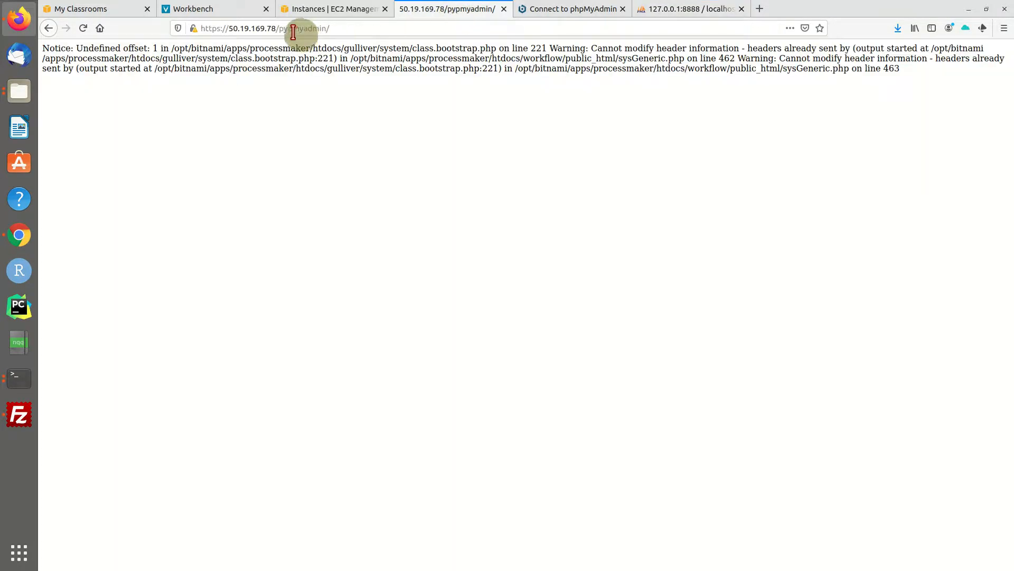
Point the URL at the sysworkflow login page and sign in as admin
click(291, 28)
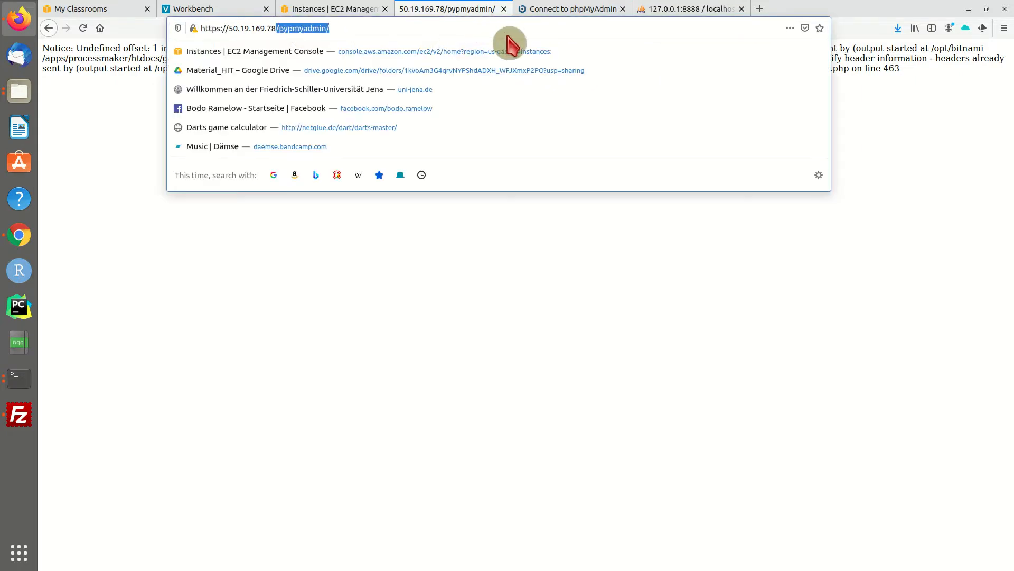
text(admin)
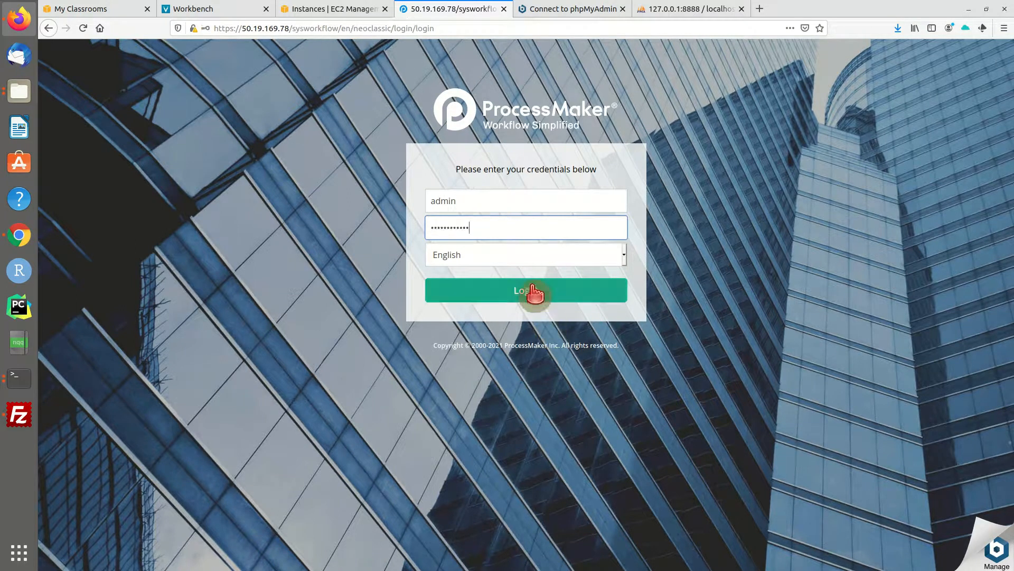
click(525, 290)
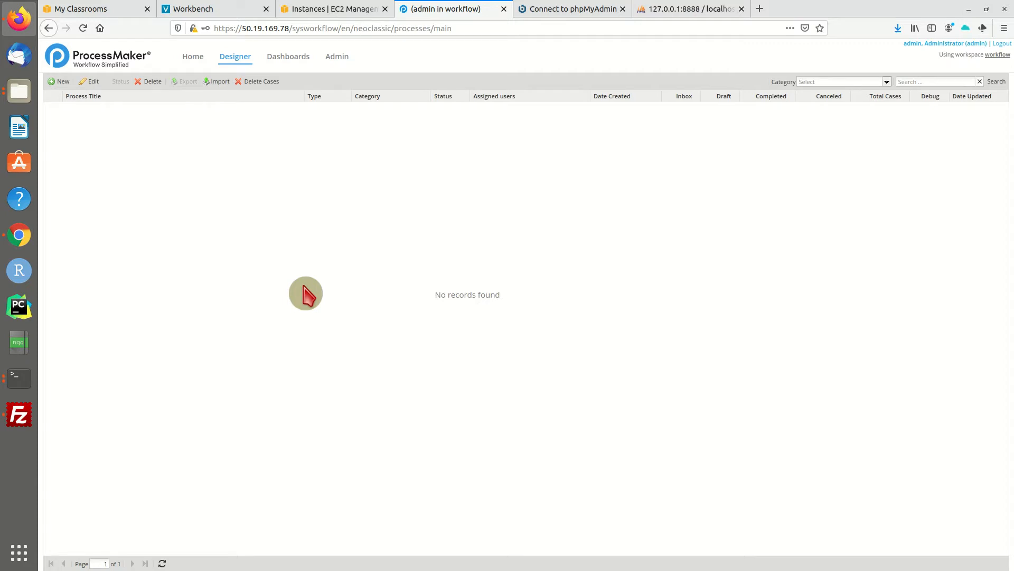
mouse_move(643, 291)
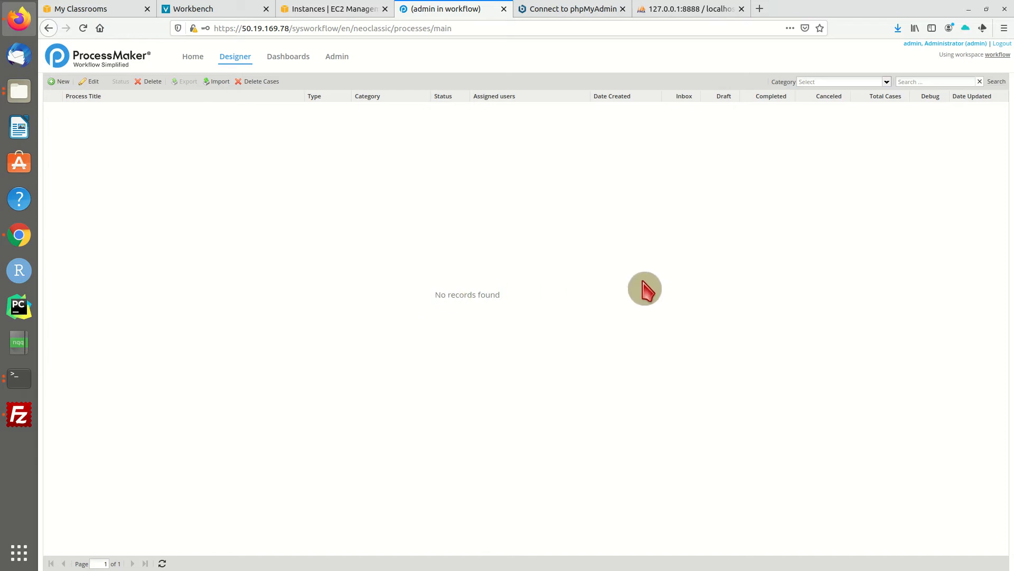
mouse_move(588, 294)
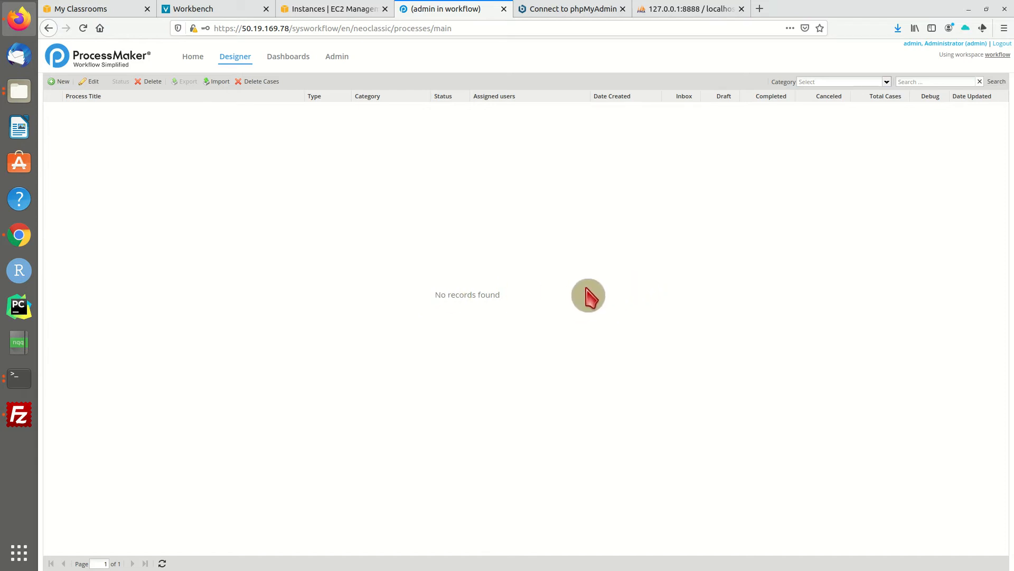